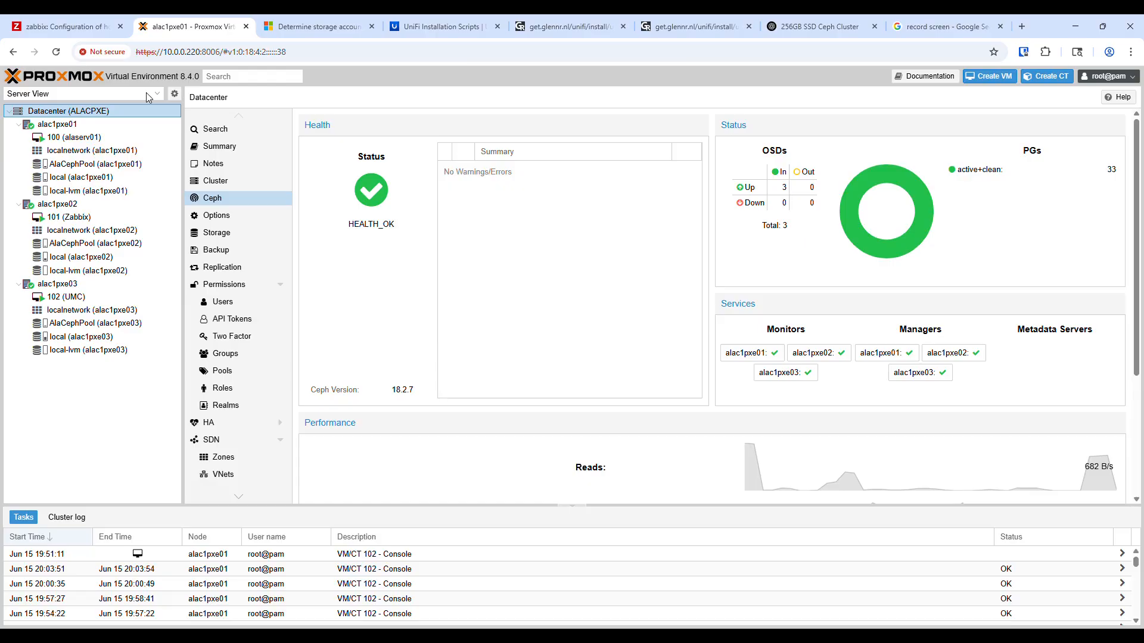
mouse_move(131, 121)
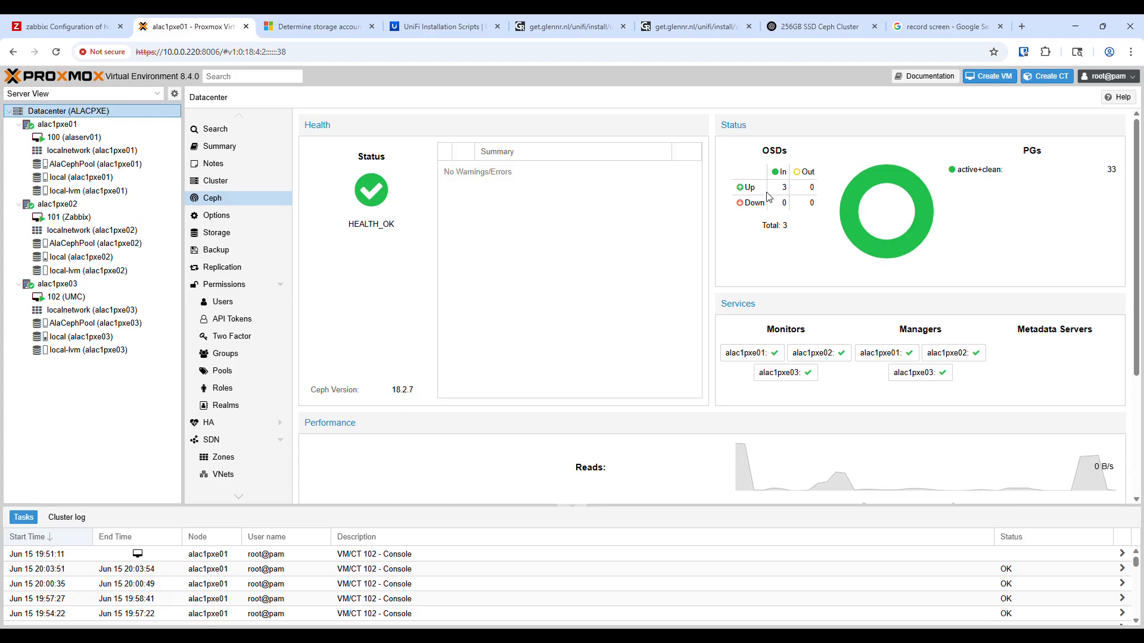
mouse_move(120, 133)
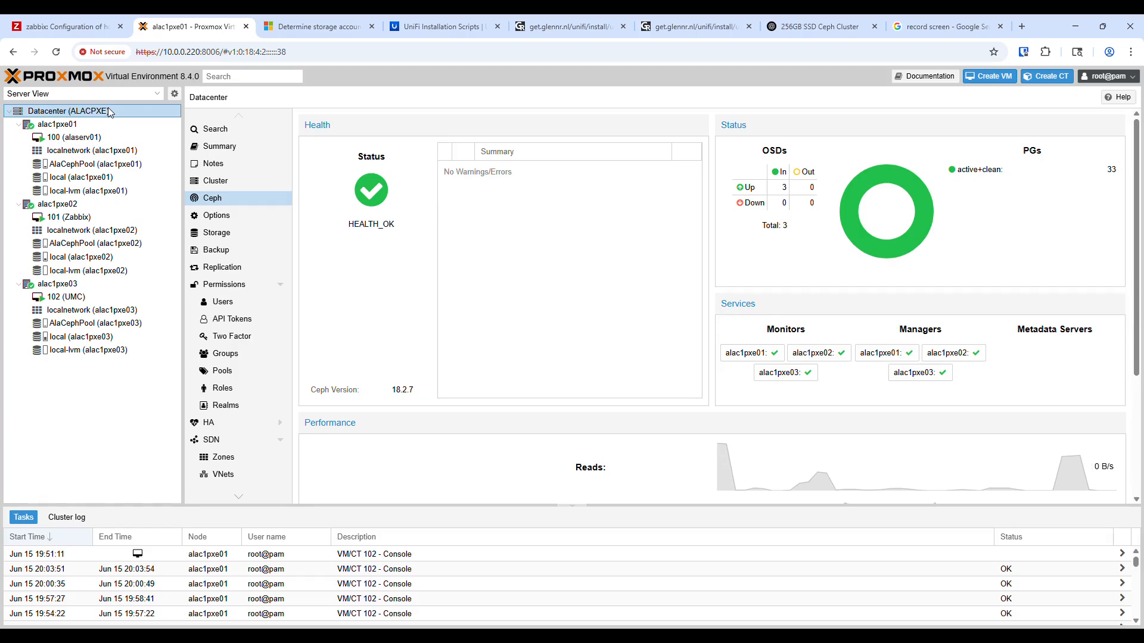
mouse_move(418, 233)
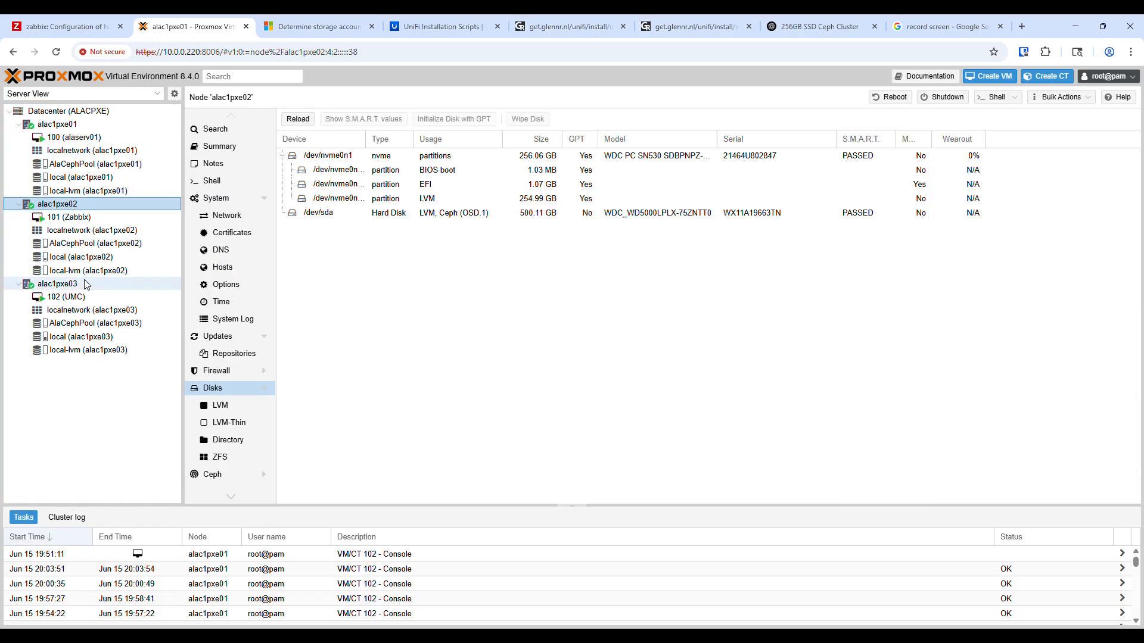
Show node alac1pxe01's disks and select the 500 GB OSD.0 hard disk /dev/sda
left_click(55, 124)
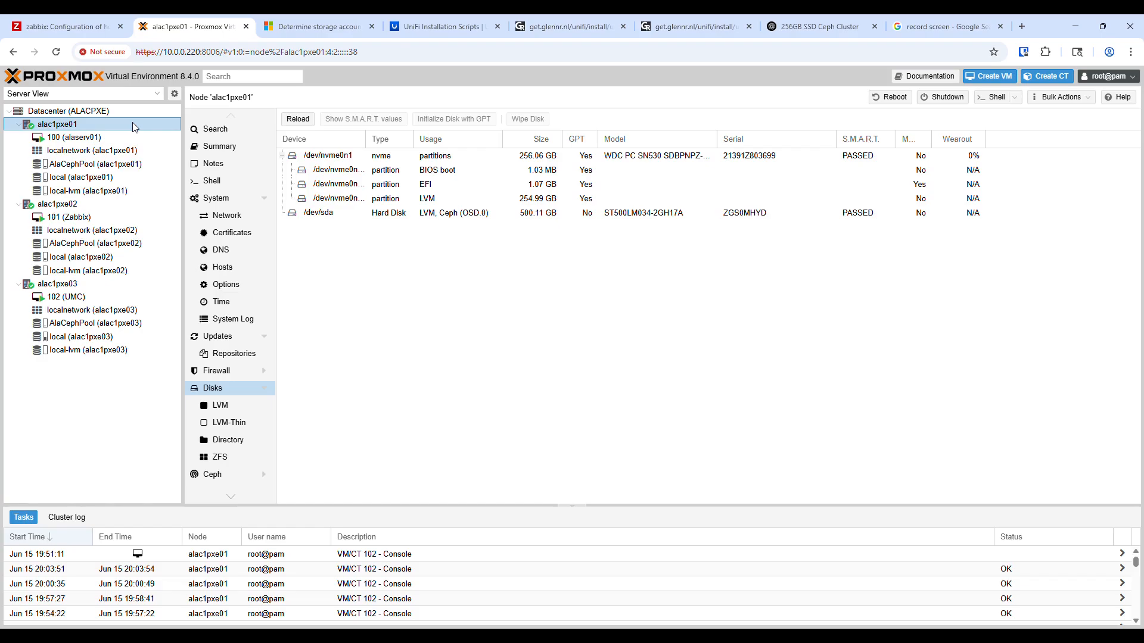
mouse_move(87, 127)
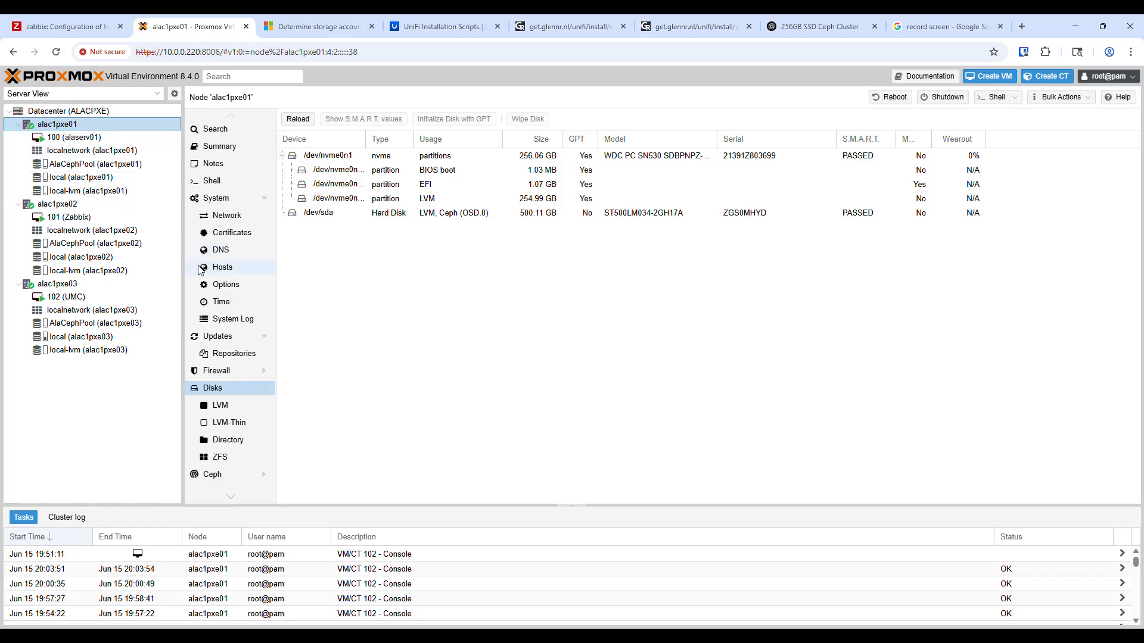
mouse_move(216, 300)
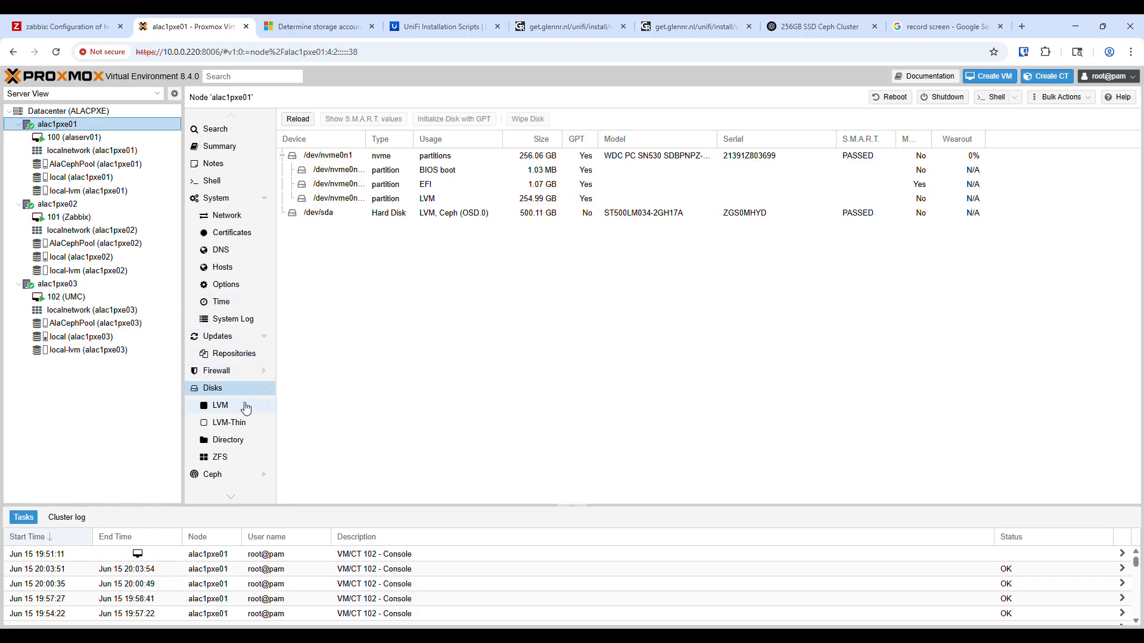
left_click(212, 377)
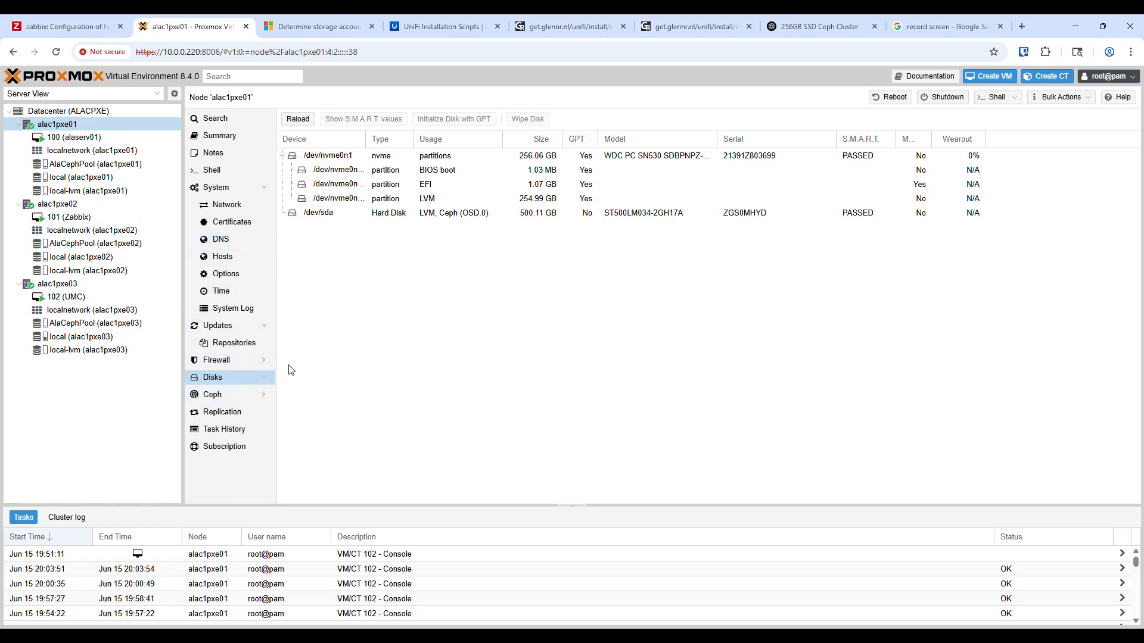
left_click(212, 378)
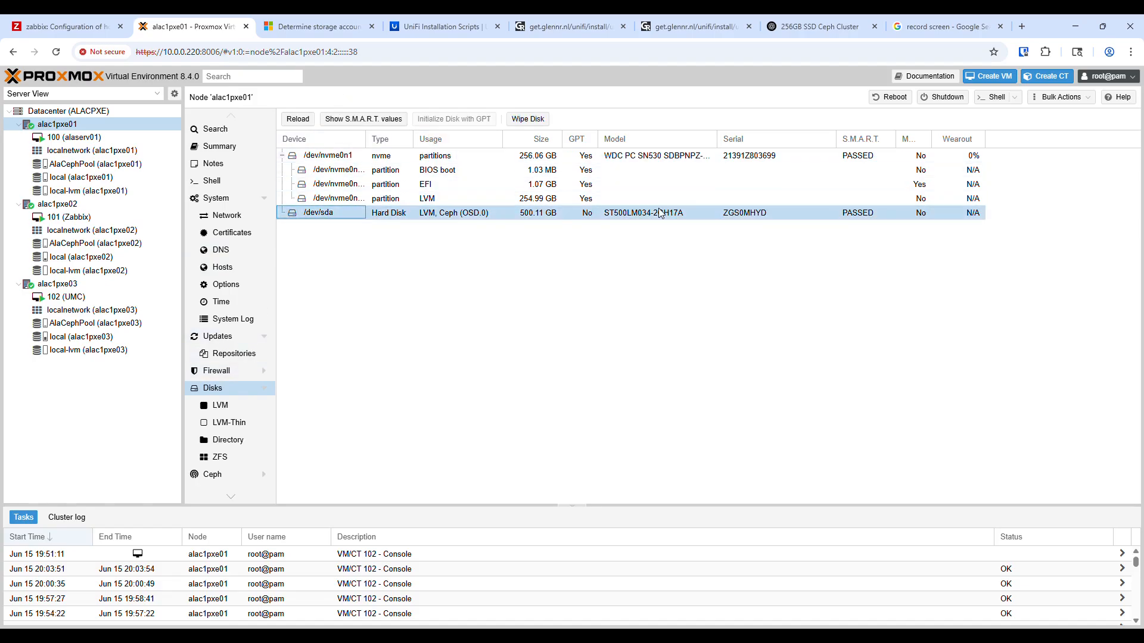
mouse_move(579, 226)
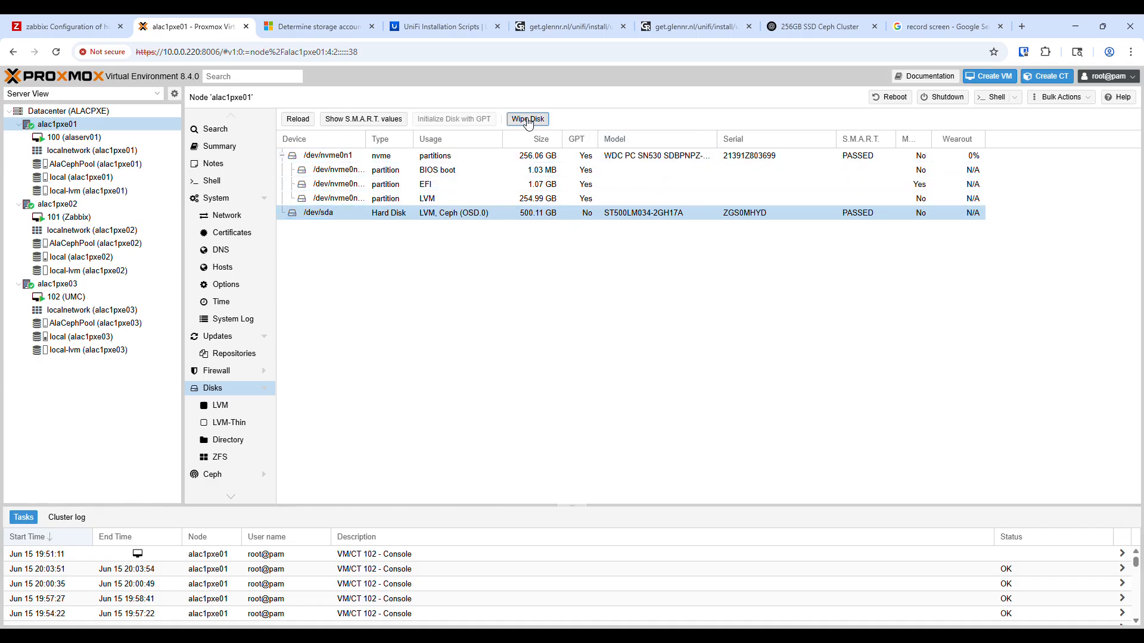
left_click(526, 119)
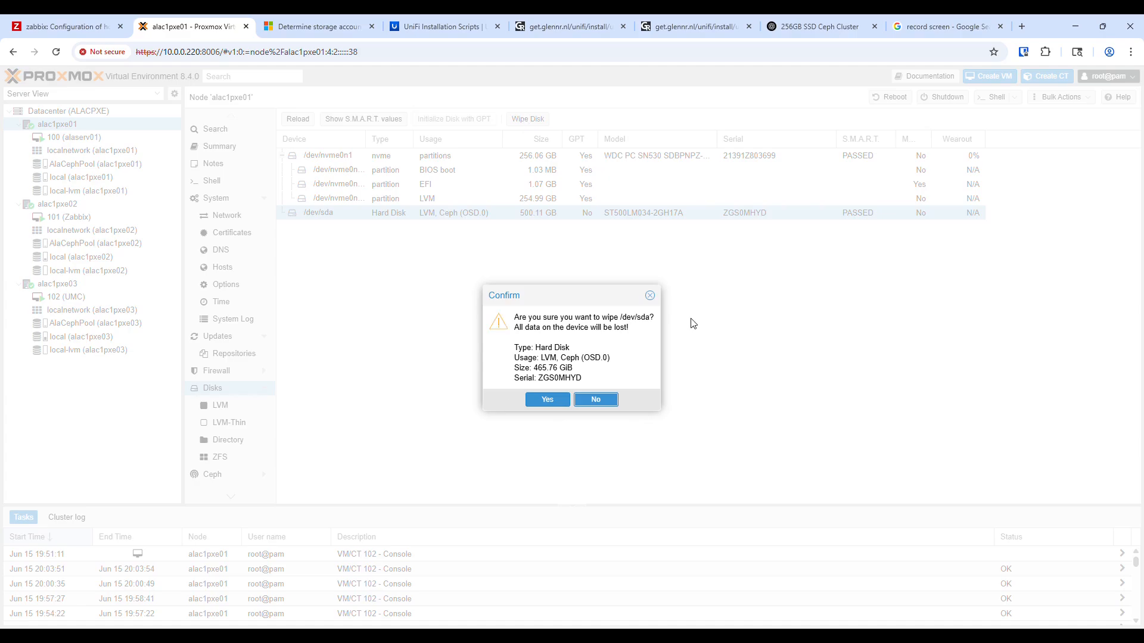
mouse_move(655, 354)
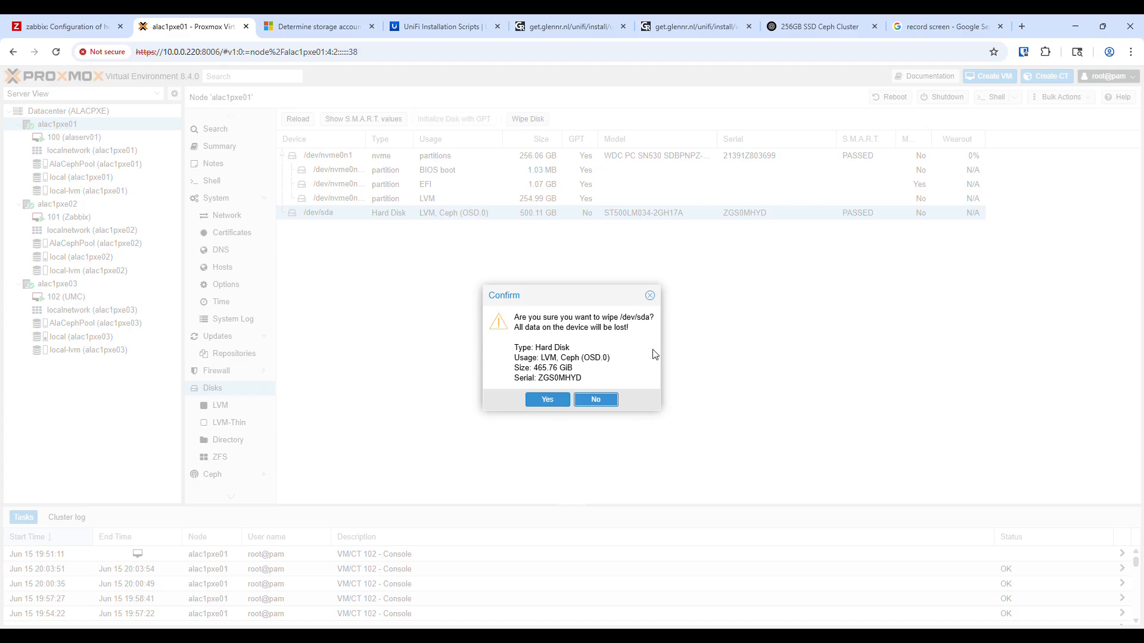
left_click(595, 399)
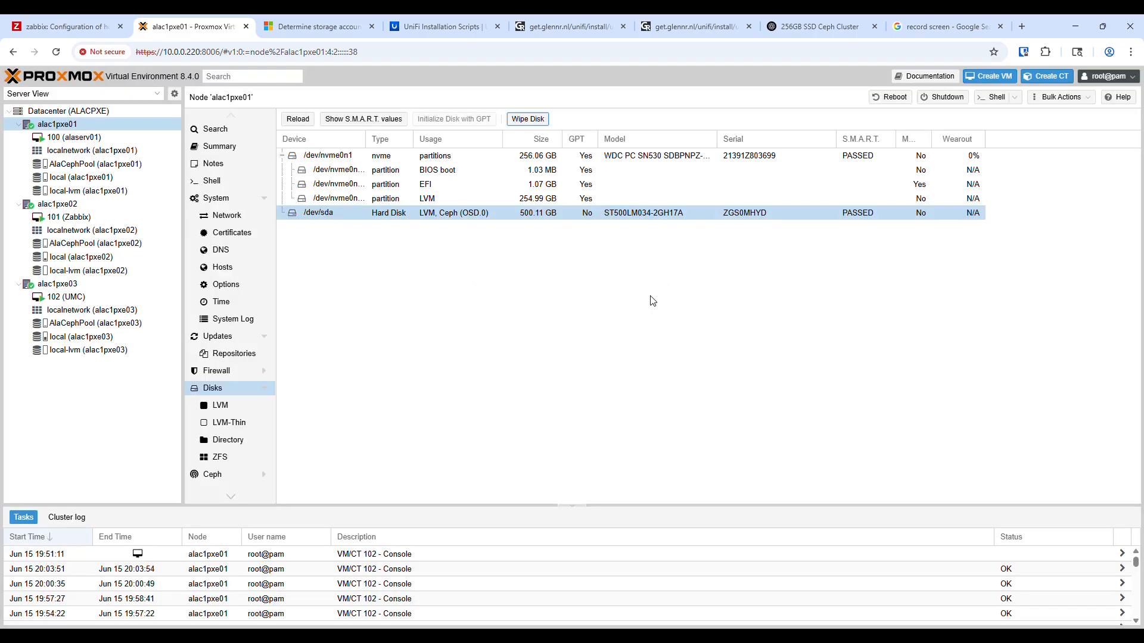
mouse_move(470, 334)
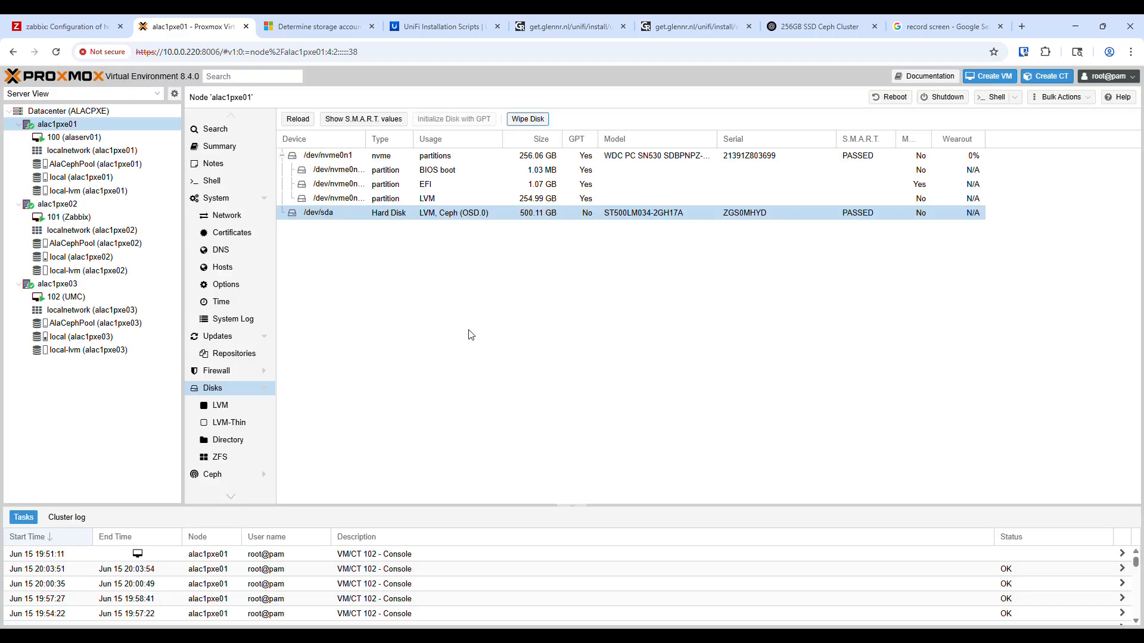
scroll("down", 3)
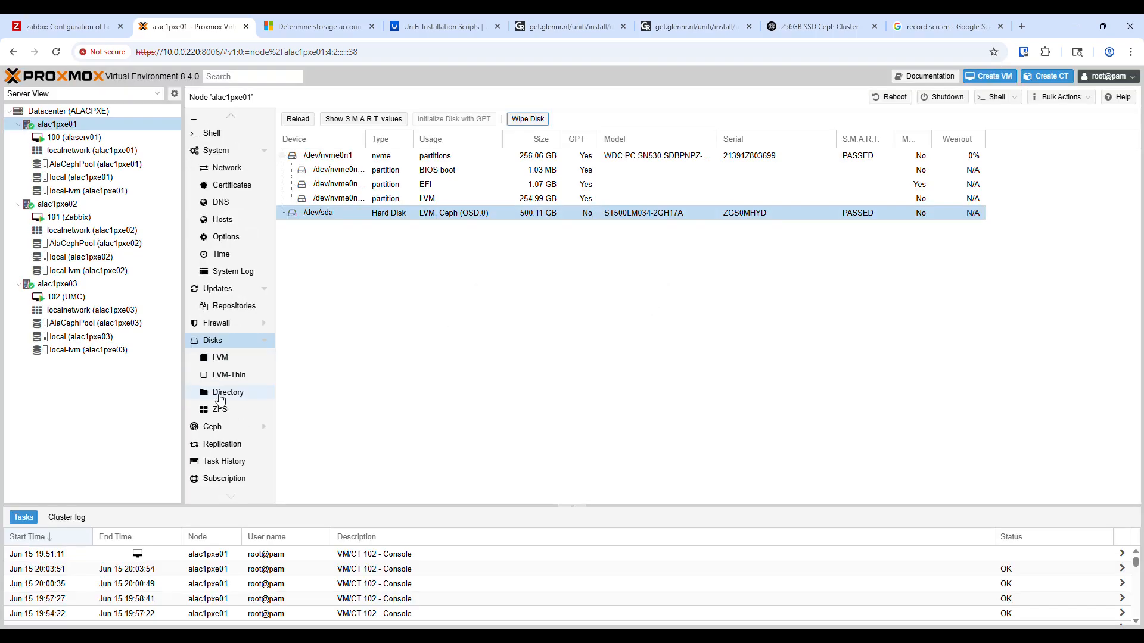
Review alac1pxe01's network: vlan100 on enp0s31f6 and bridge vmbr1 at 10.100.100.1/24
left_click(225, 215)
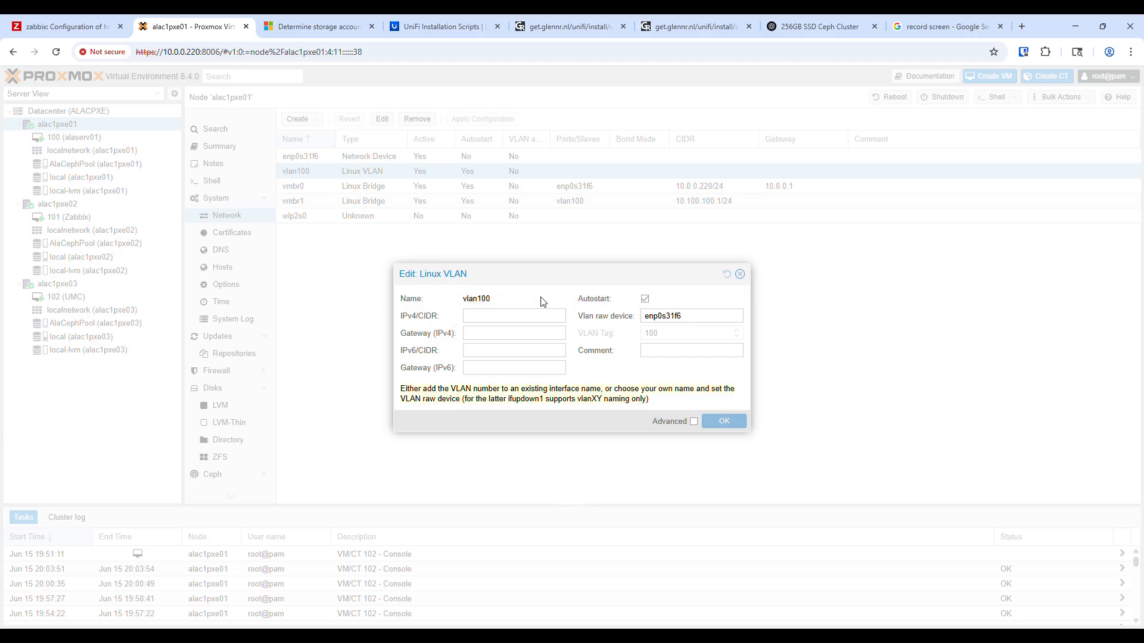
triple_click(689, 315)
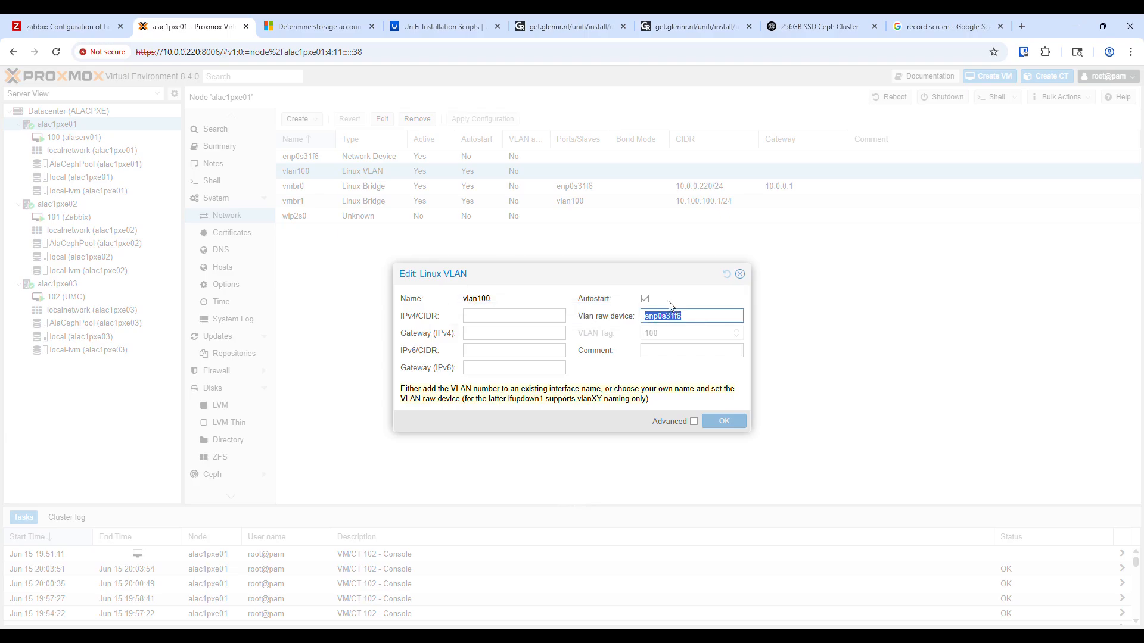
mouse_move(740, 274)
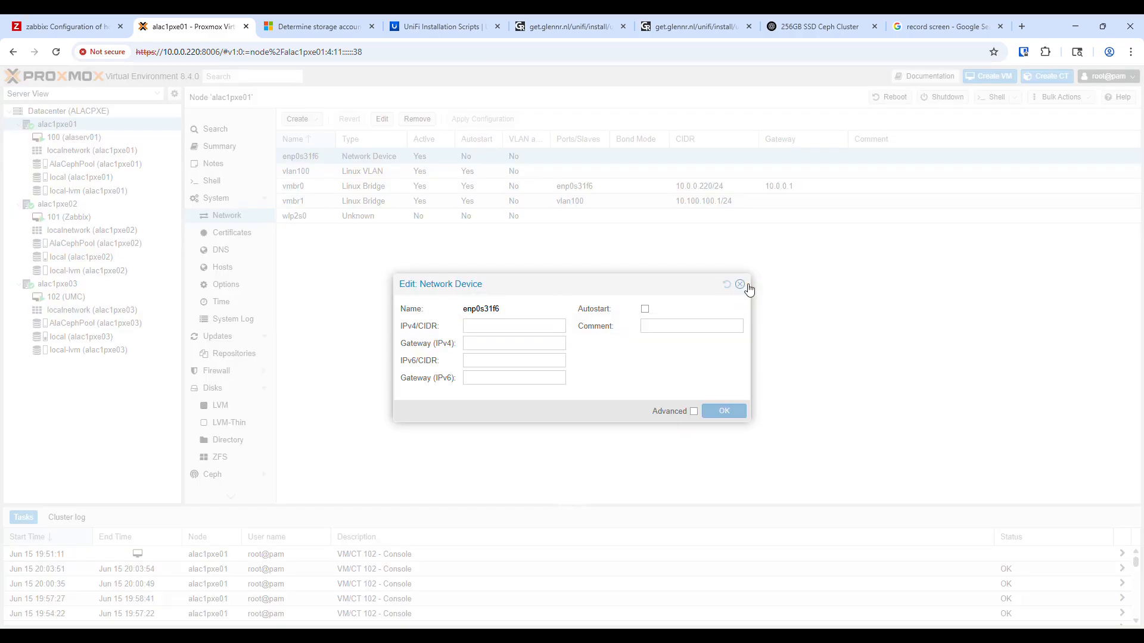
left_click(740, 283)
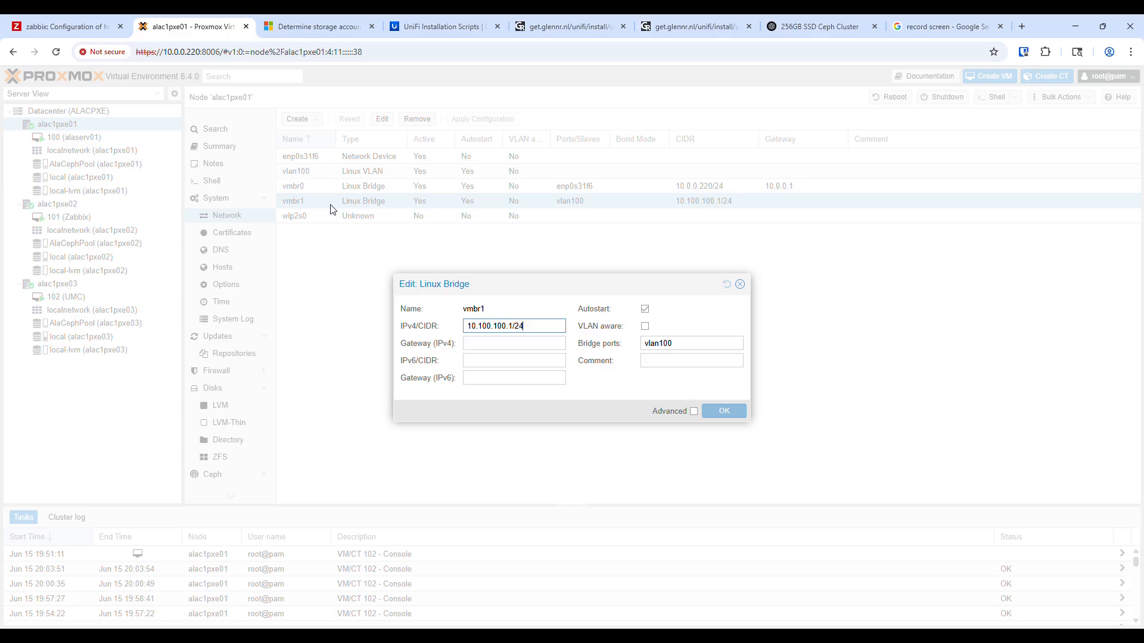
mouse_move(757, 286)
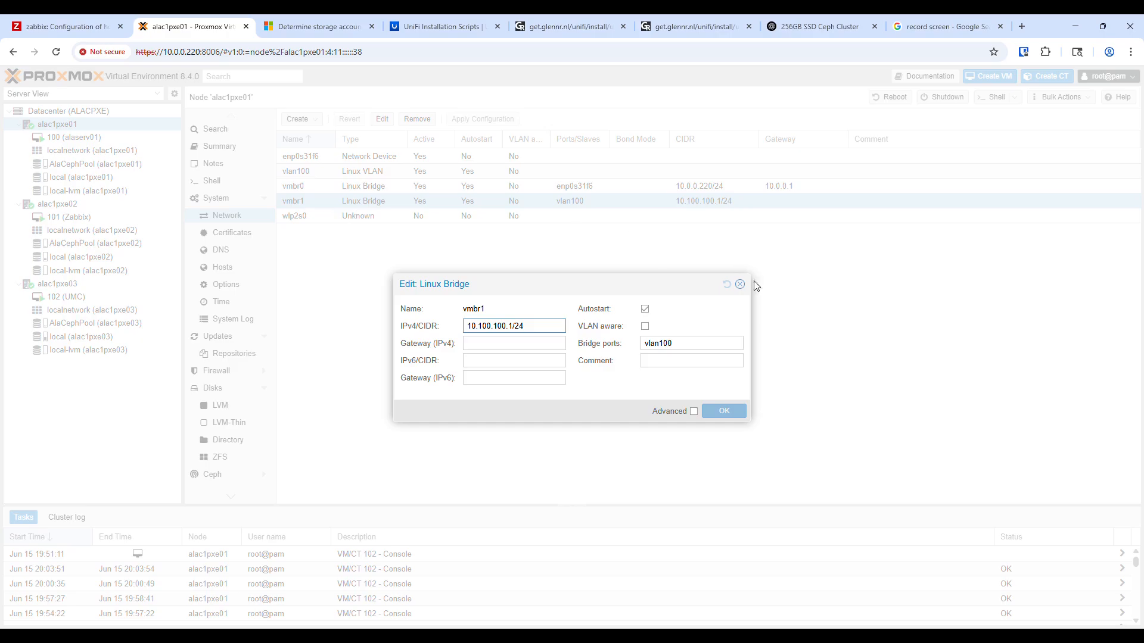
Reinspect vmbr1's bridge settings (10.100.100.1/24, port vlan100, no gateway) and close unchanged
left_click(297, 119)
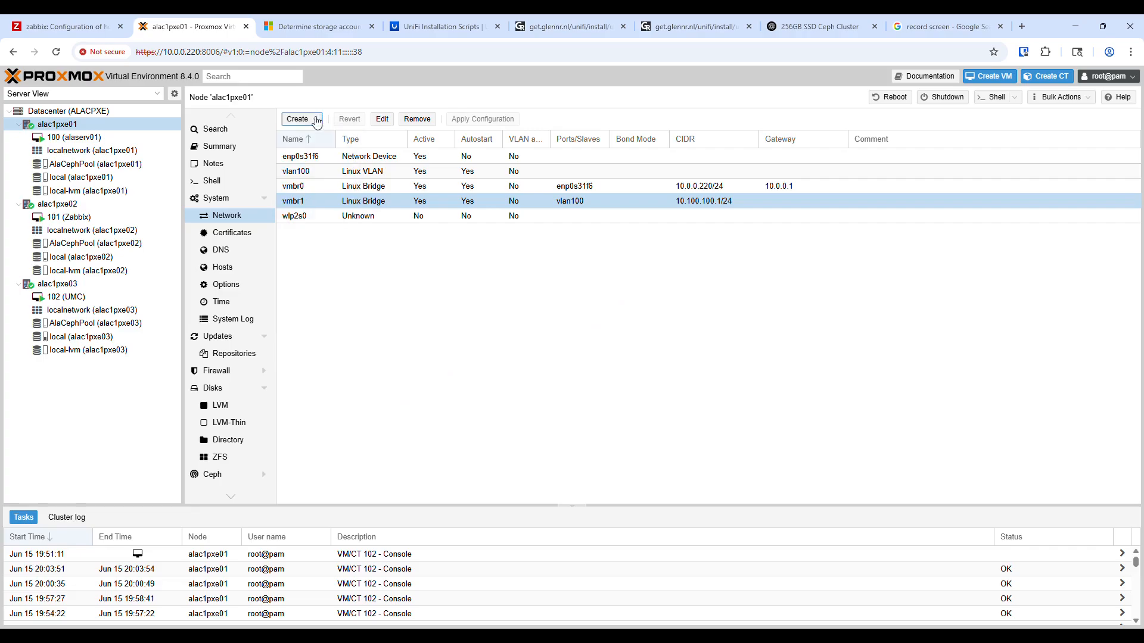
left_click(381, 119)
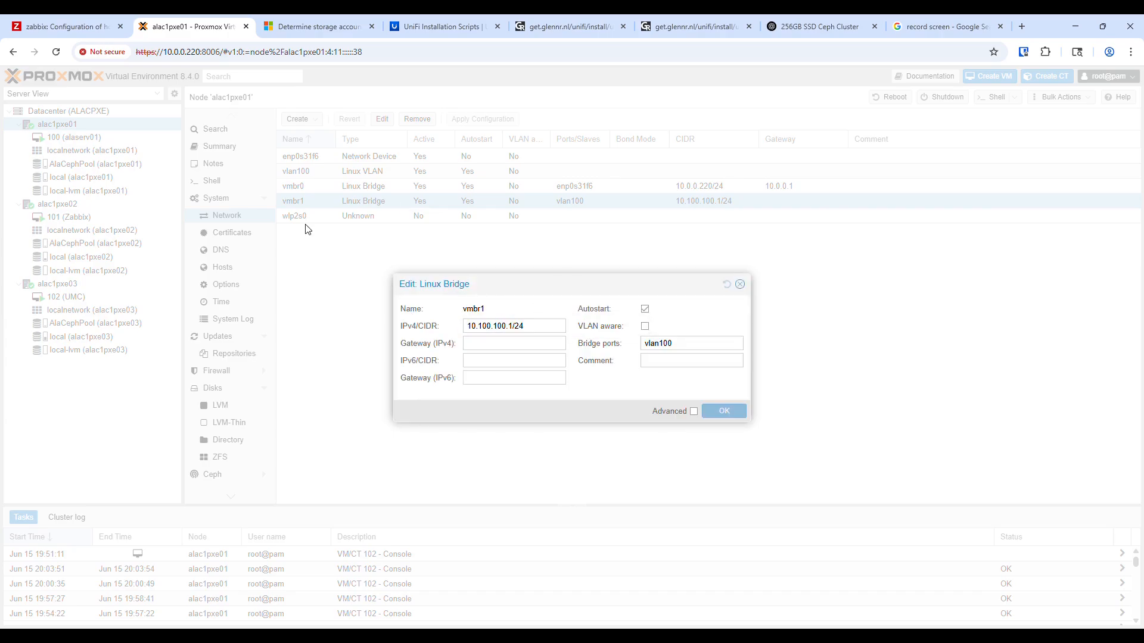
mouse_move(503, 189)
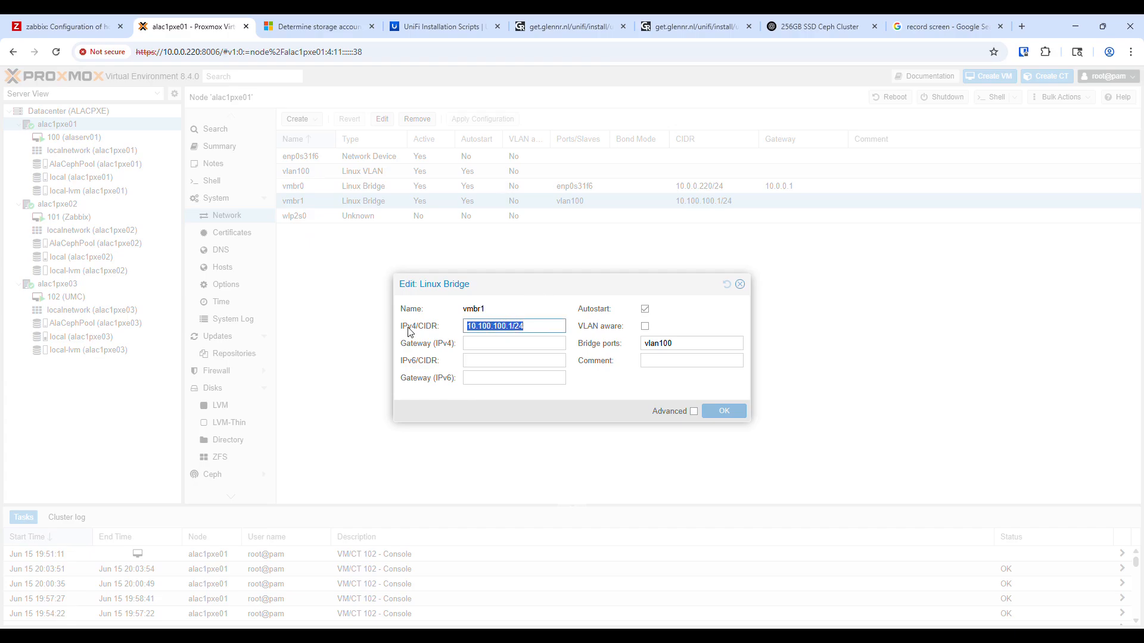
mouse_move(494, 297)
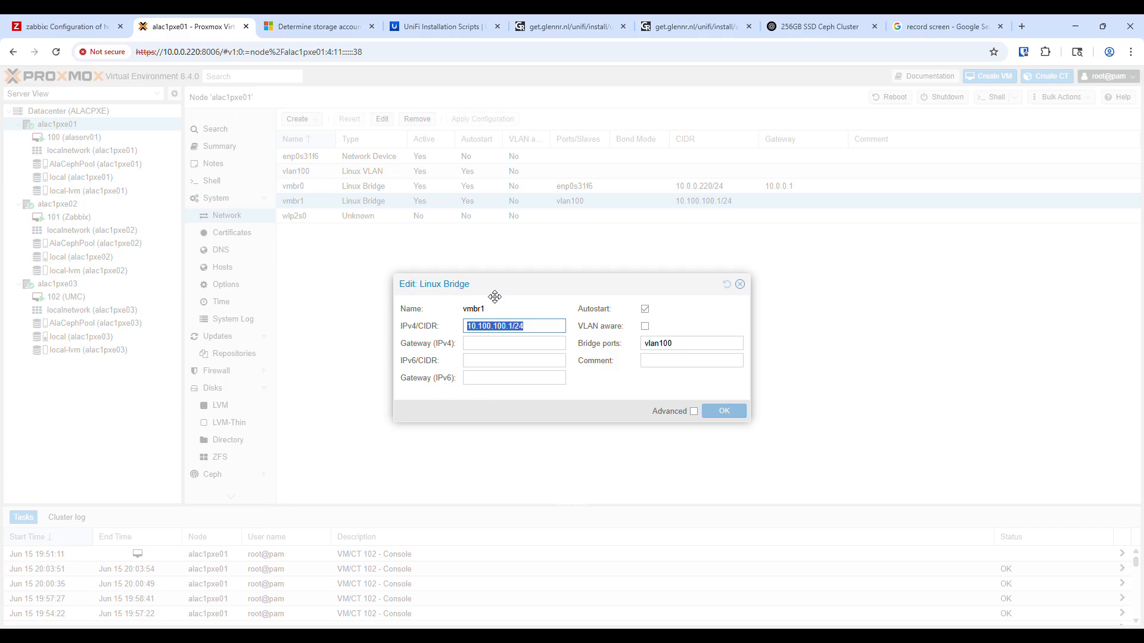
mouse_move(507, 305)
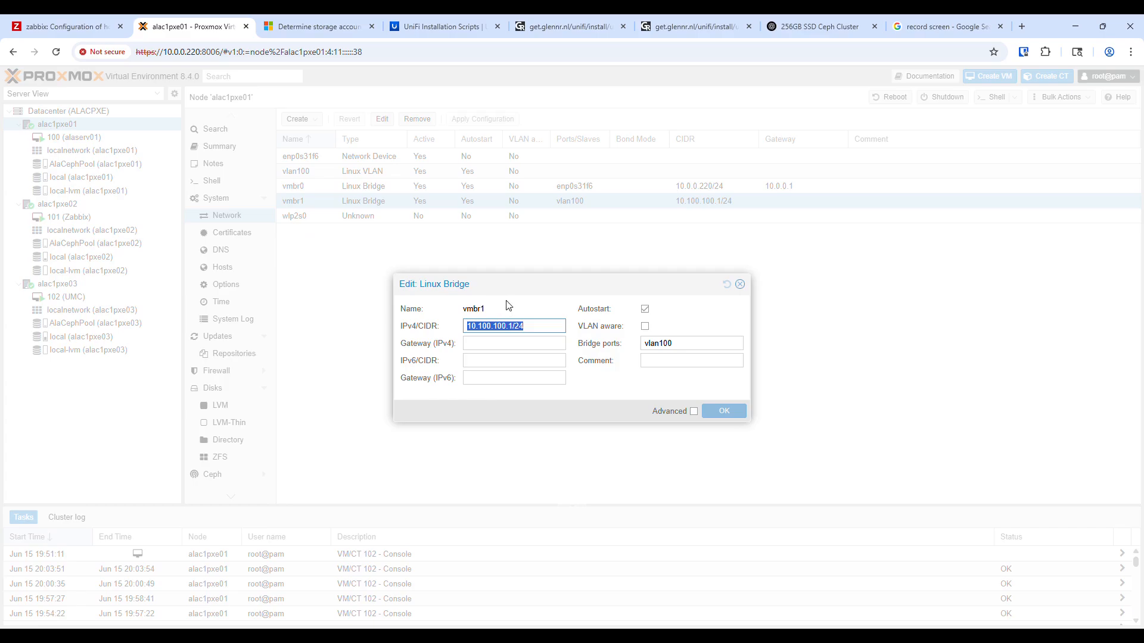
left_click(488, 326)
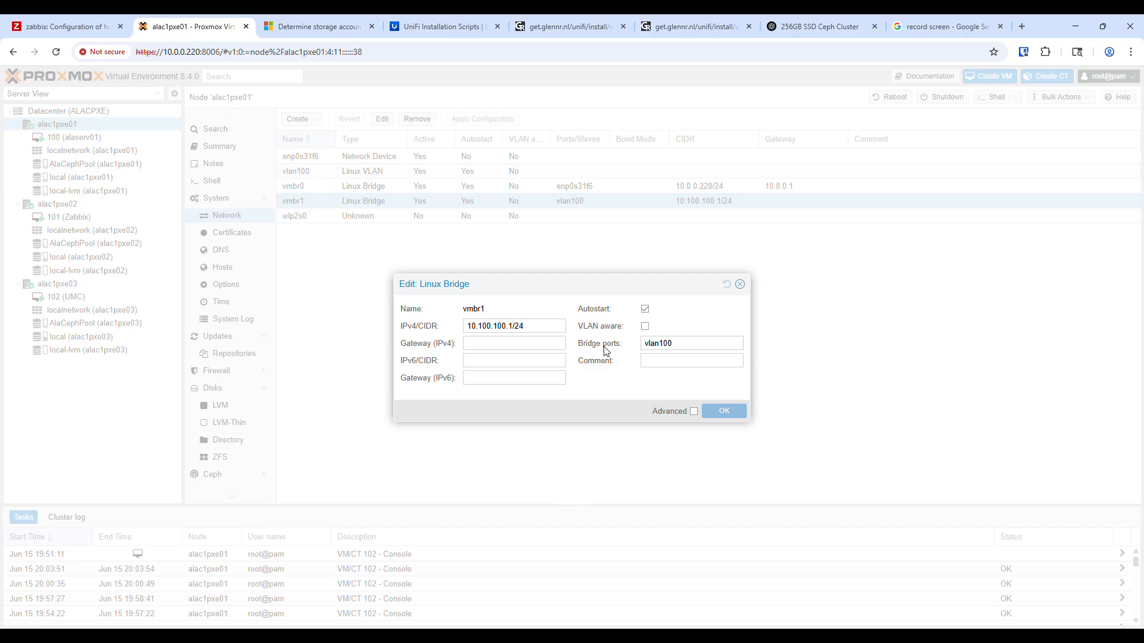
triple_click(690, 343)
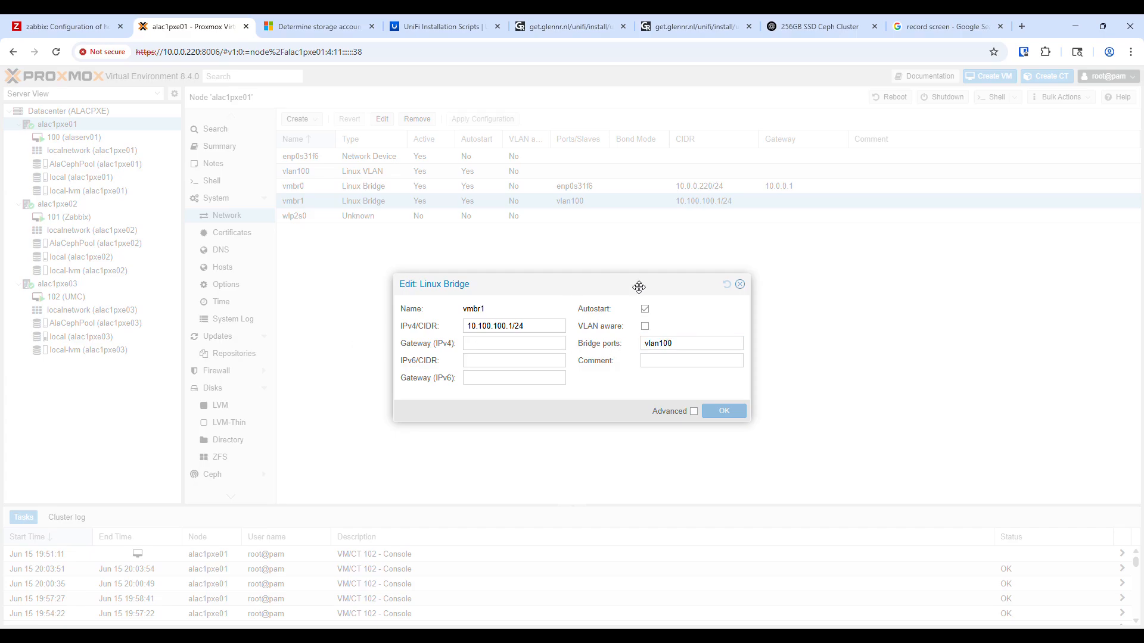
left_click(739, 283)
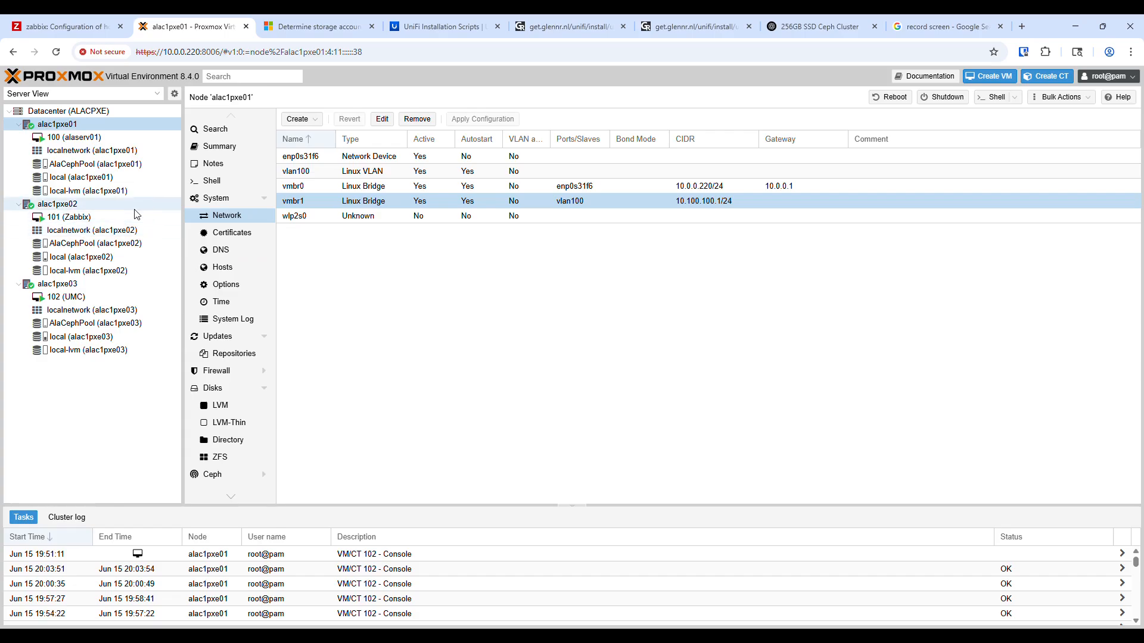
Check alac1pxe02's vmbr1 bridge at 10.100.100.2/24, then show alac1pxe03's network list
left_click(59, 204)
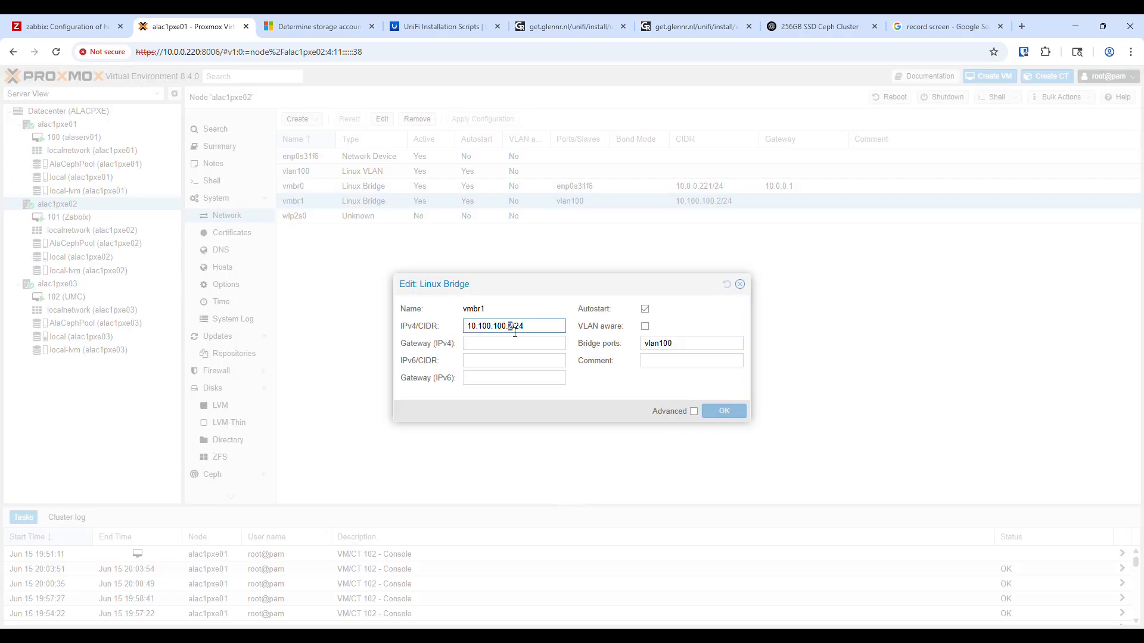
left_click(739, 283)
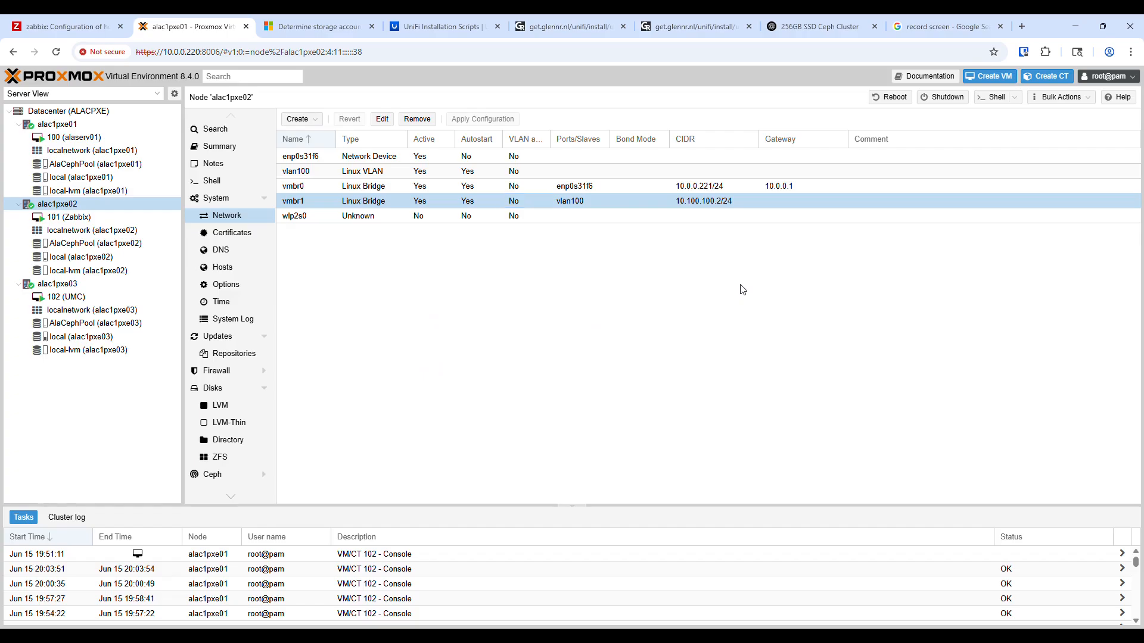
mouse_move(661, 263)
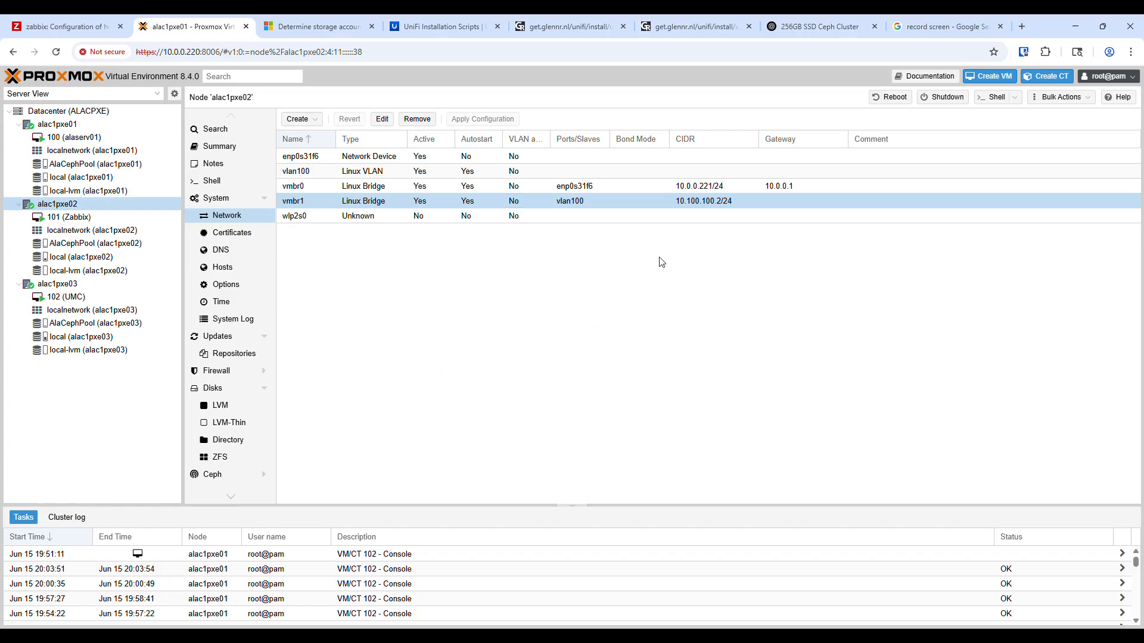
mouse_move(358, 209)
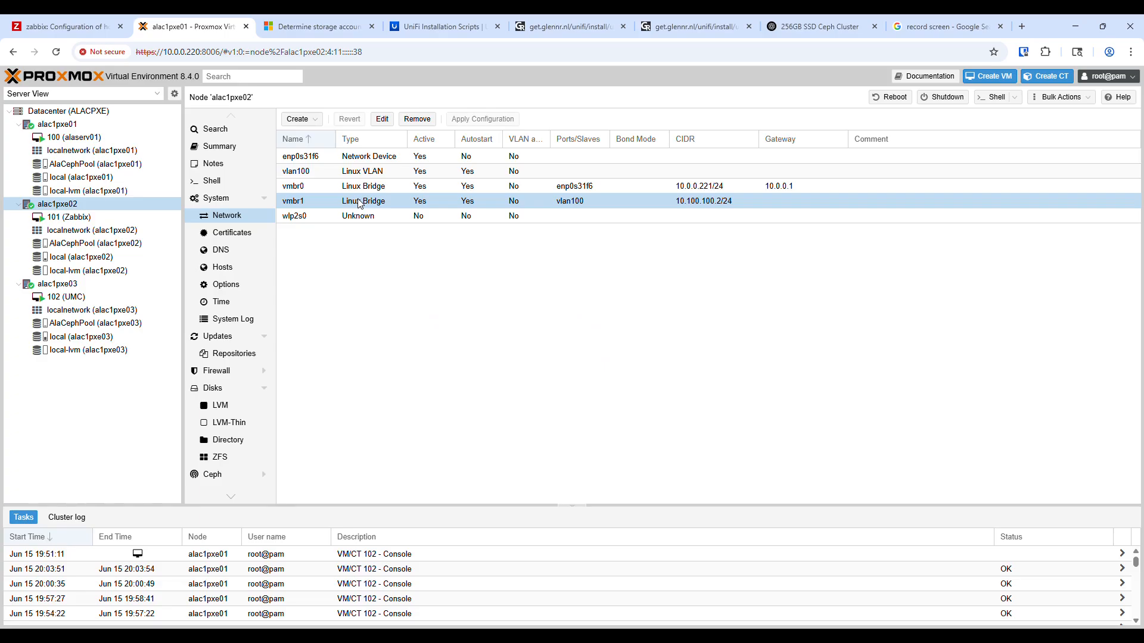
mouse_move(367, 230)
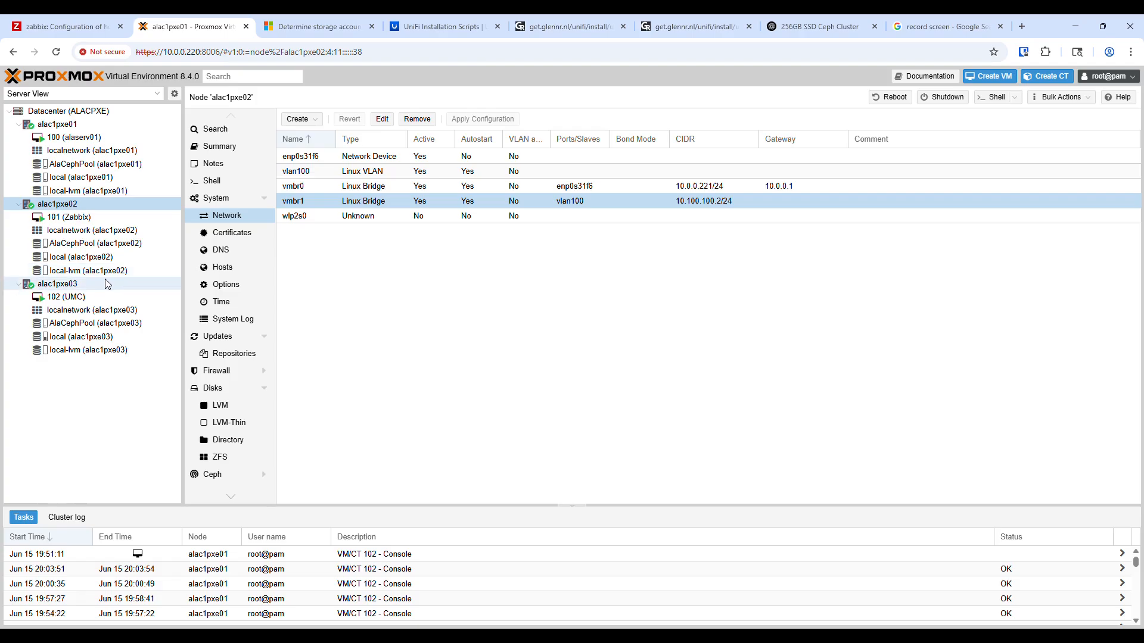
left_click(58, 283)
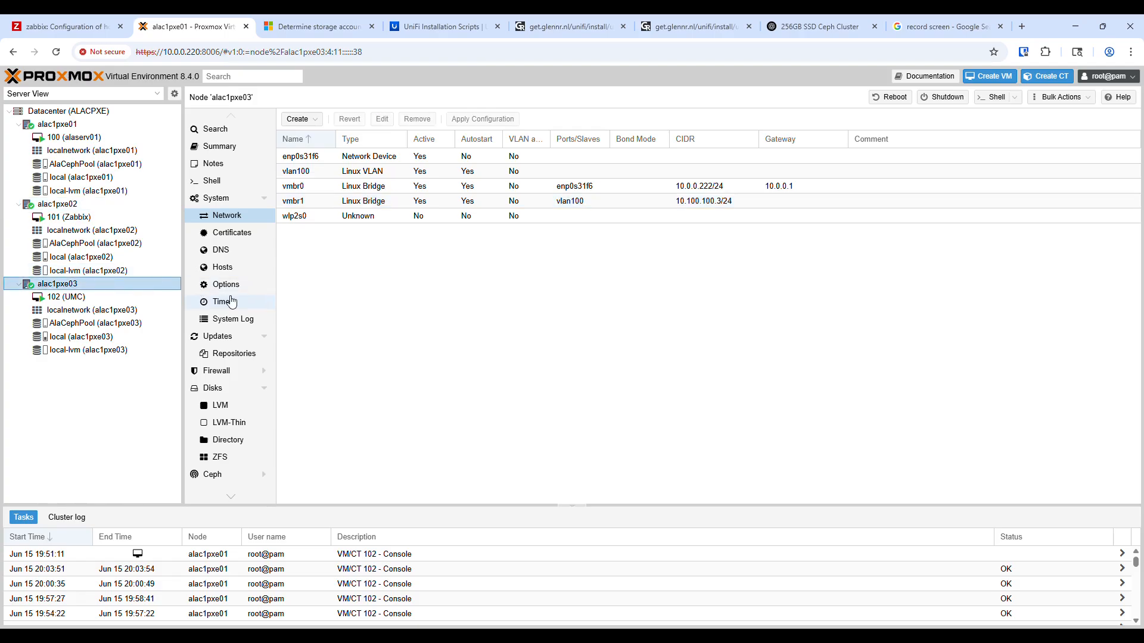
Check Ceph health on alac1pxe03, then switch via alac1pxe02 to alac1pxe01's Ceph overview
left_click(212, 426)
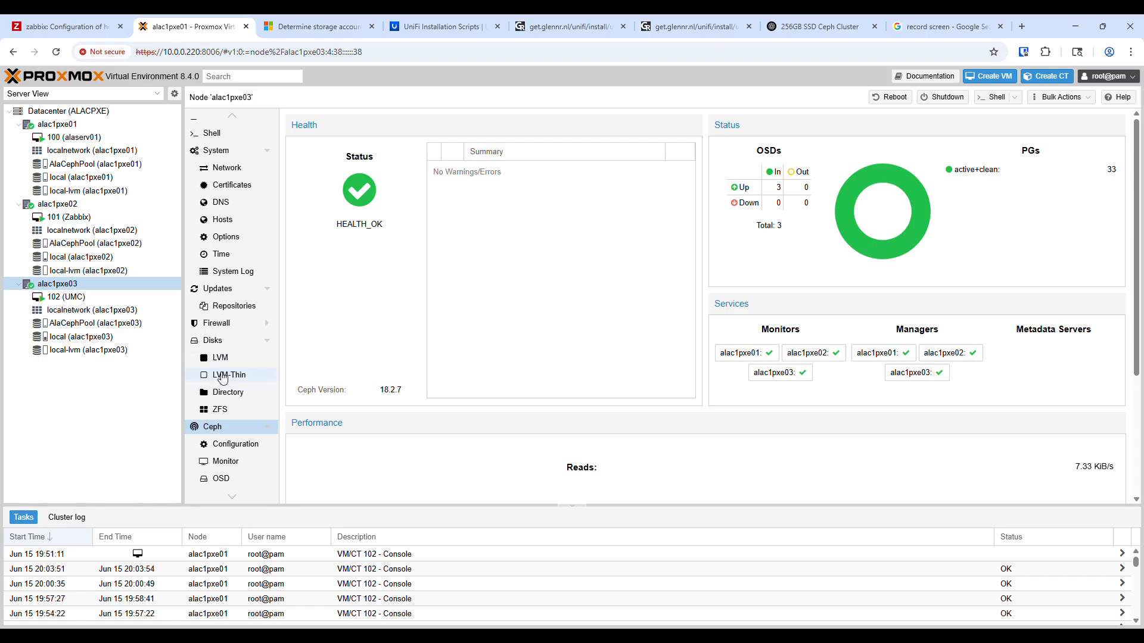
scroll("down", 3)
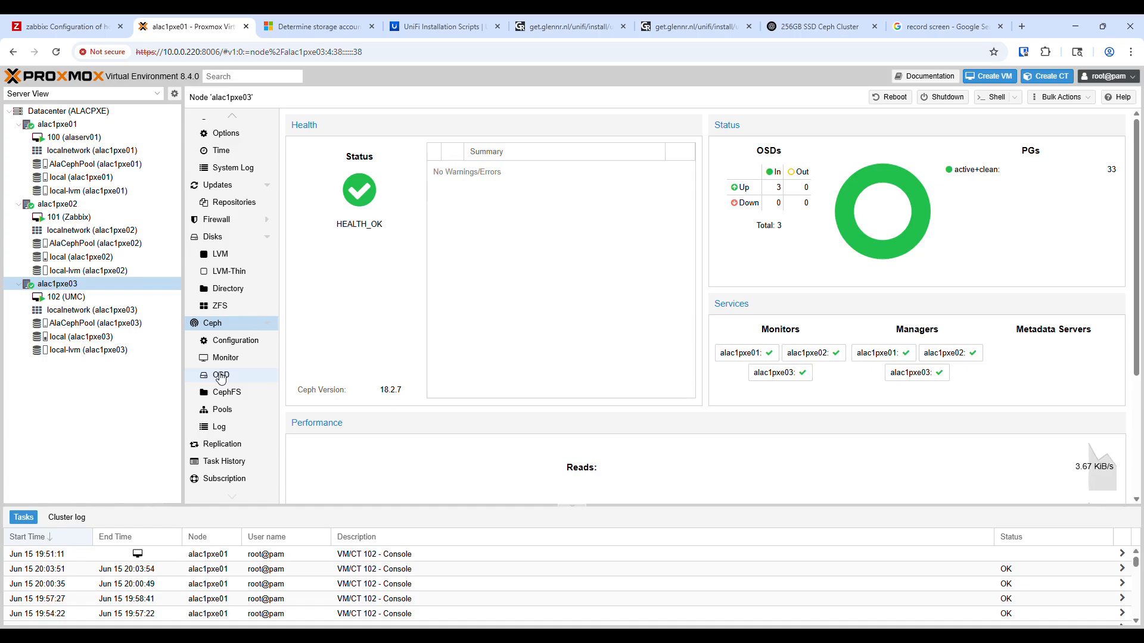
mouse_move(256, 334)
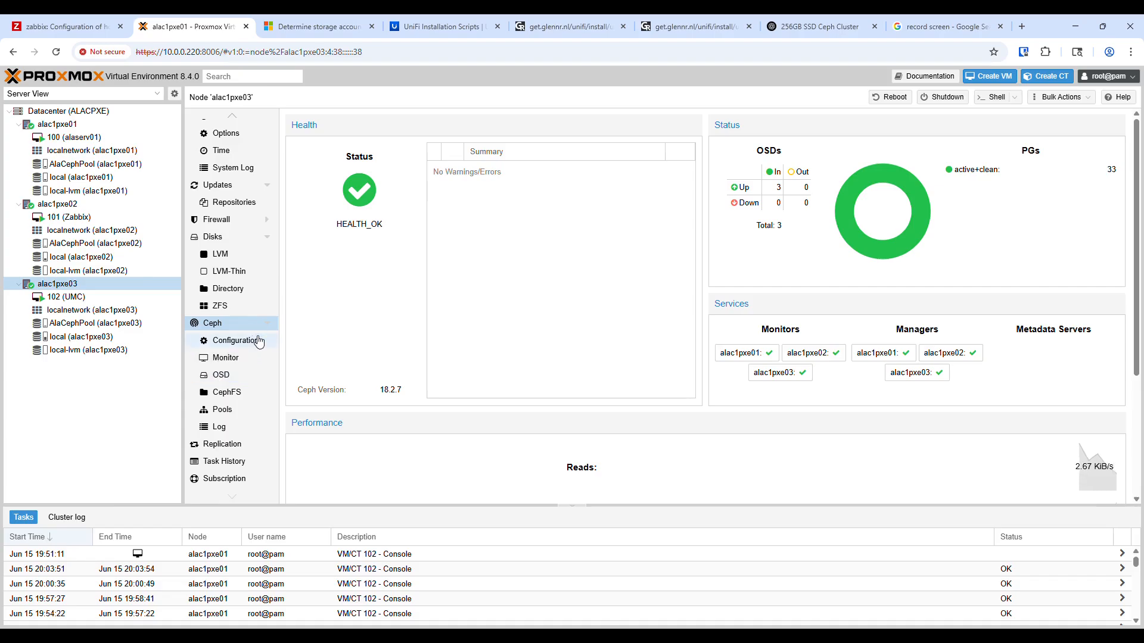
left_click(56, 204)
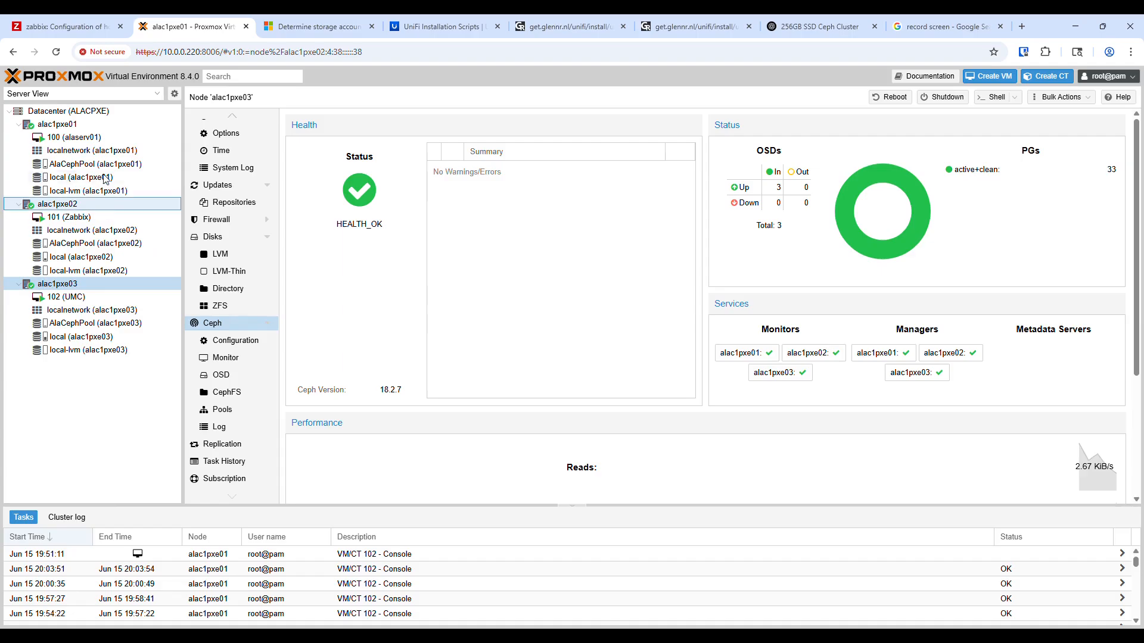
left_click(57, 124)
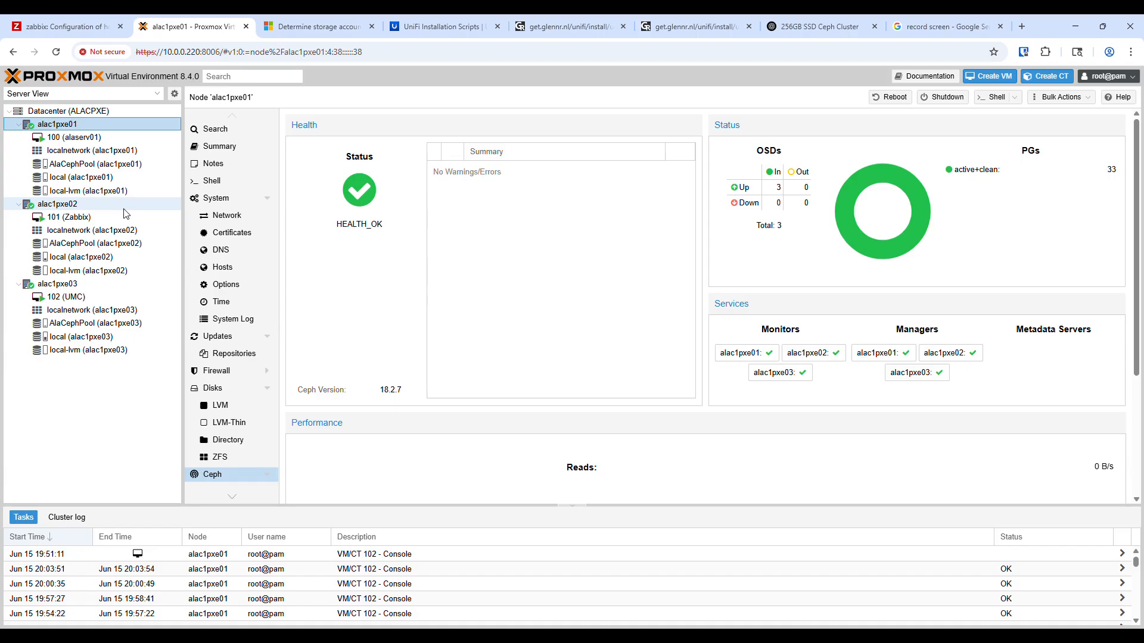
mouse_move(144, 309)
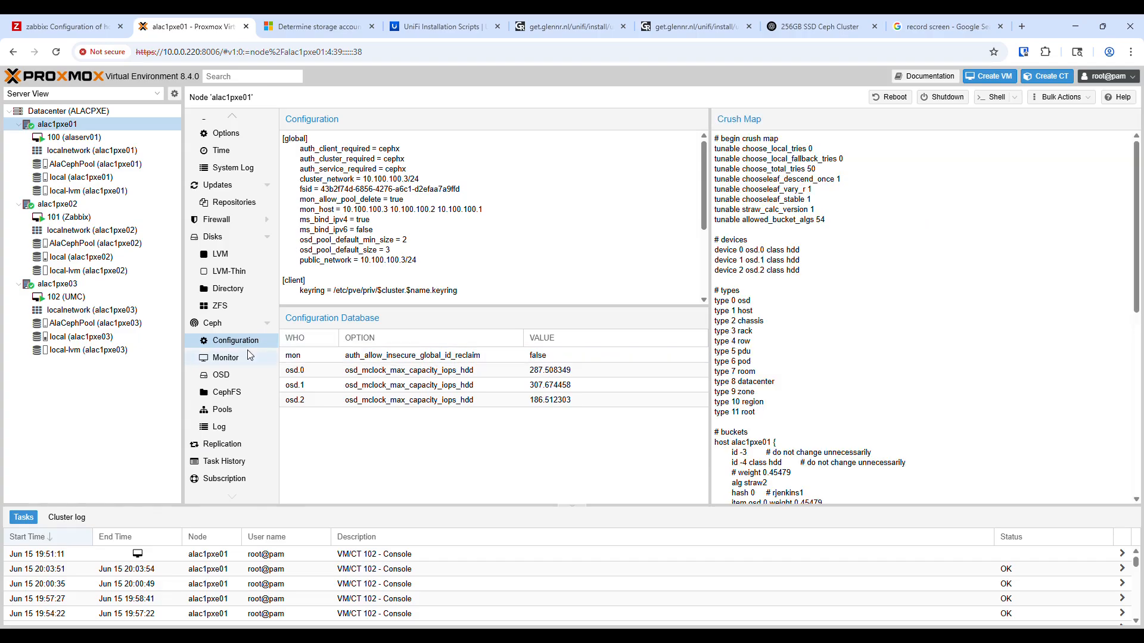
Review Ceph monitors and managers, cancelling the Create Monitor and Create Manager forms, then list OSDs
left_click(225, 358)
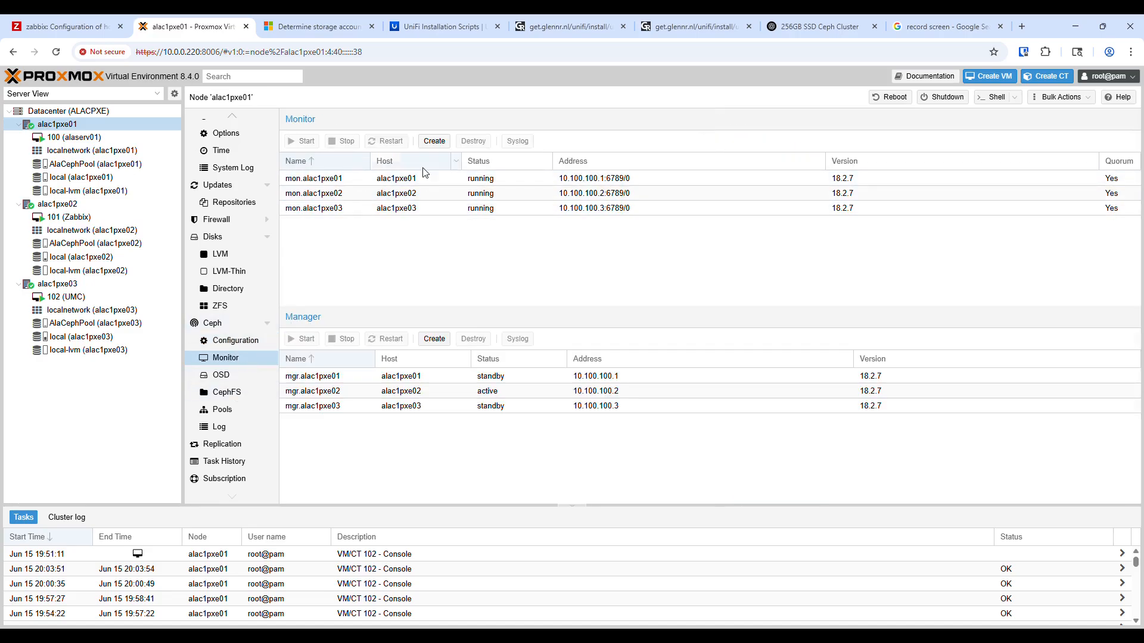
mouse_move(488, 358)
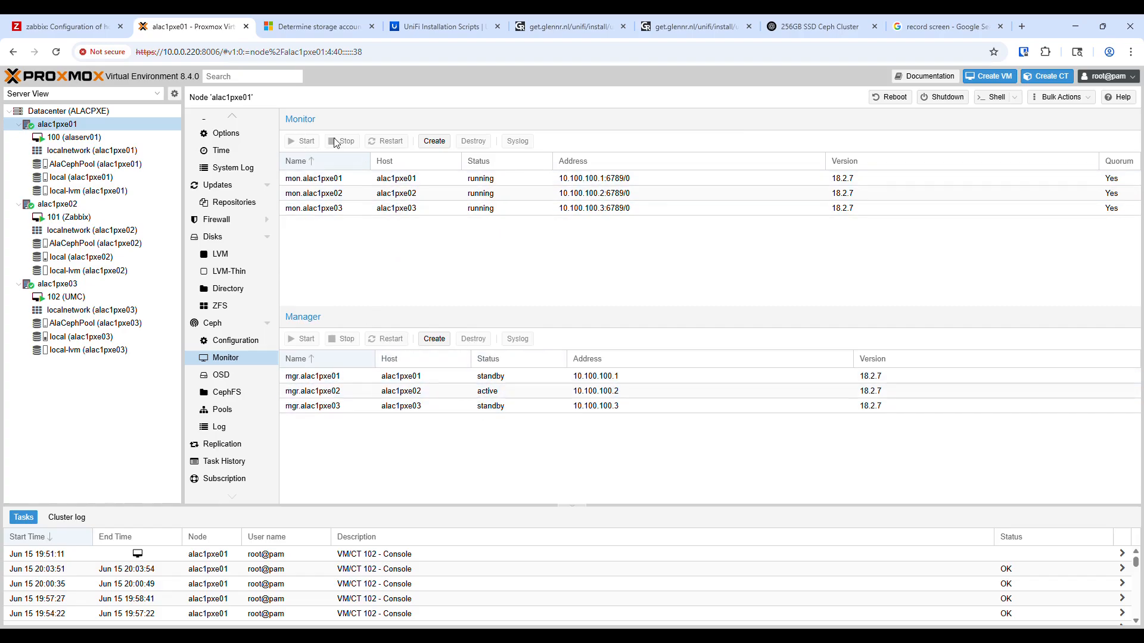
mouse_move(408, 233)
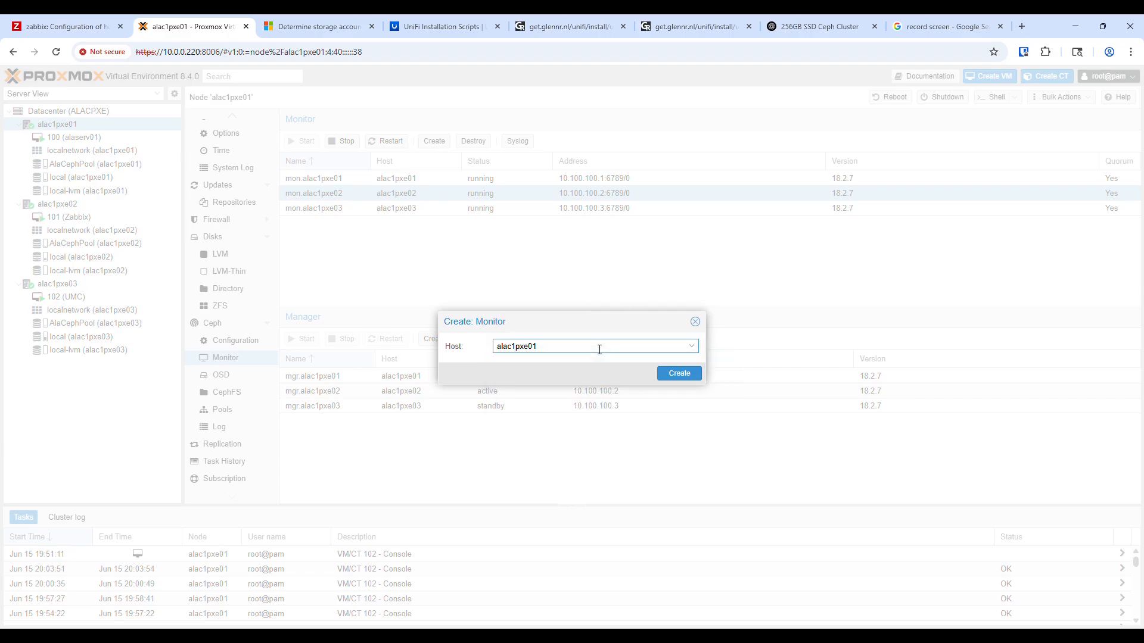
left_click(693, 322)
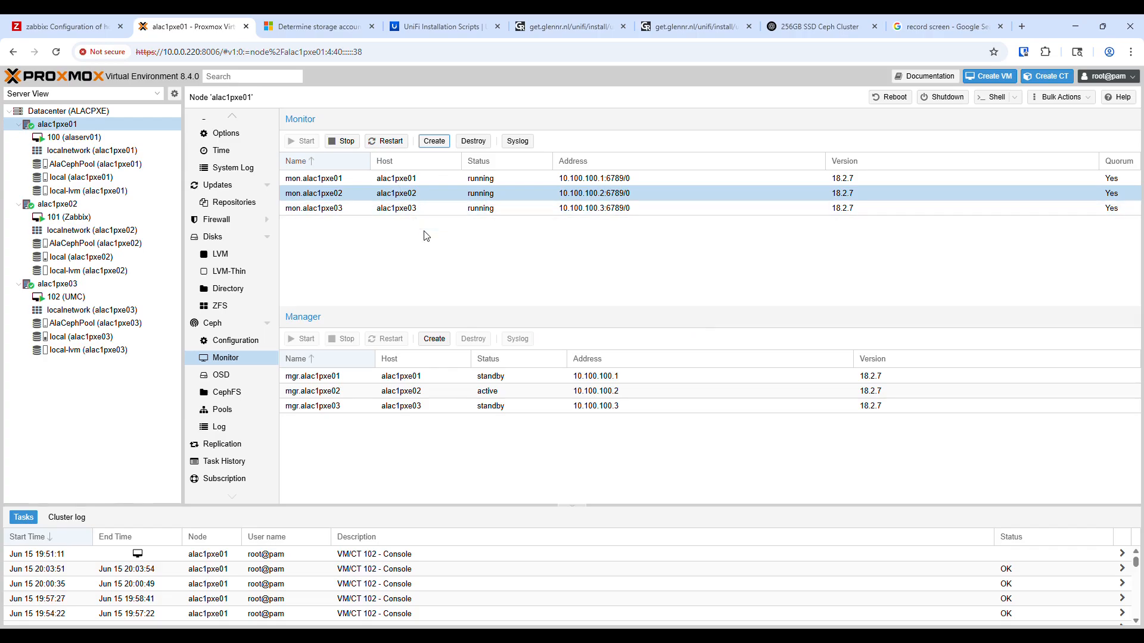
left_click(433, 338)
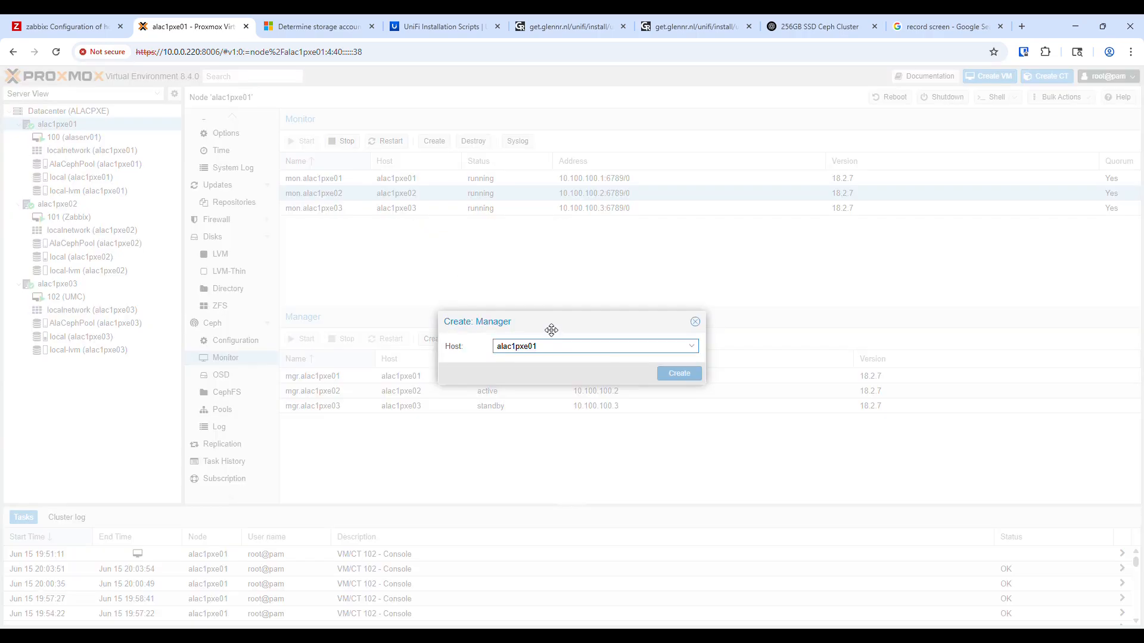
left_click(689, 345)
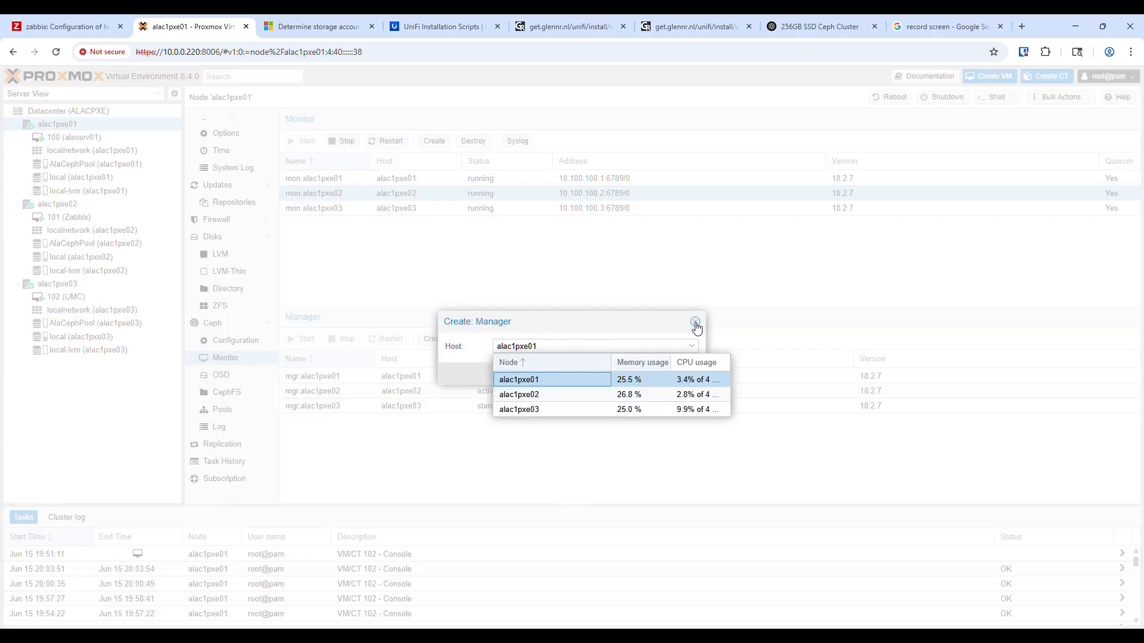
left_click(695, 325)
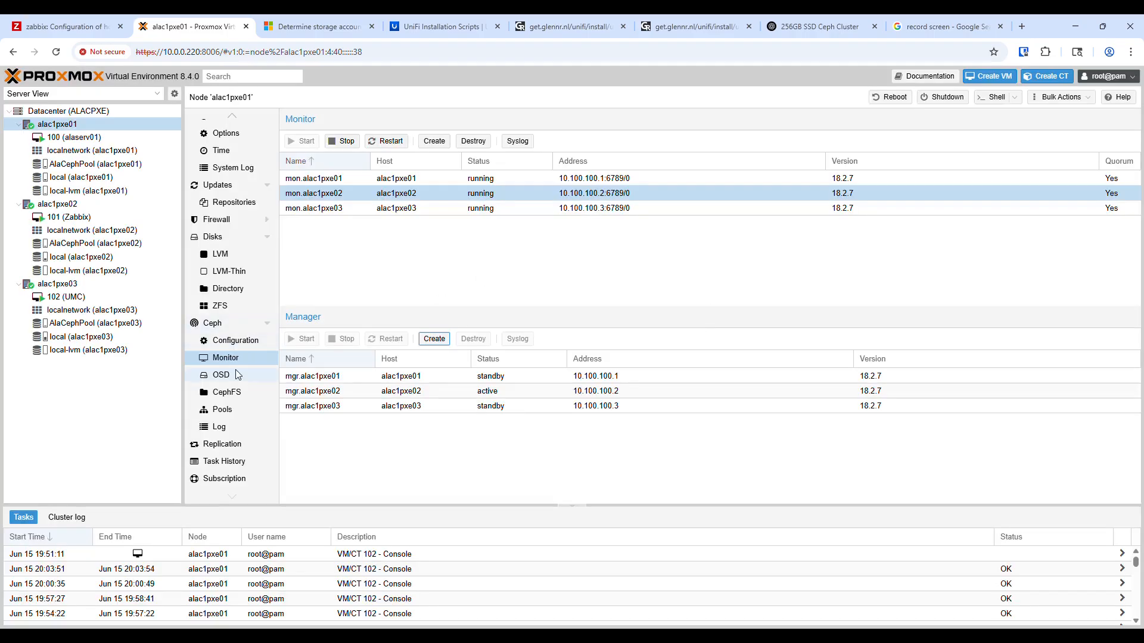
left_click(220, 374)
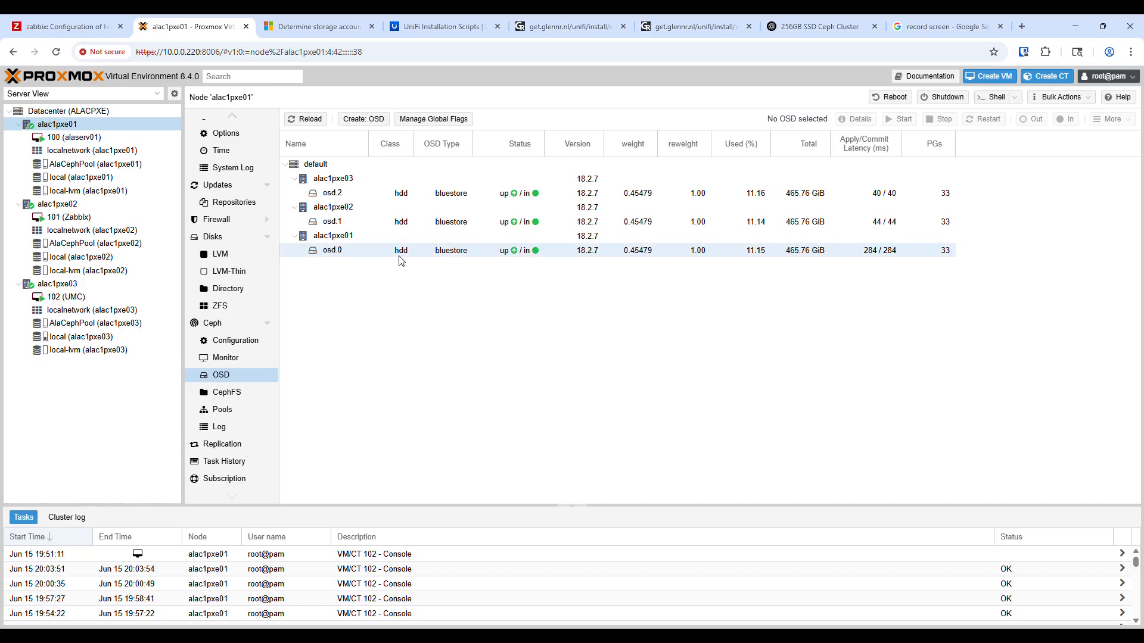
Select osd.0 and try the Create OSD form three times, finding no unused disks
left_click(332, 250)
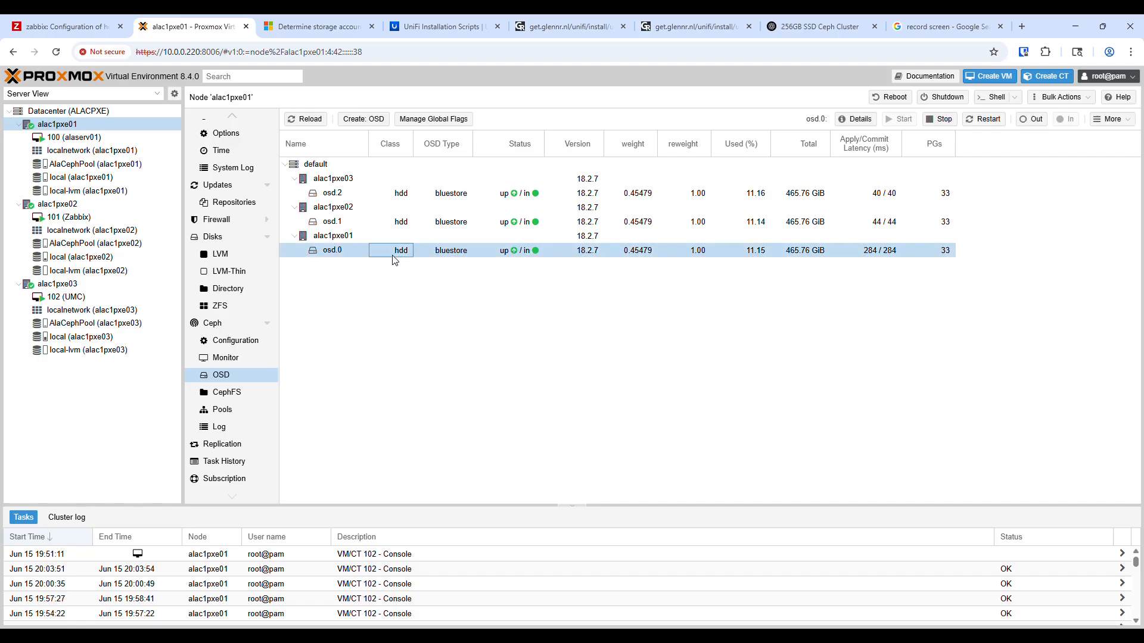
mouse_move(372, 120)
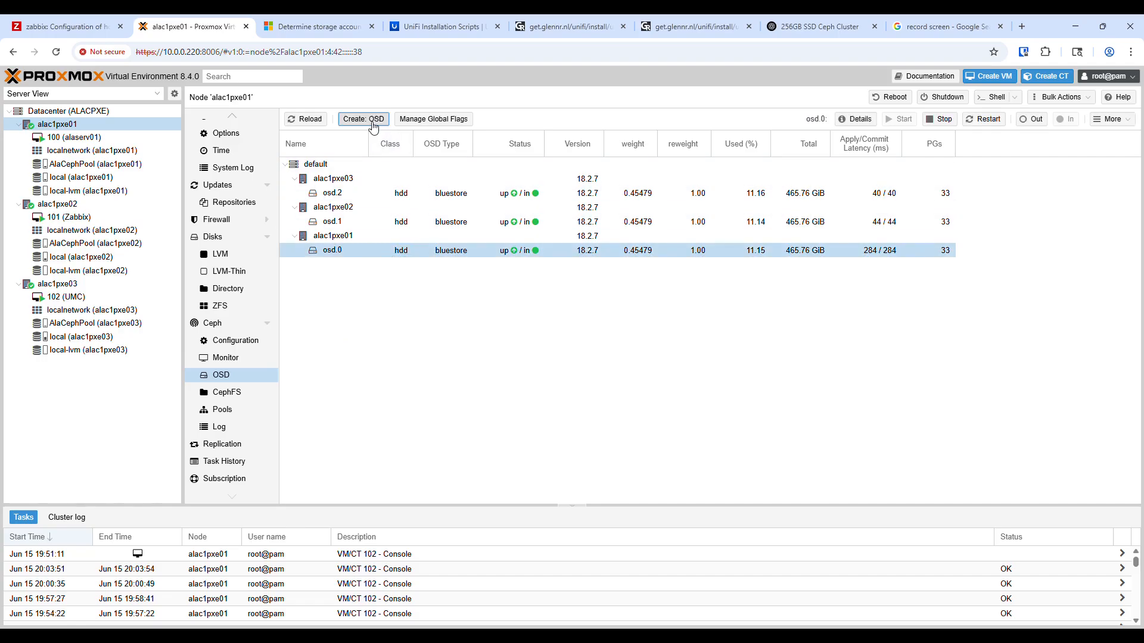
left_click(363, 119)
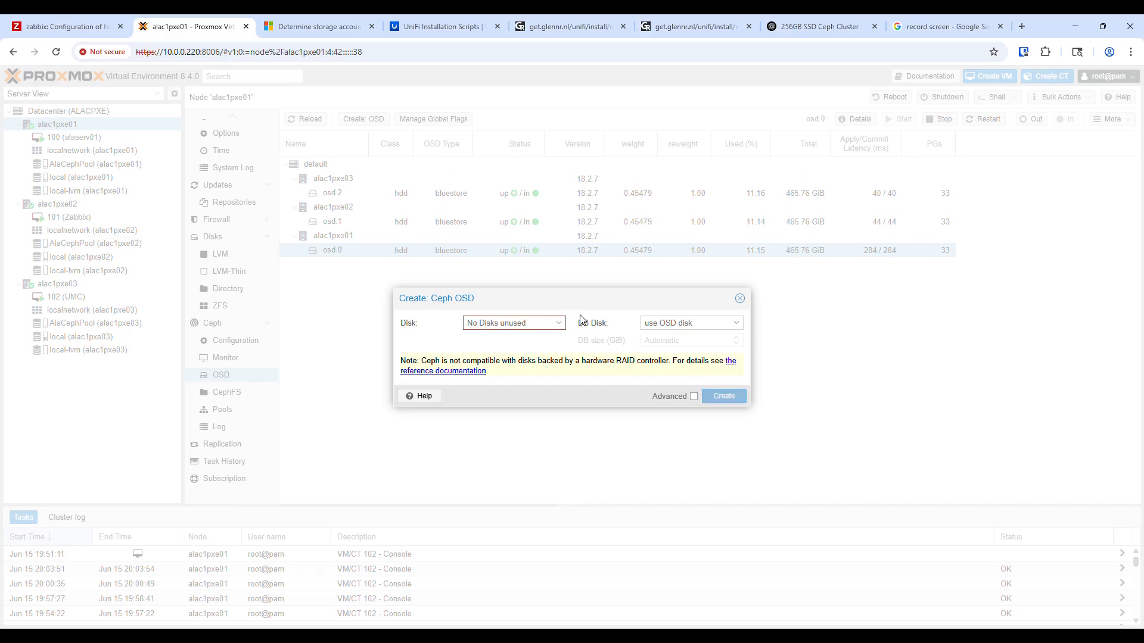
mouse_move(734, 317)
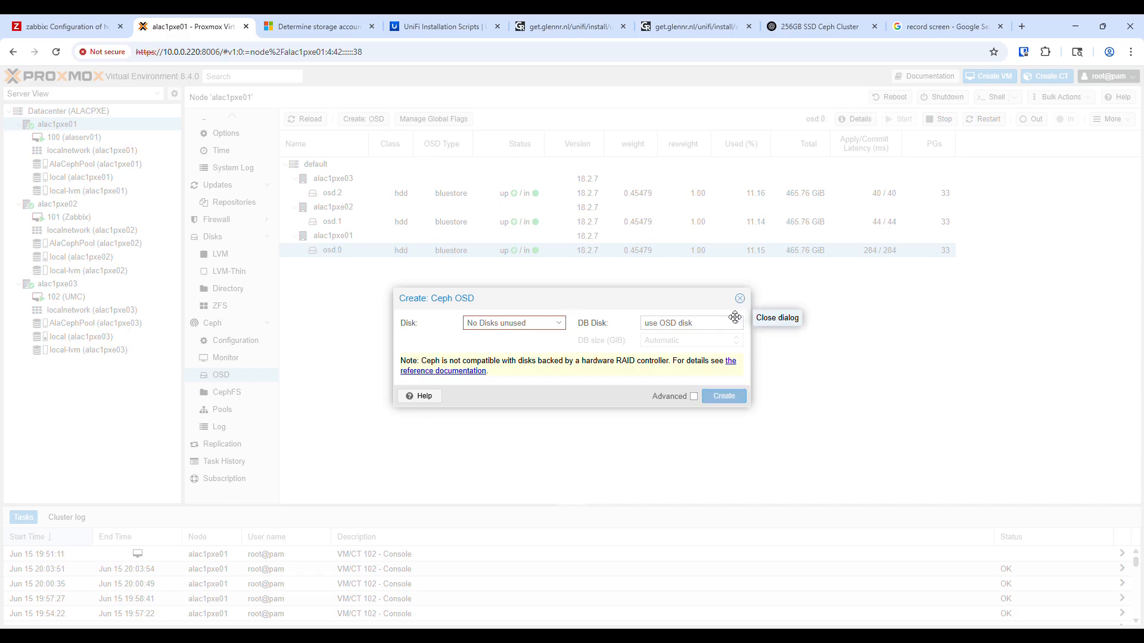
left_click(739, 298)
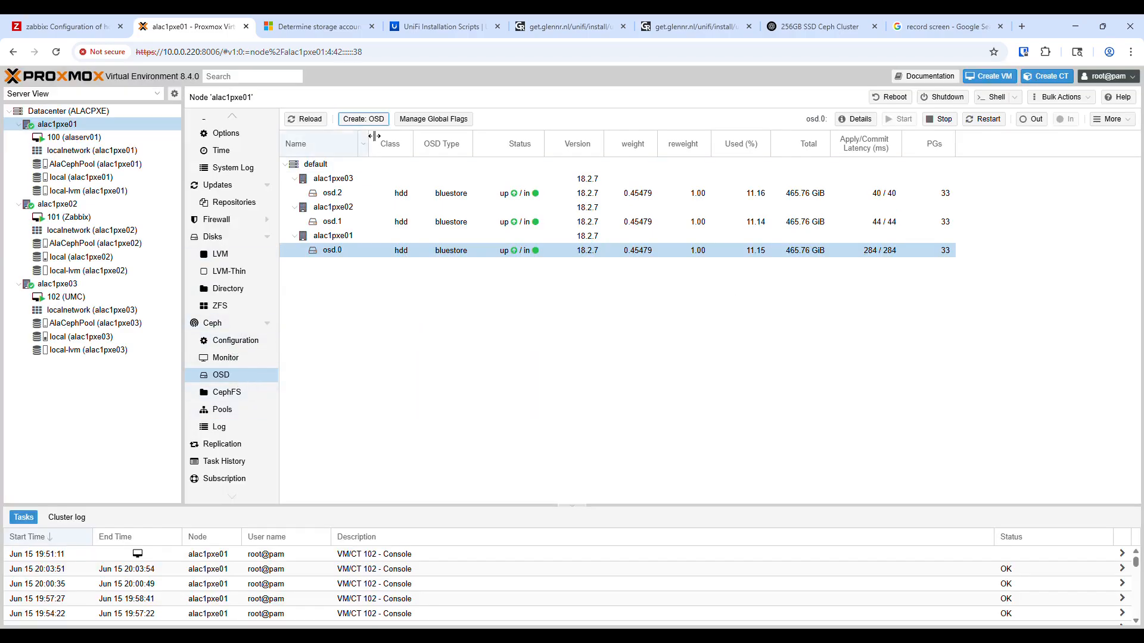
left_click(363, 119)
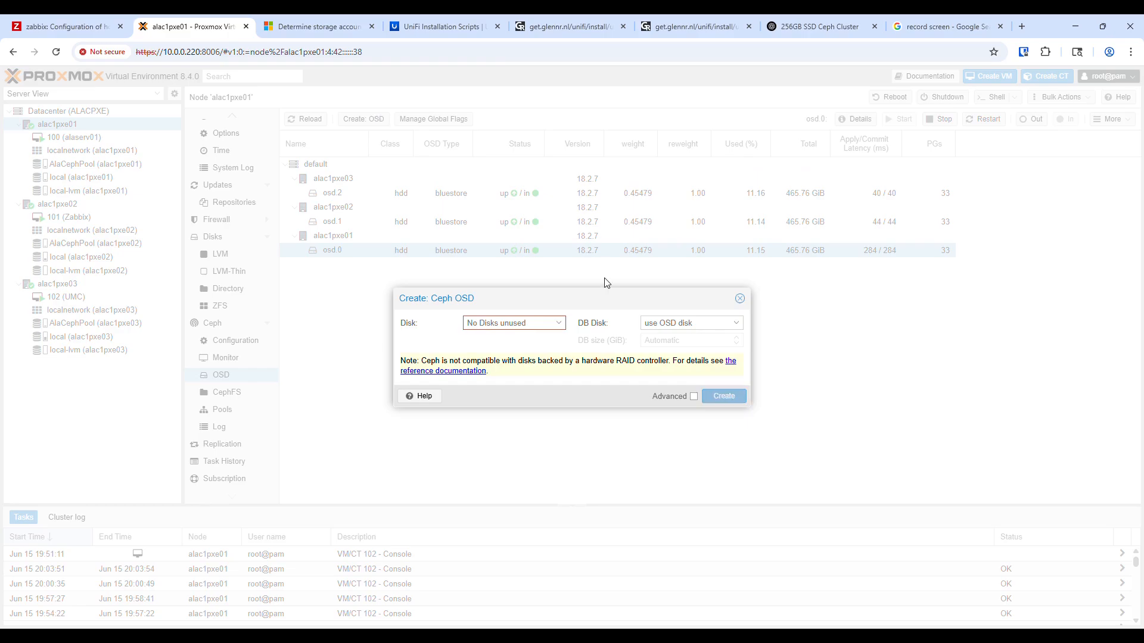
left_click(559, 323)
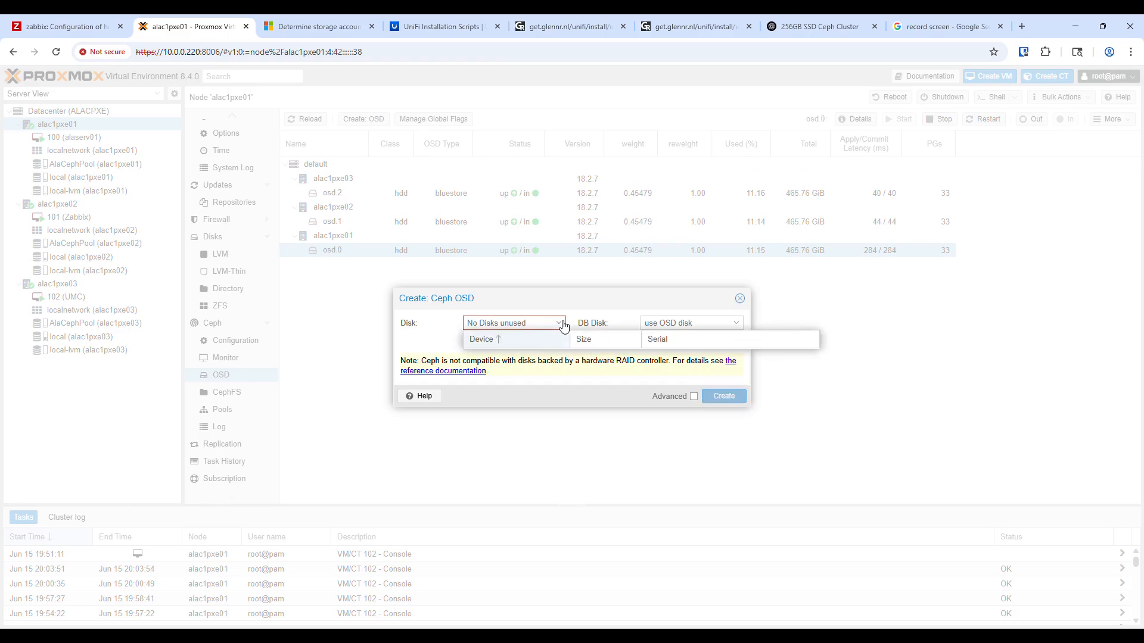
mouse_move(677, 356)
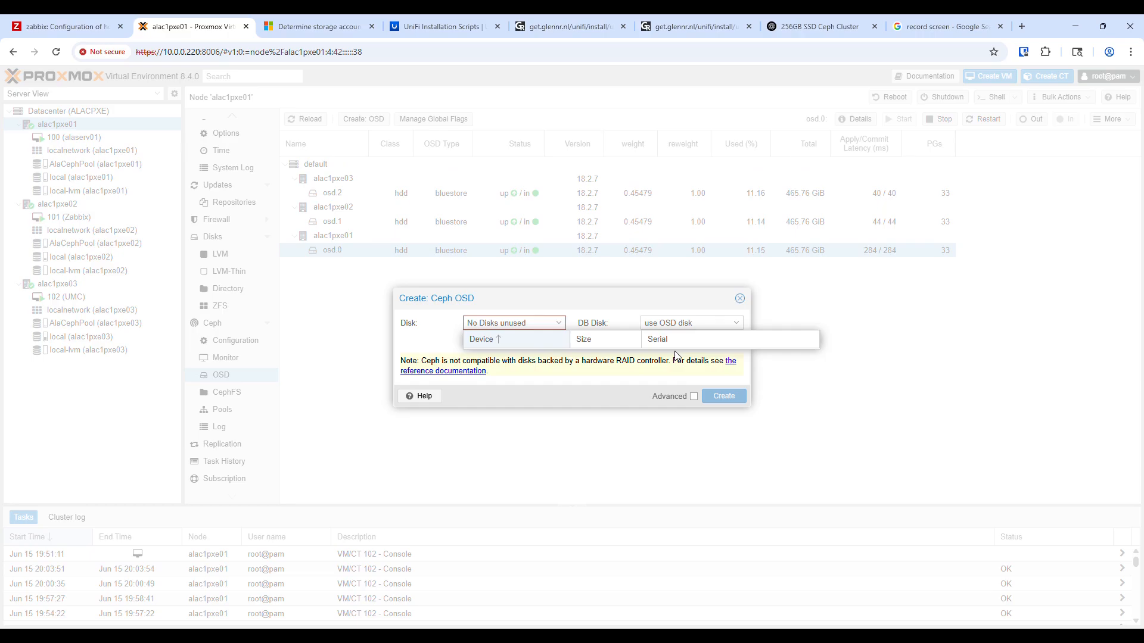
mouse_move(587, 331)
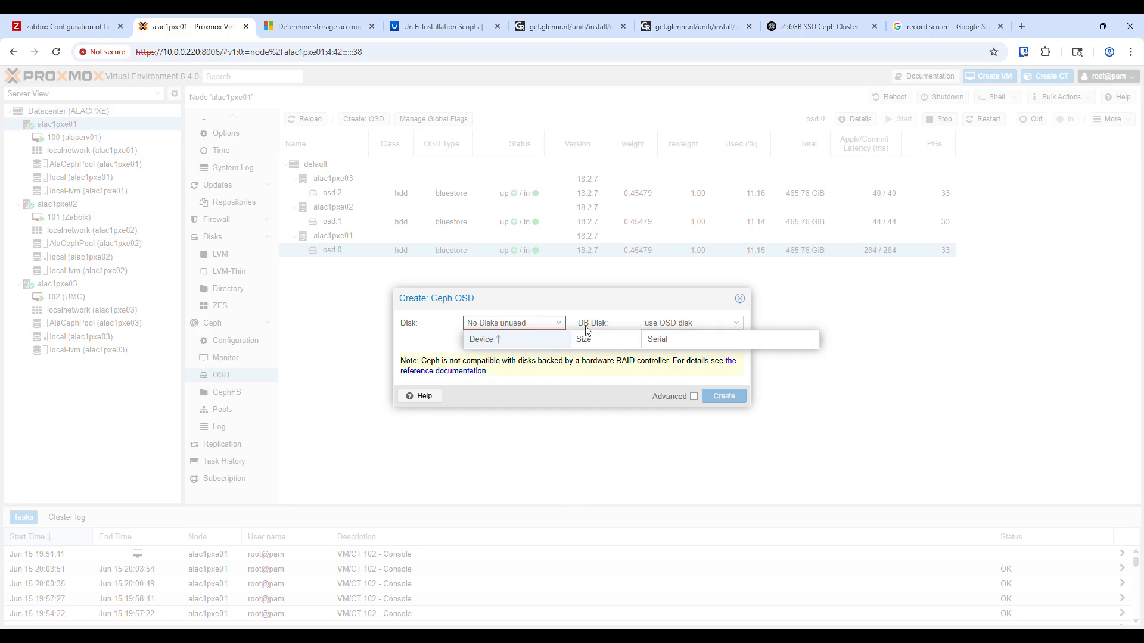
left_click(739, 299)
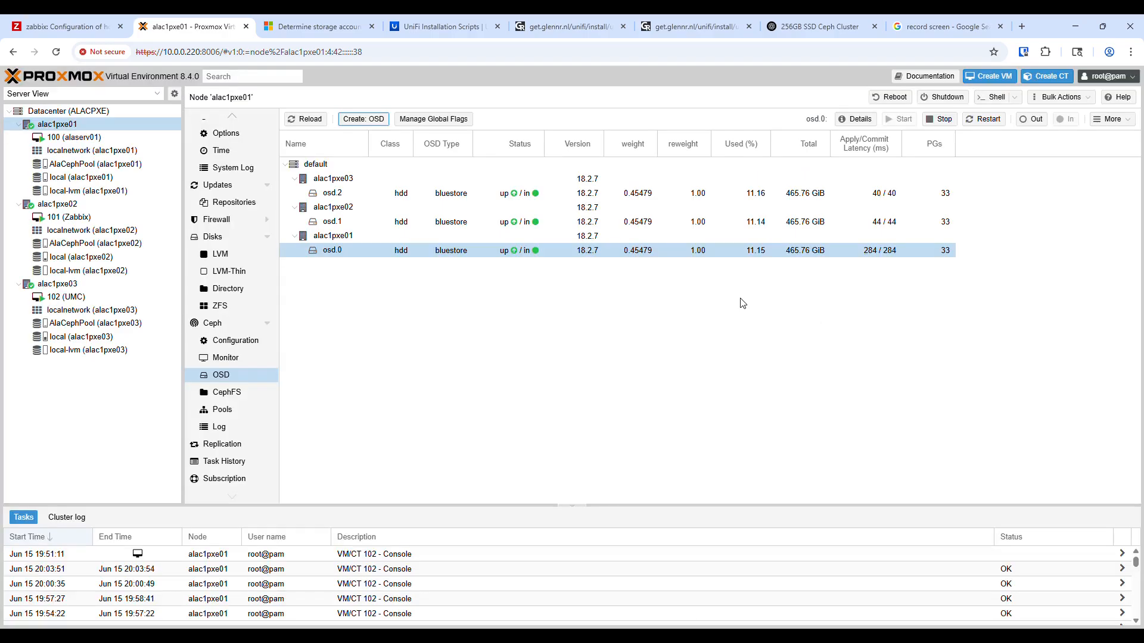
left_click(364, 119)
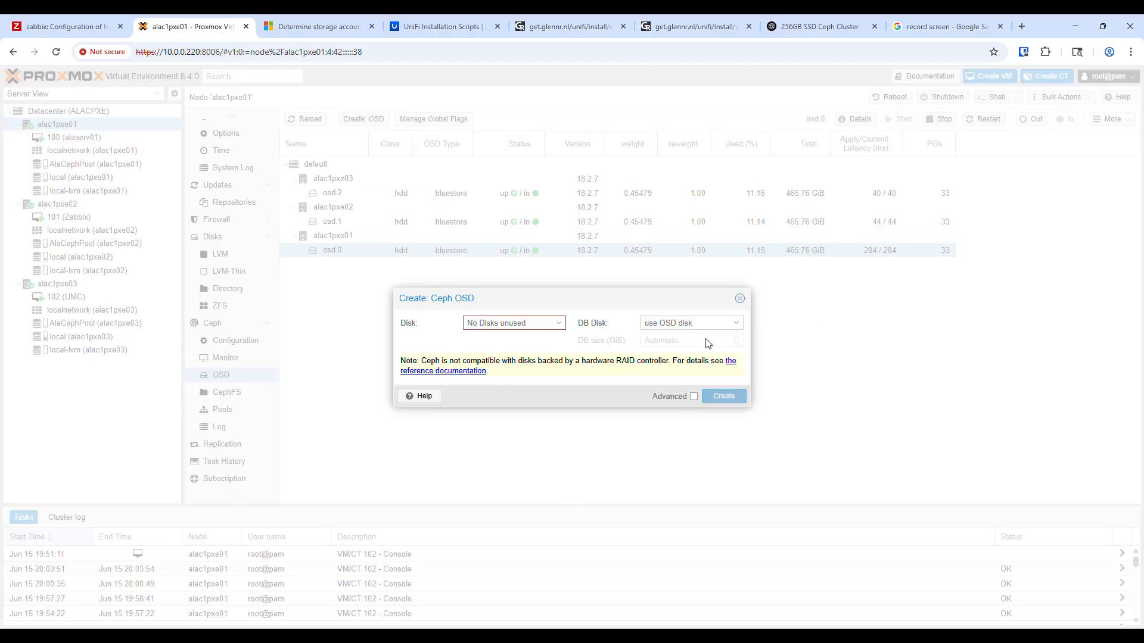
left_click(739, 298)
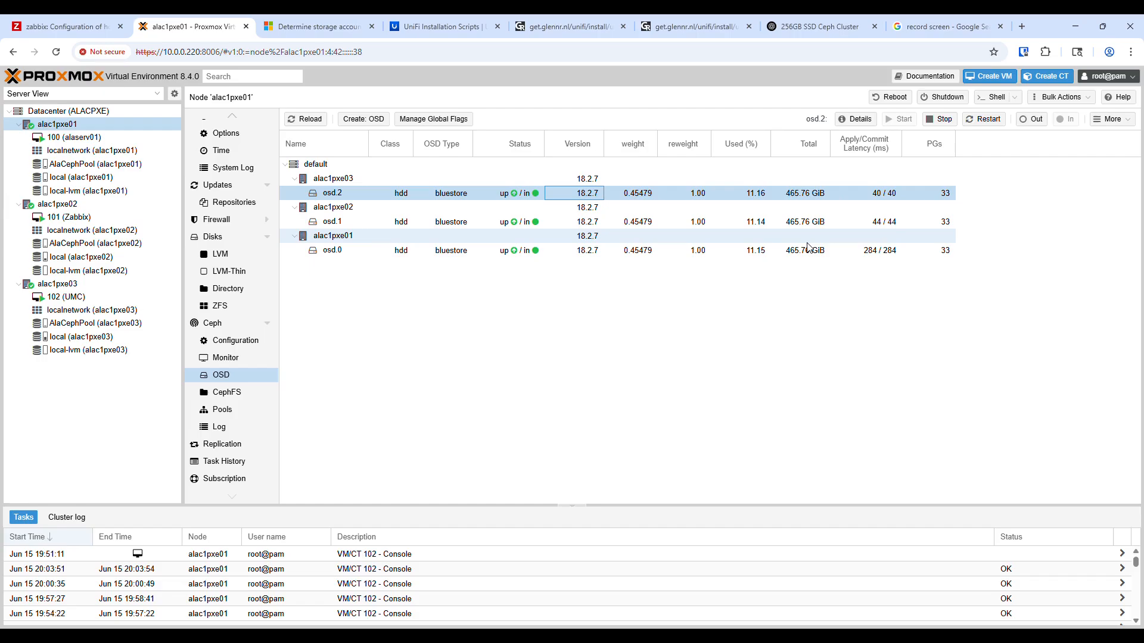
mouse_move(778, 247)
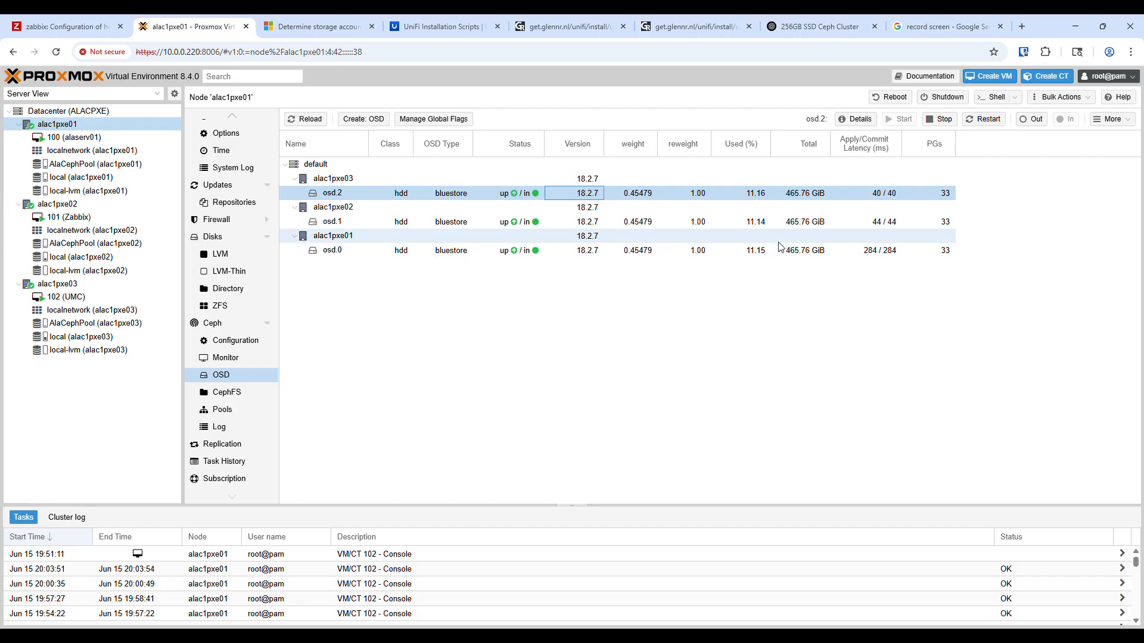
mouse_move(728, 282)
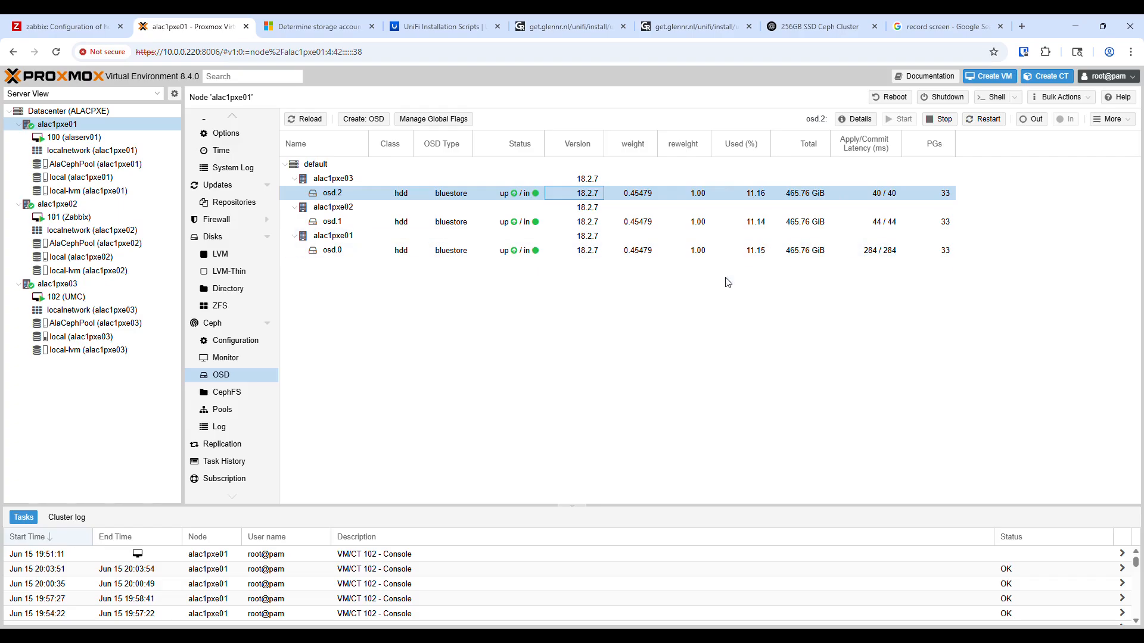
mouse_move(654, 326)
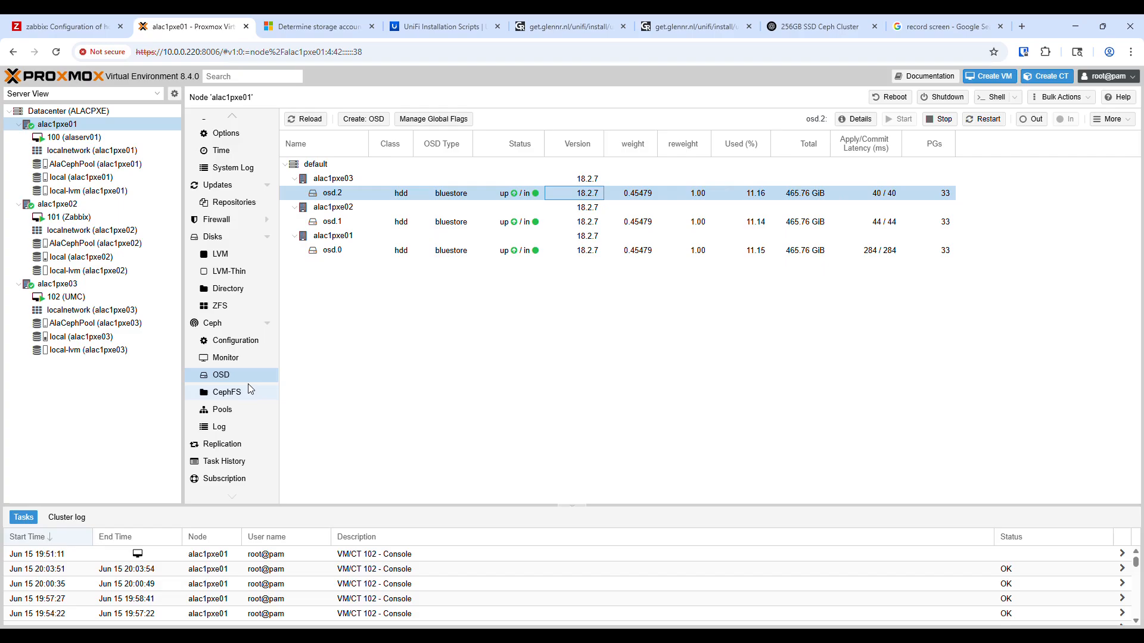
mouse_move(500, 272)
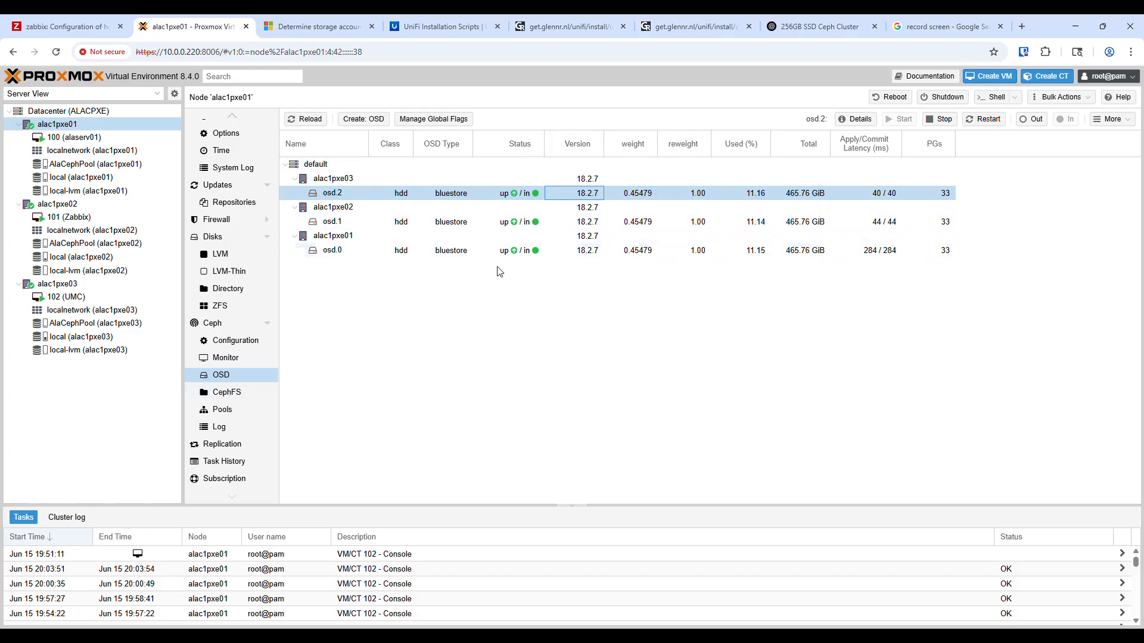
Review AlaCephPool's settings (size 3, min size 2, 32 PGs, autoscaler on) and close unchanged
left_click(221, 409)
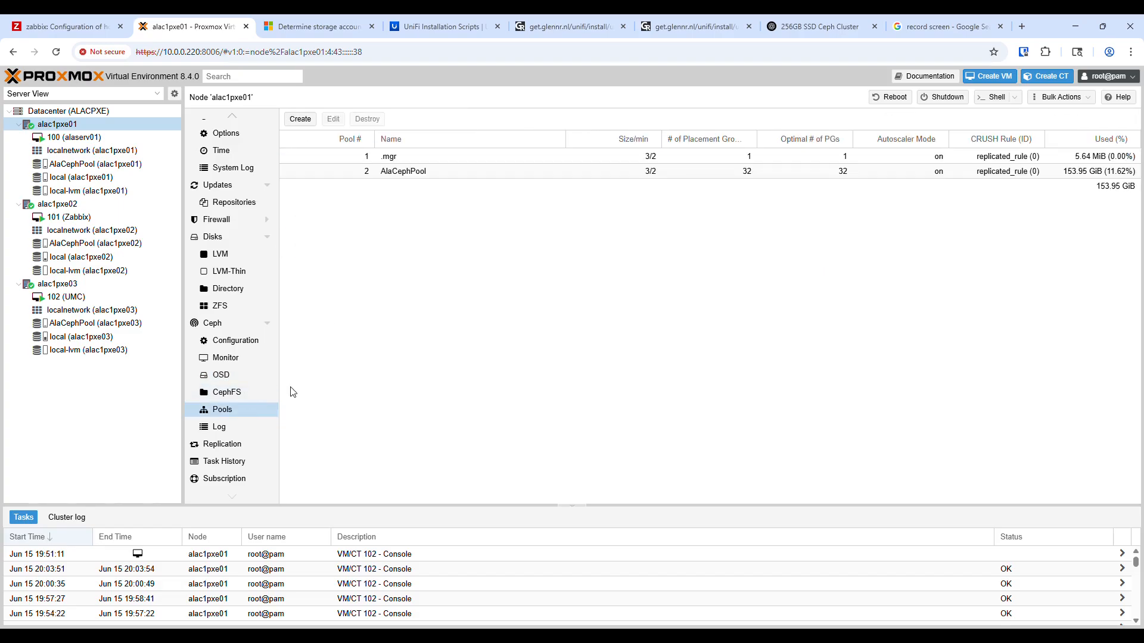
left_click(332, 119)
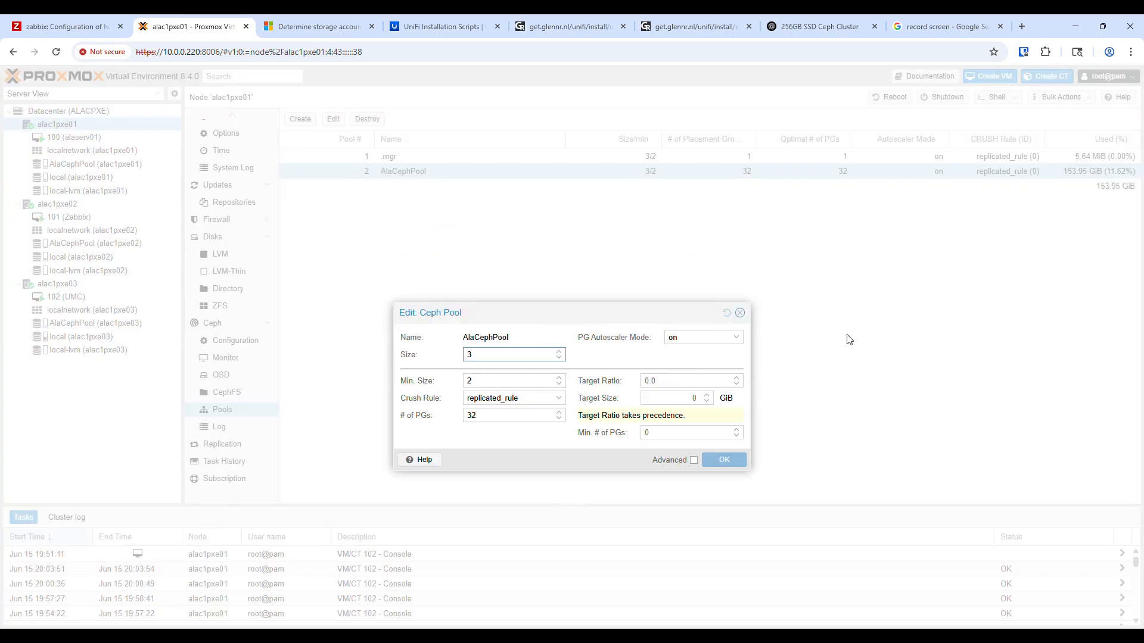
left_click(739, 312)
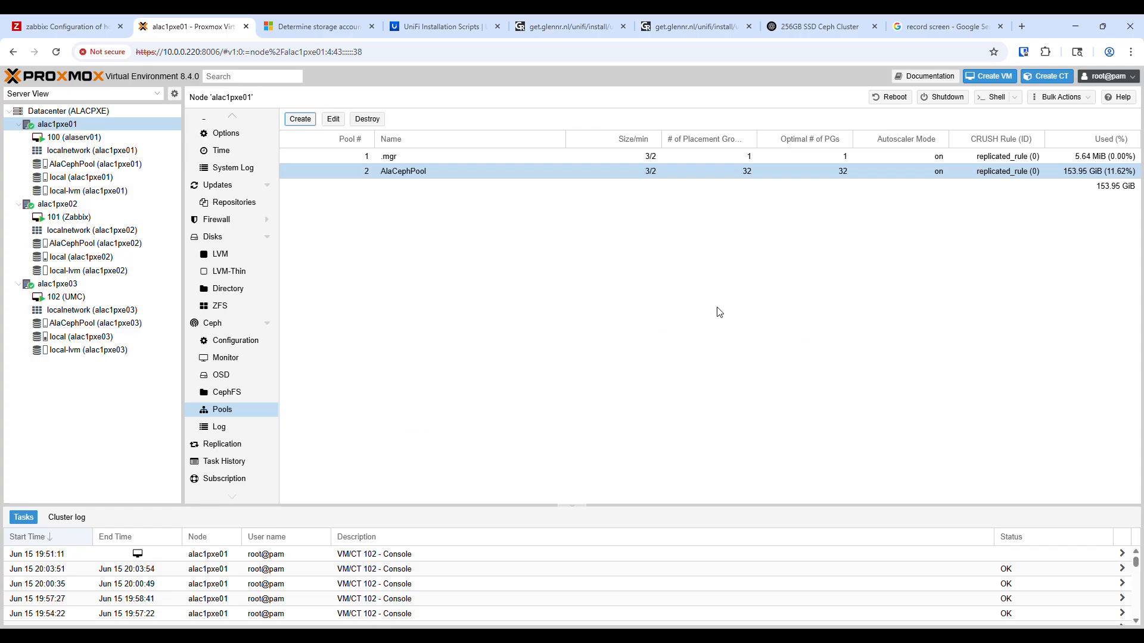
left_click(333, 119)
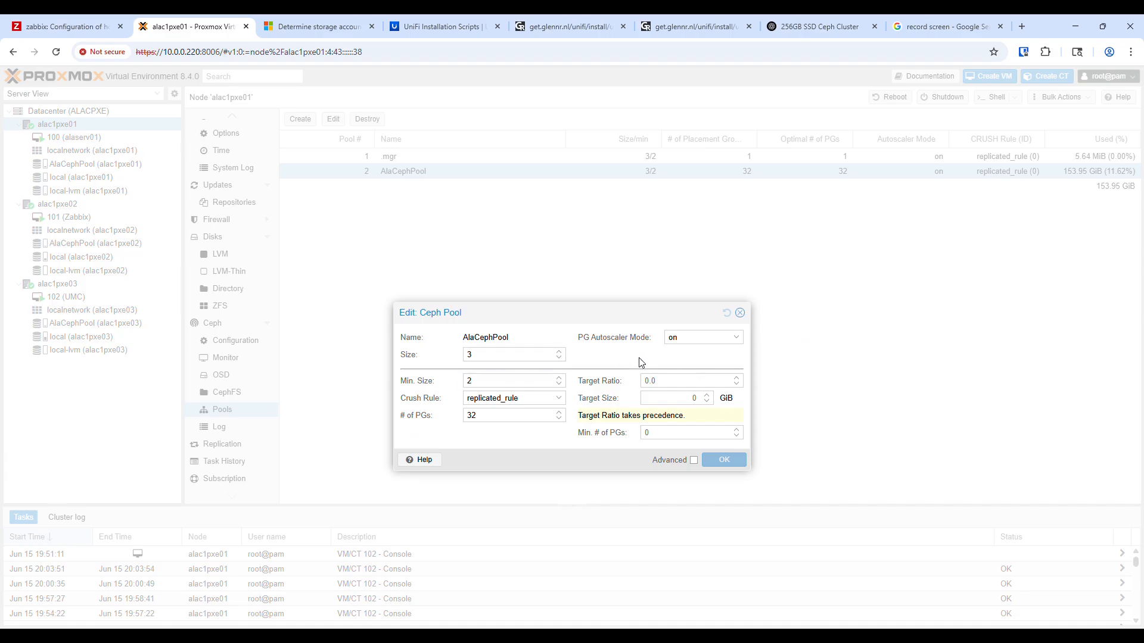
mouse_move(676, 348)
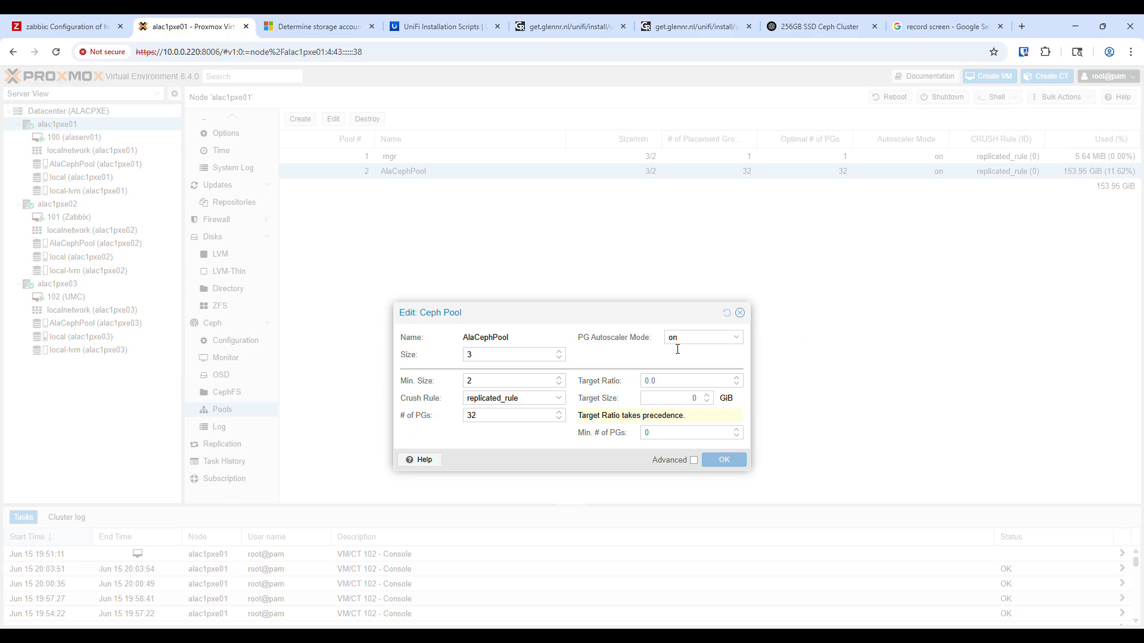
mouse_move(757, 326)
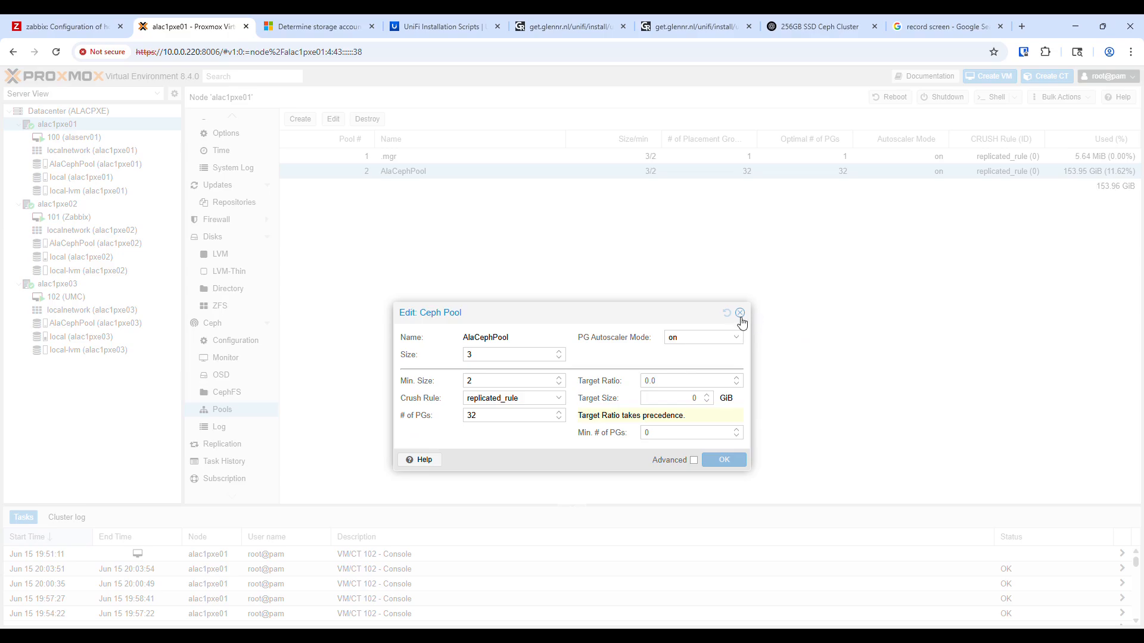
mouse_move(741, 313)
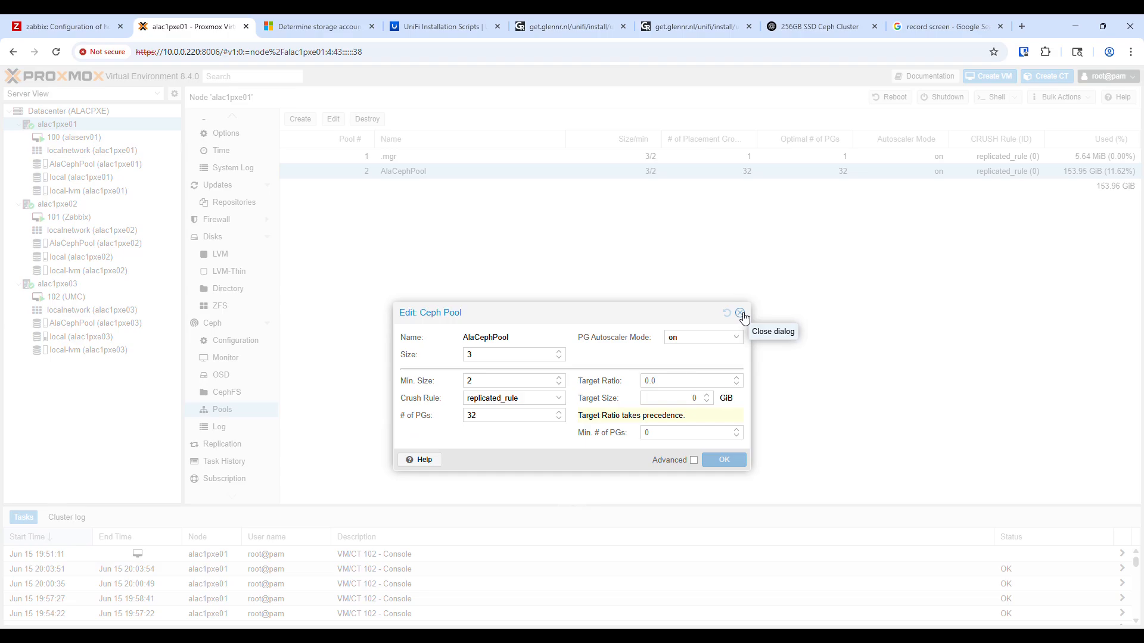
mouse_move(741, 313)
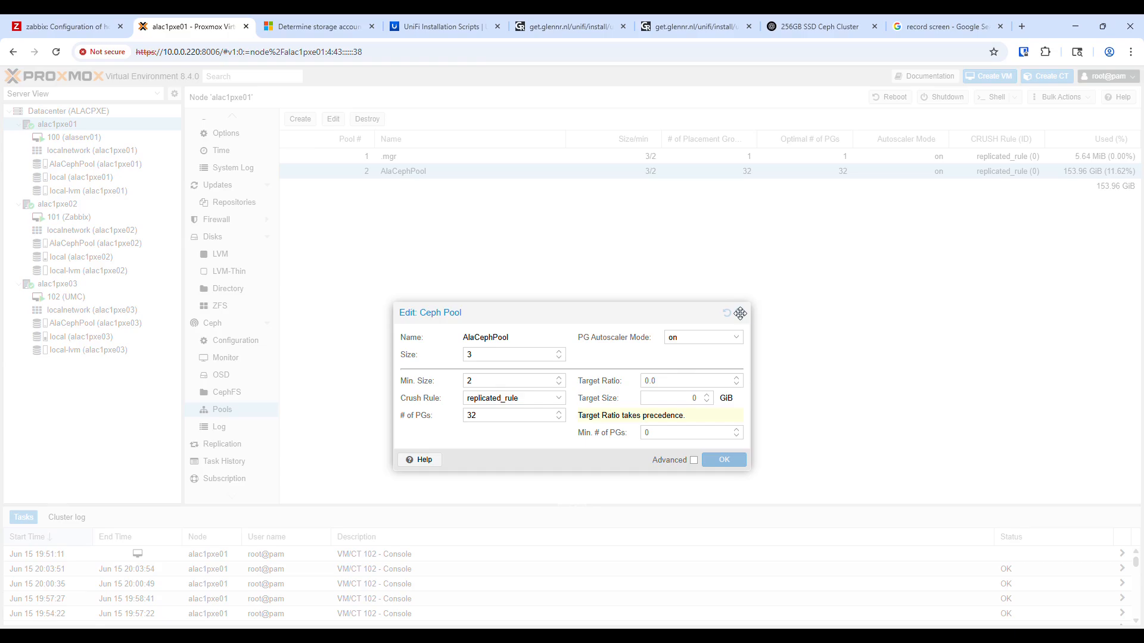
mouse_move(740, 313)
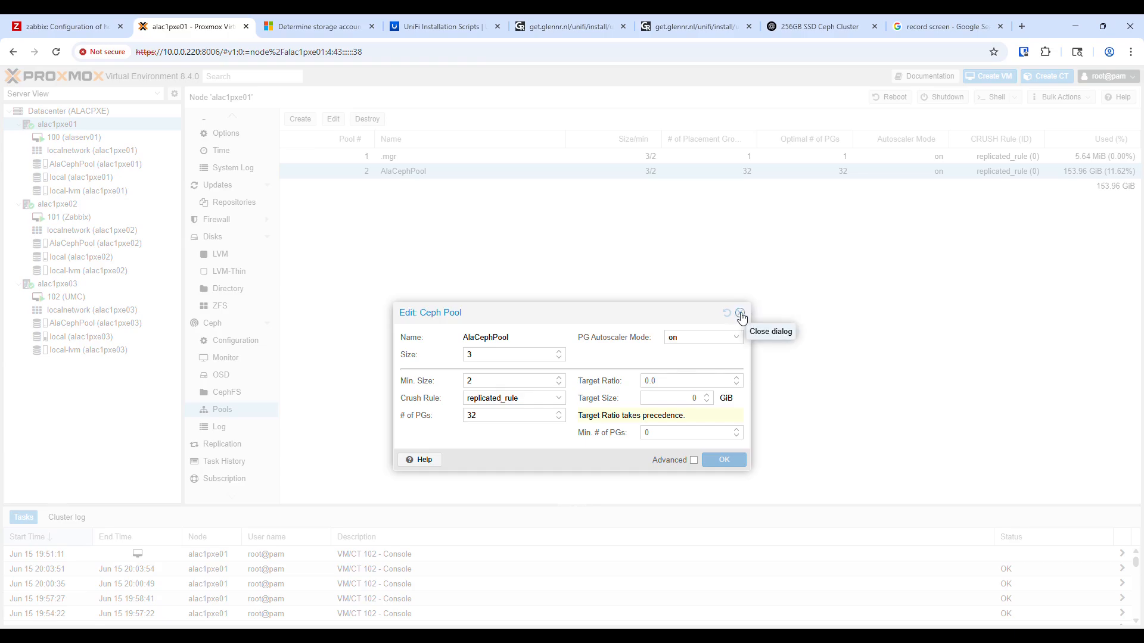
left_click(741, 313)
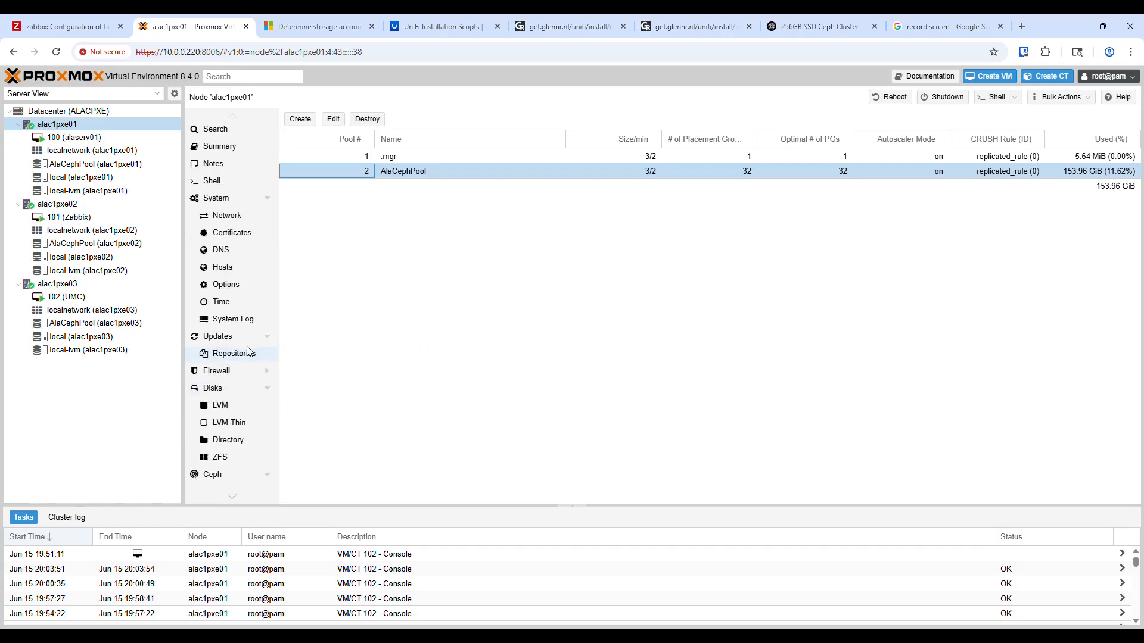
mouse_move(397, 171)
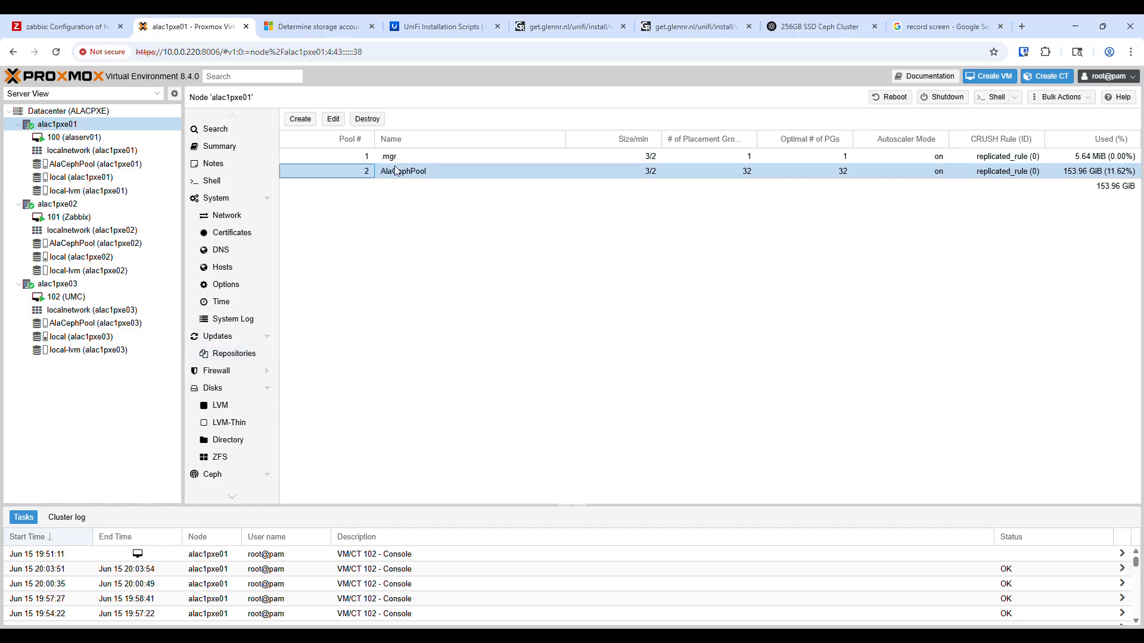
Check AlaCephPool storage on alac1pxe02 and alac1pxe01, then view VM 100 alaserv01's hardware
left_click(93, 244)
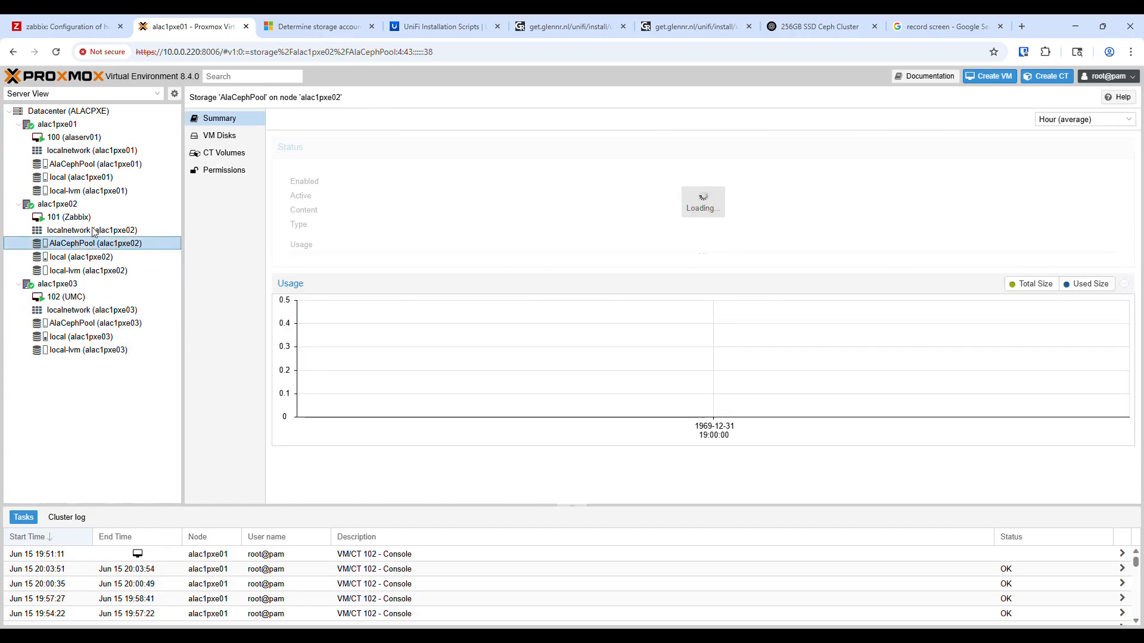
left_click(93, 163)
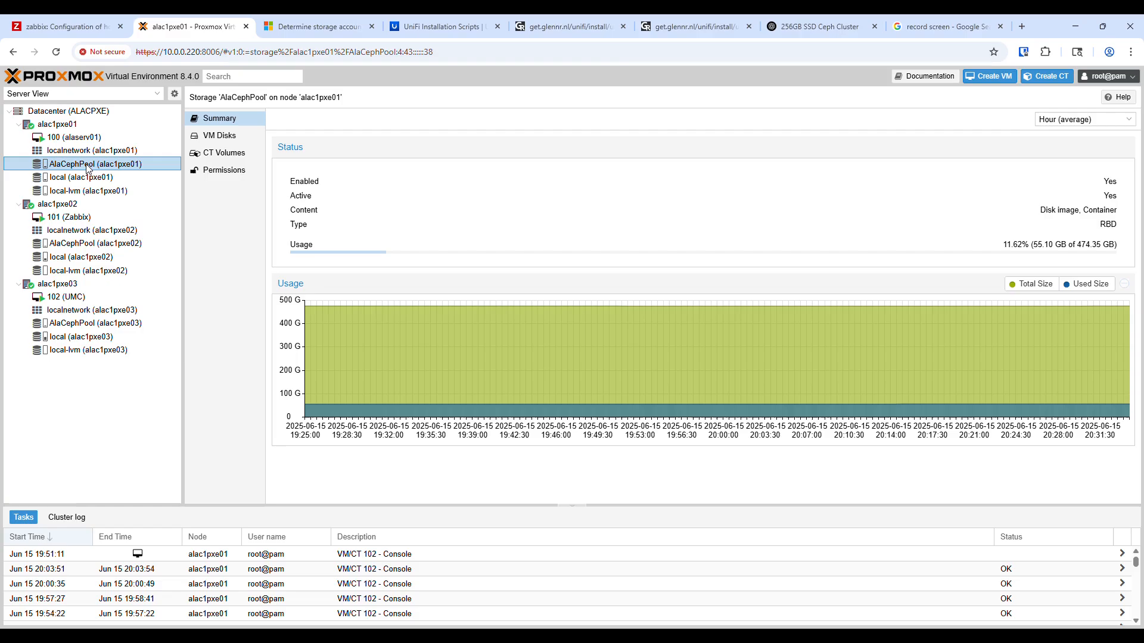
left_click(73, 137)
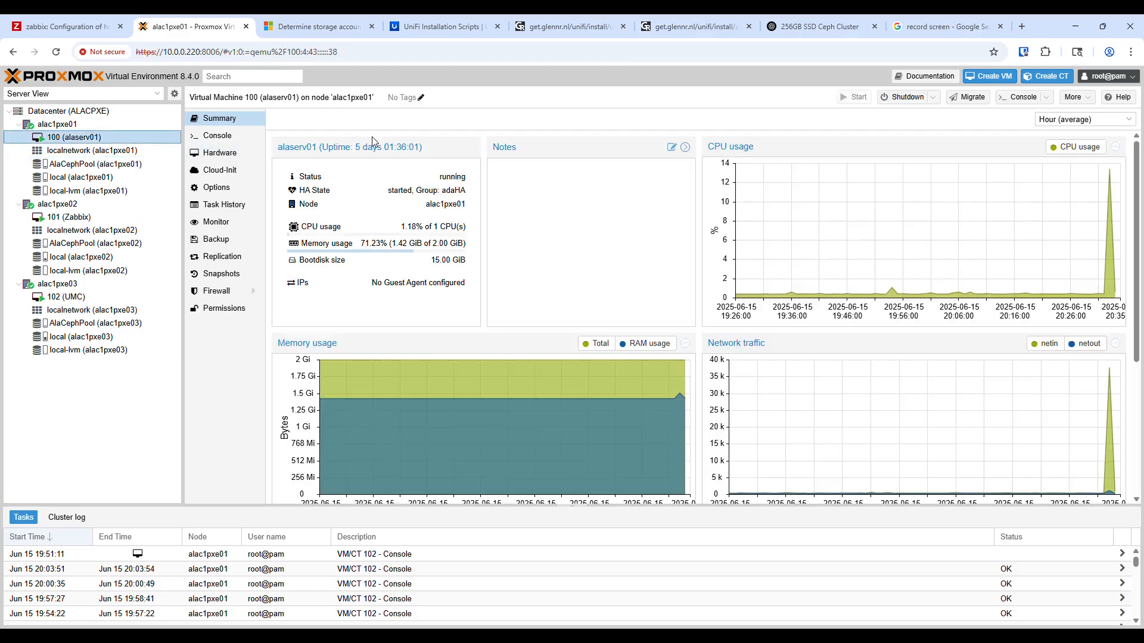
left_click(220, 154)
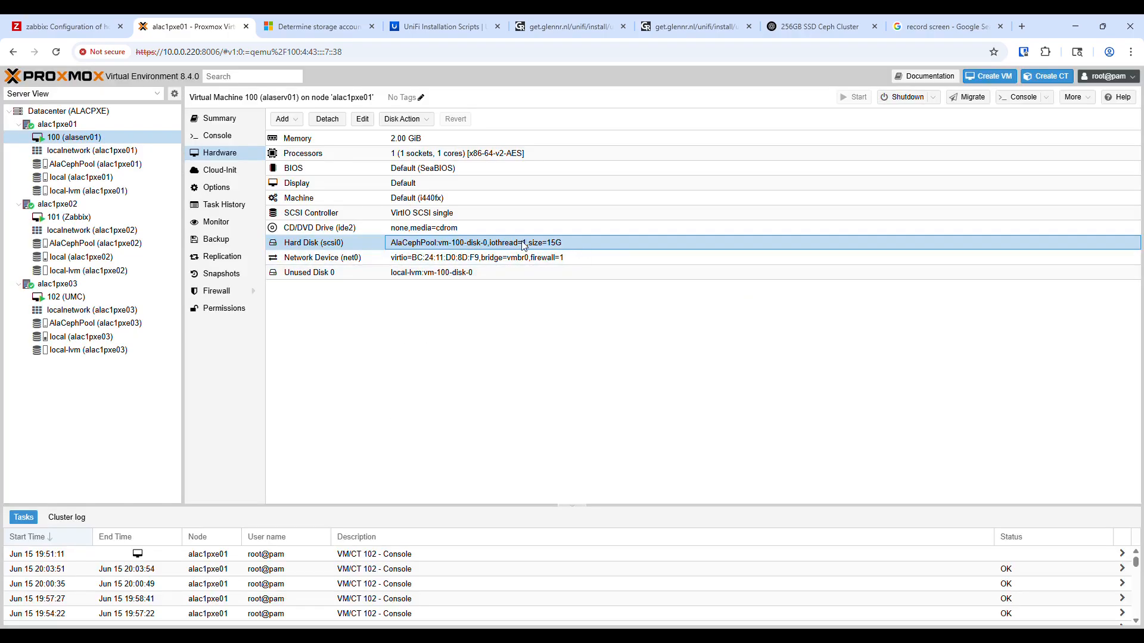
mouse_move(425, 232)
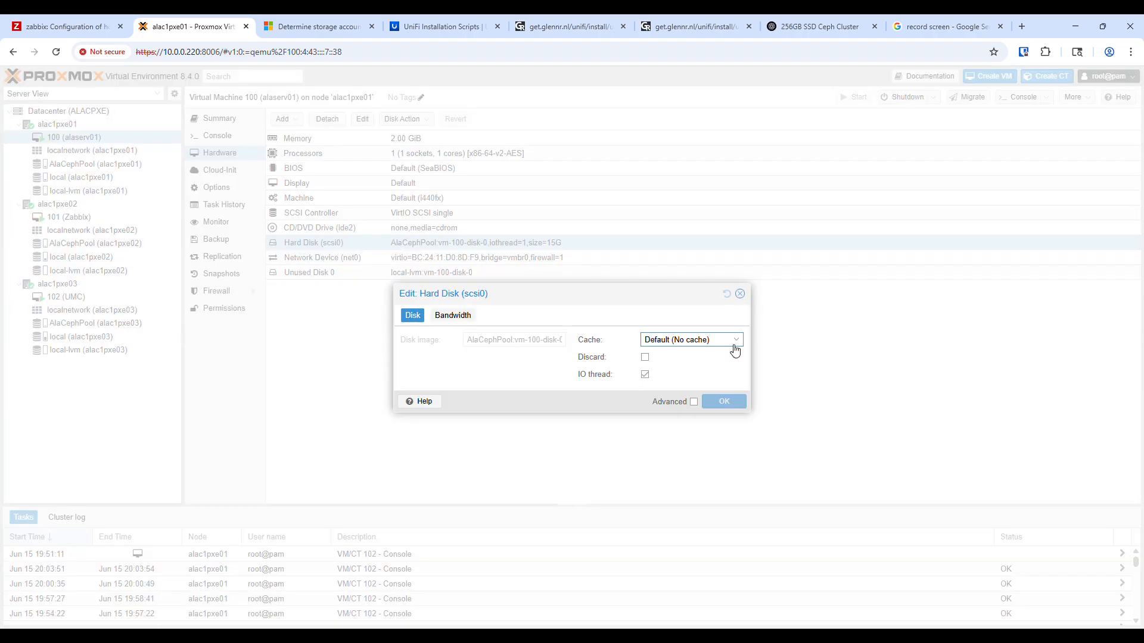
mouse_move(507, 339)
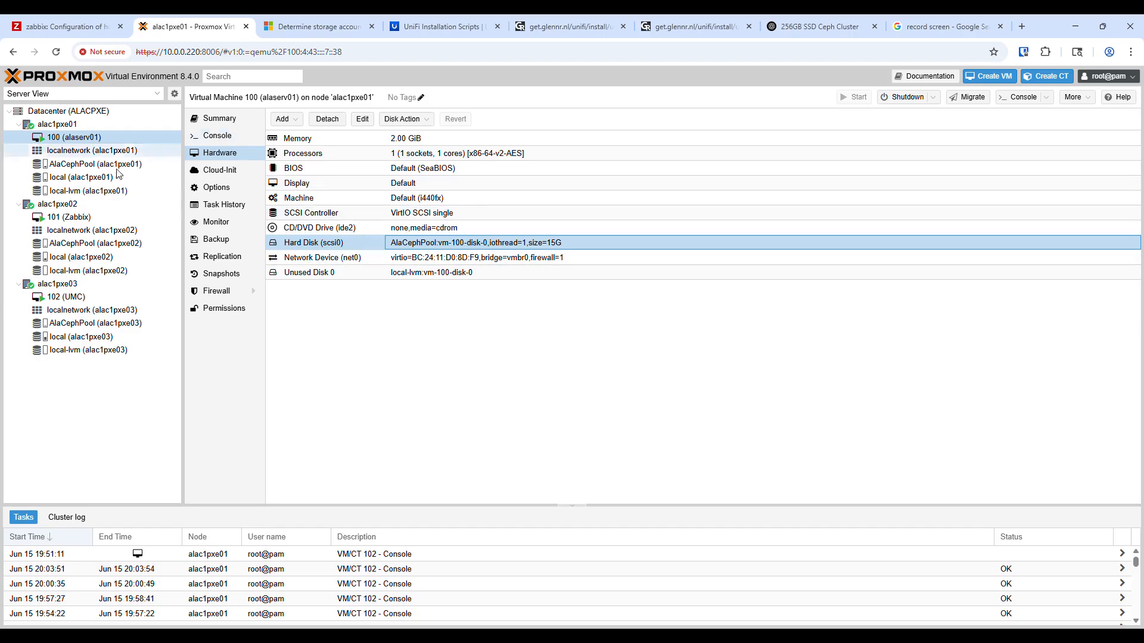
Start a new VM on alac1pxe03, set its disk storage to AlaCephPool, then cancel the wizard
left_click(58, 283)
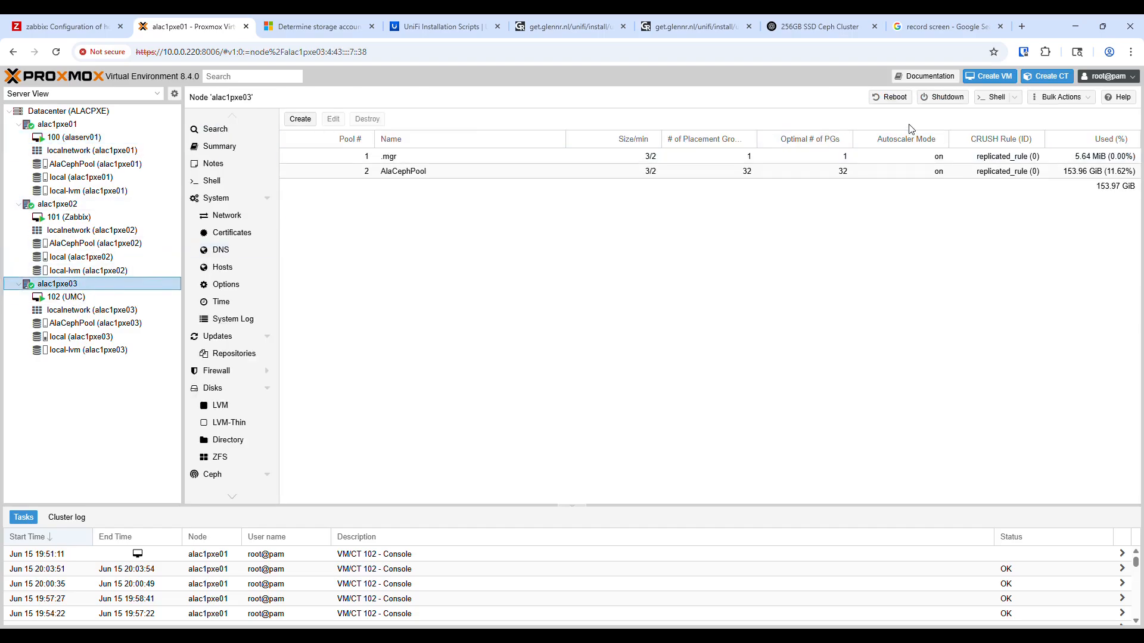
left_click(988, 76)
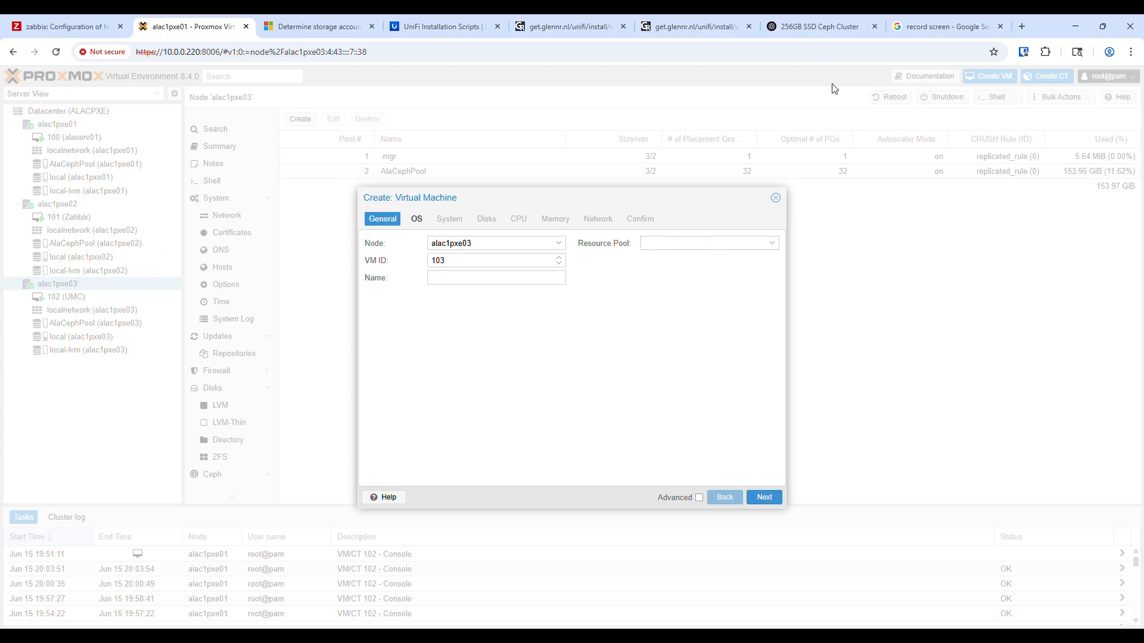
left_click(764, 497)
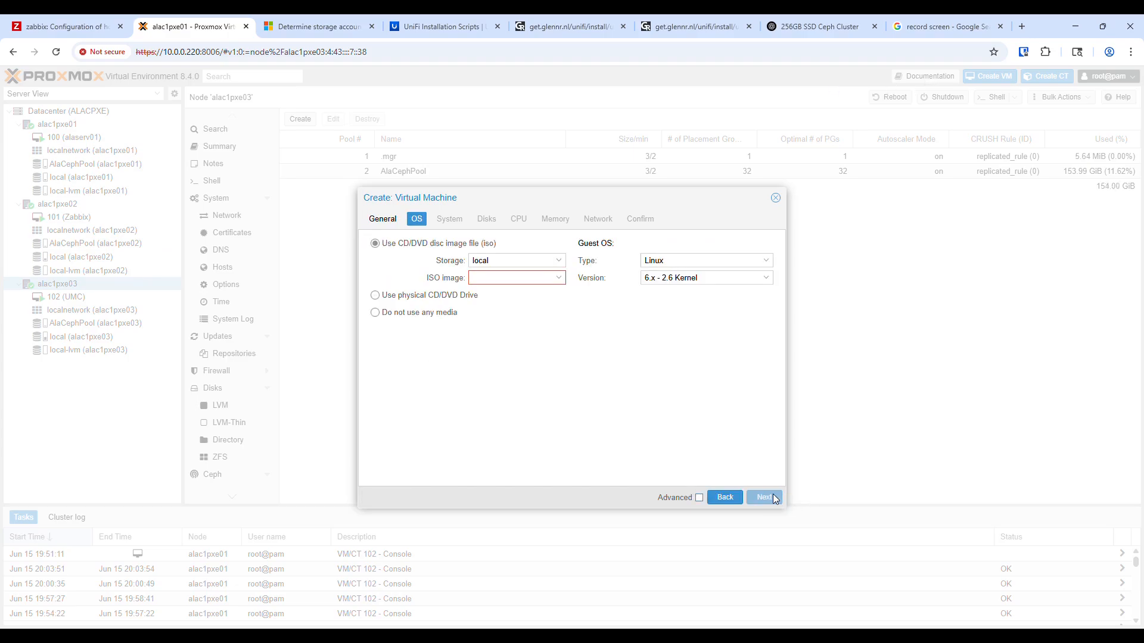
left_click(516, 277)
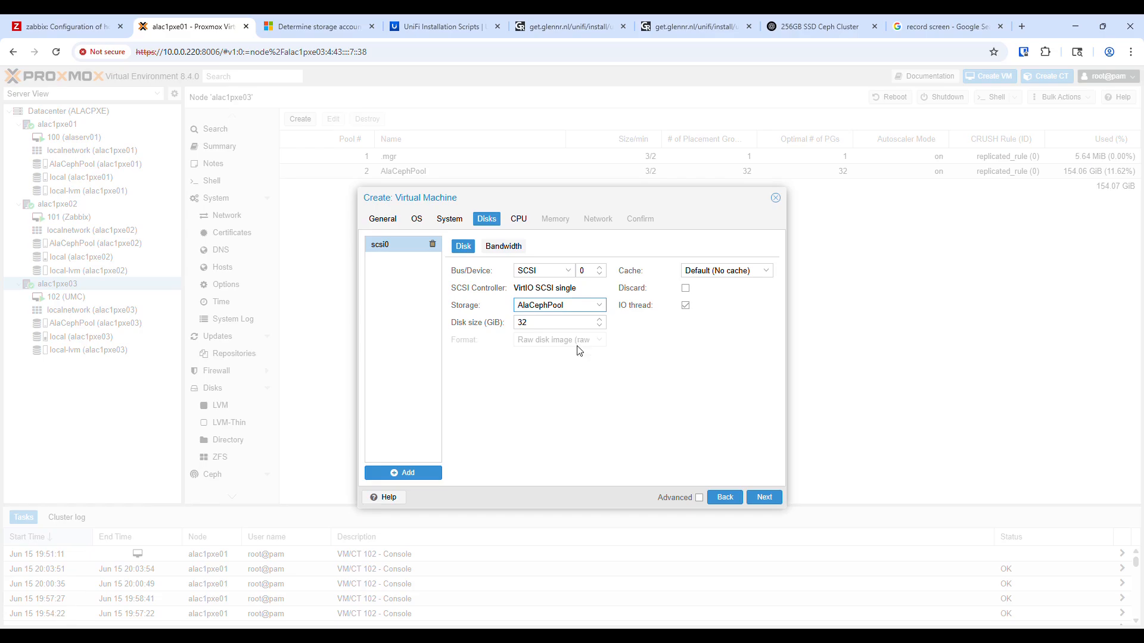
left_click(559, 305)
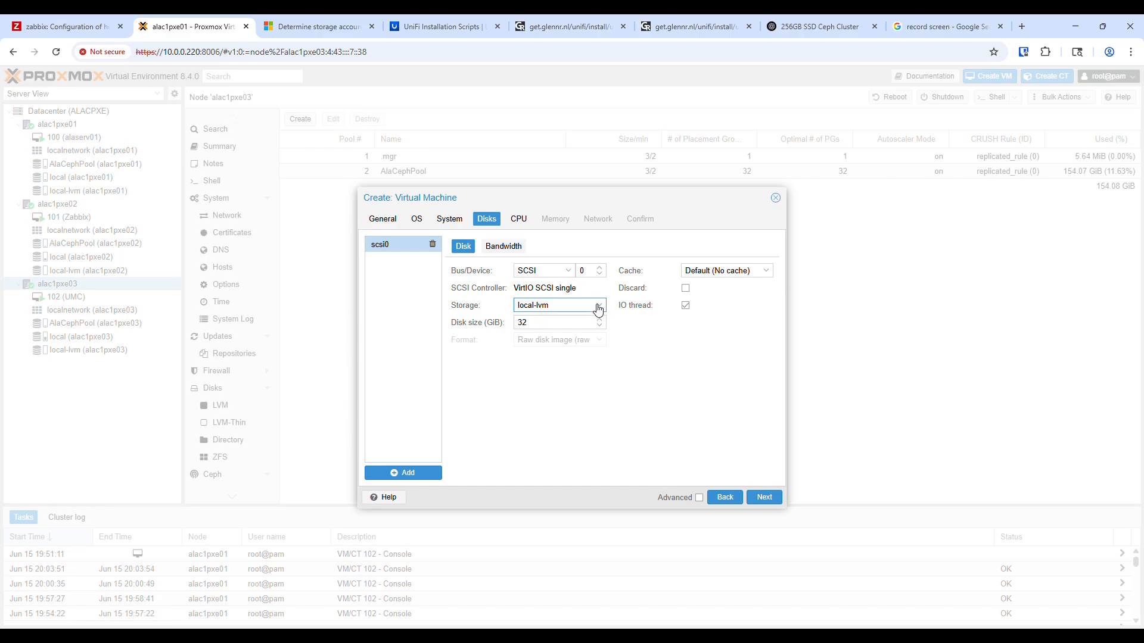
left_click(598, 305)
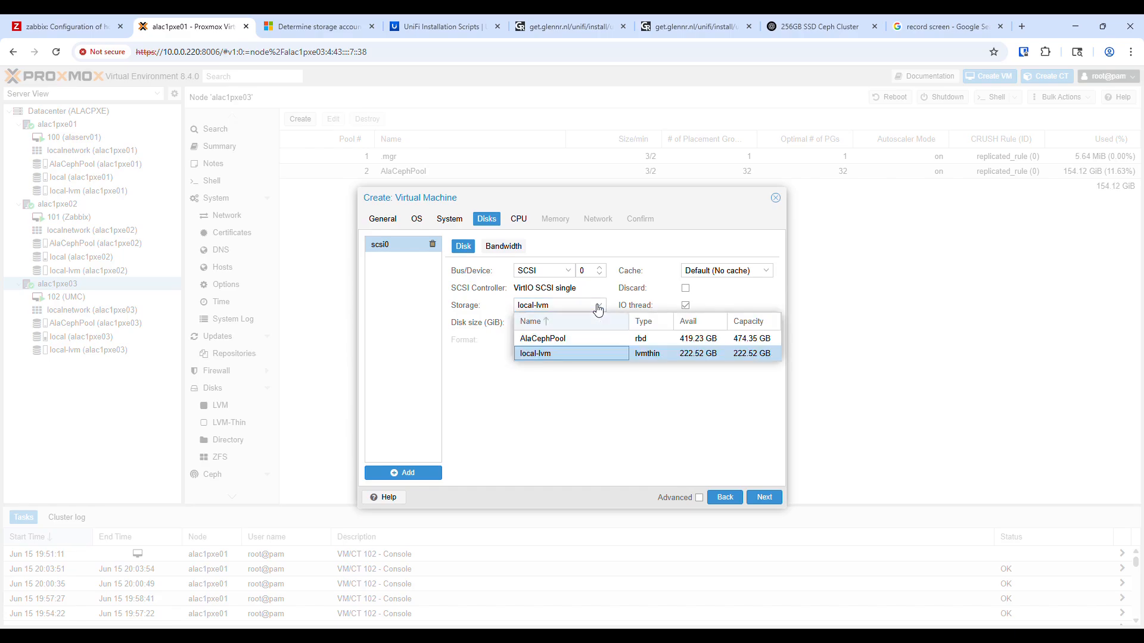
mouse_move(591, 338)
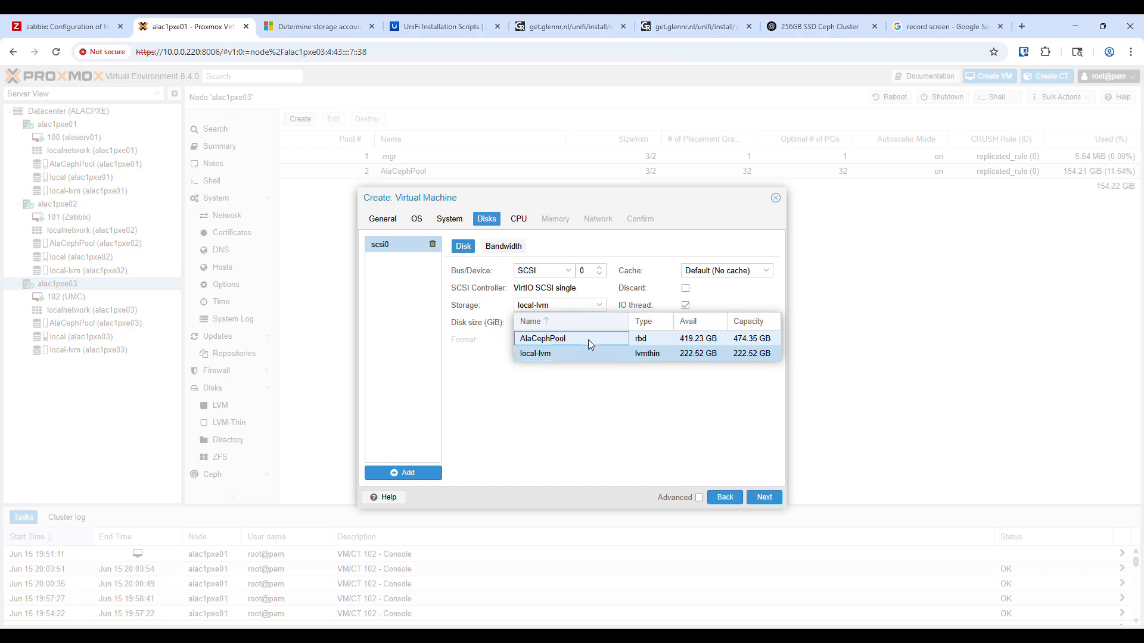
left_click(542, 337)
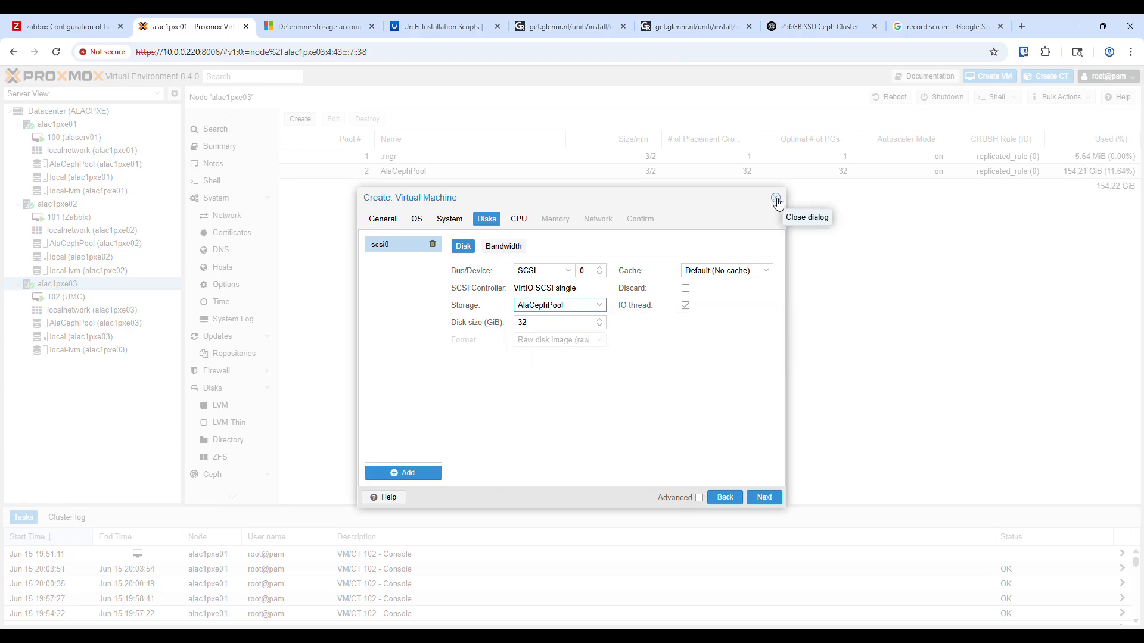
left_click(776, 198)
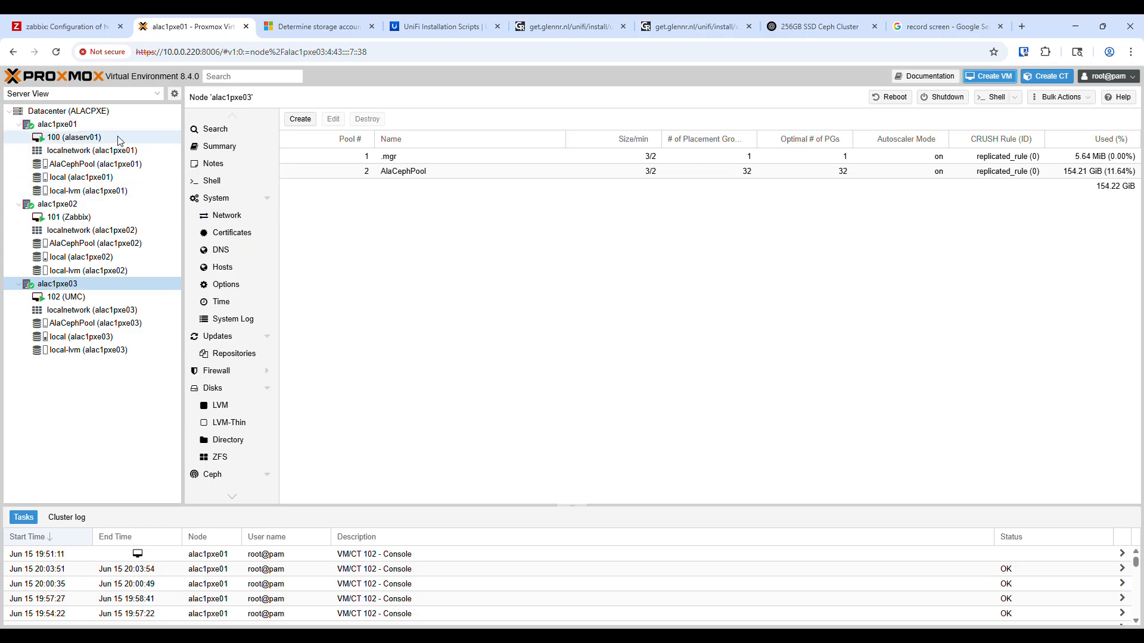
Check the datacenter Ceph health (HEALTH_OK), then view cluster ALACPXE's nodes alac1pxe01–03
left_click(57, 124)
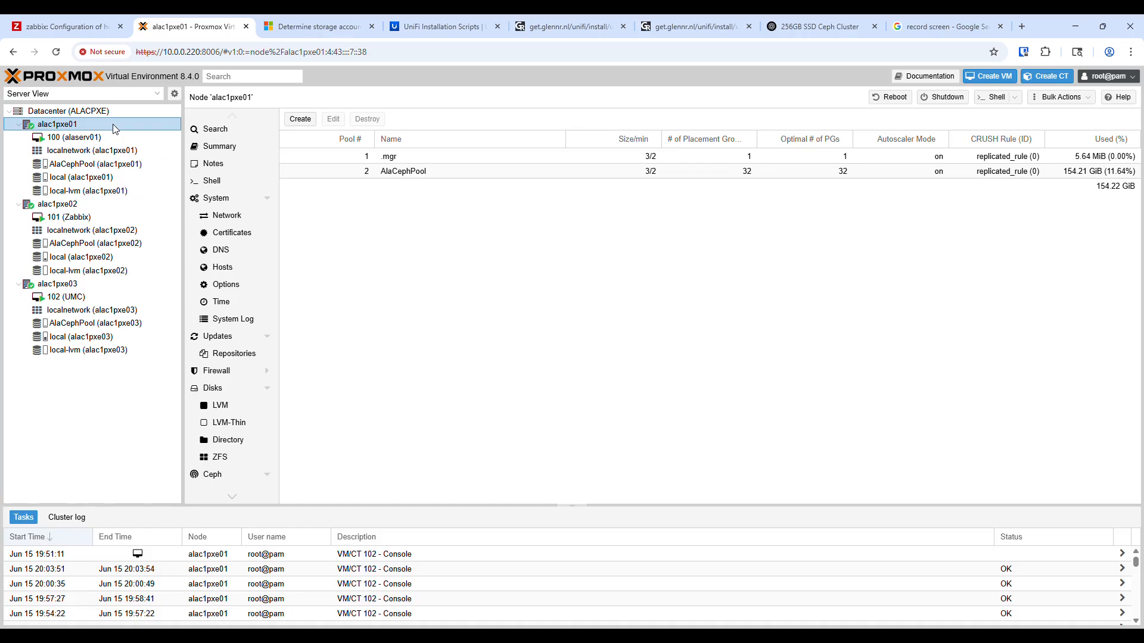
left_click(69, 110)
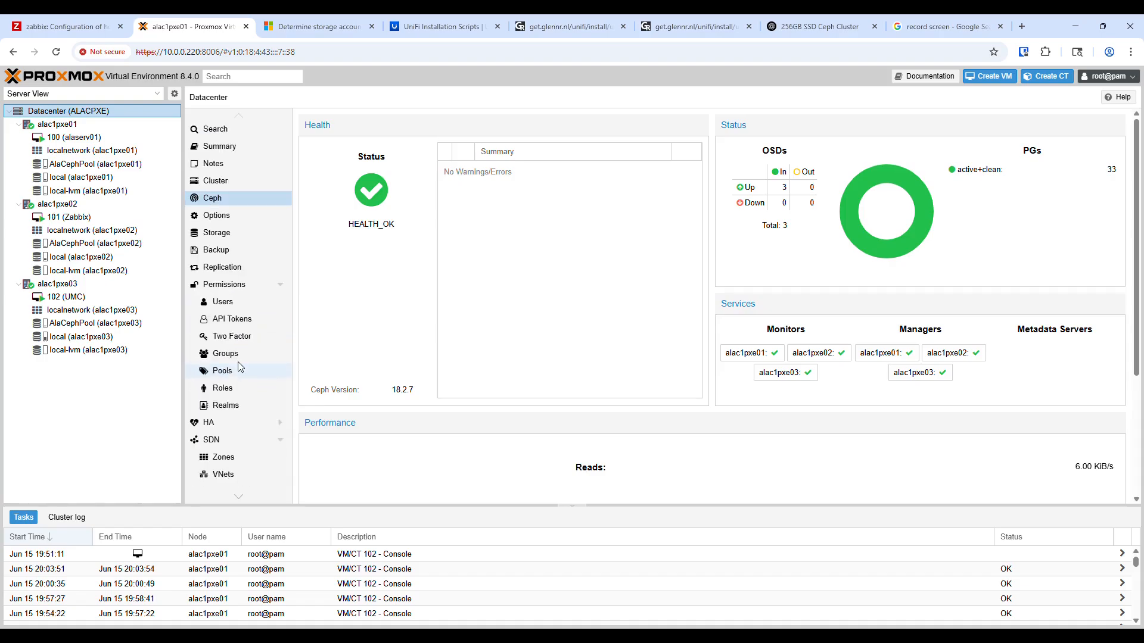
left_click(215, 181)
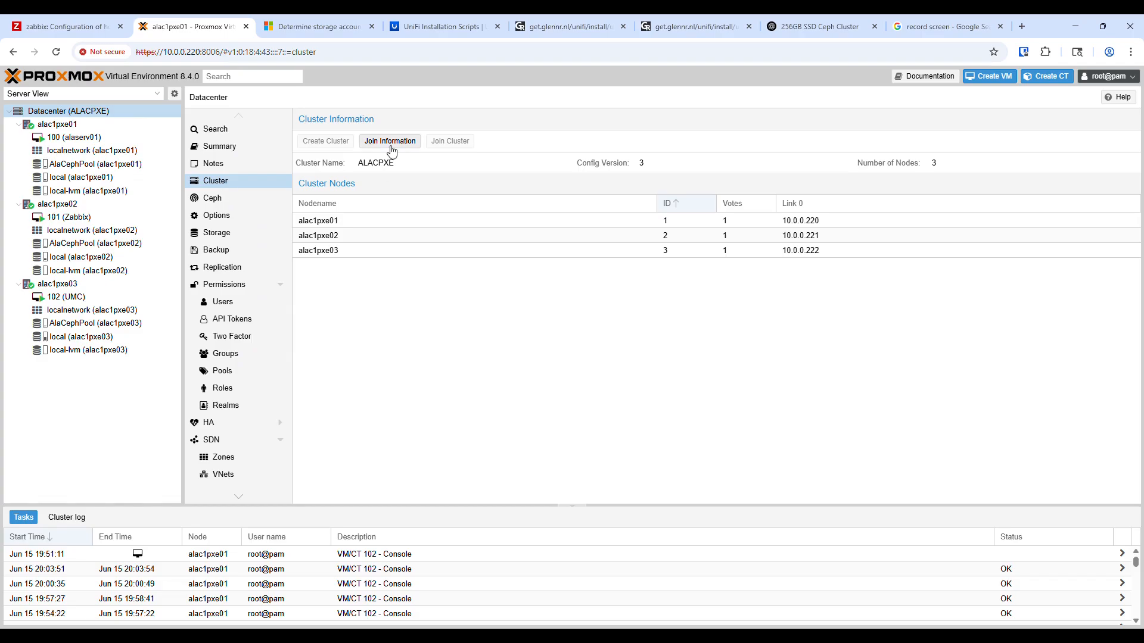
View the ALACPXE cluster join information twice, closing the dialog each time
left_click(389, 140)
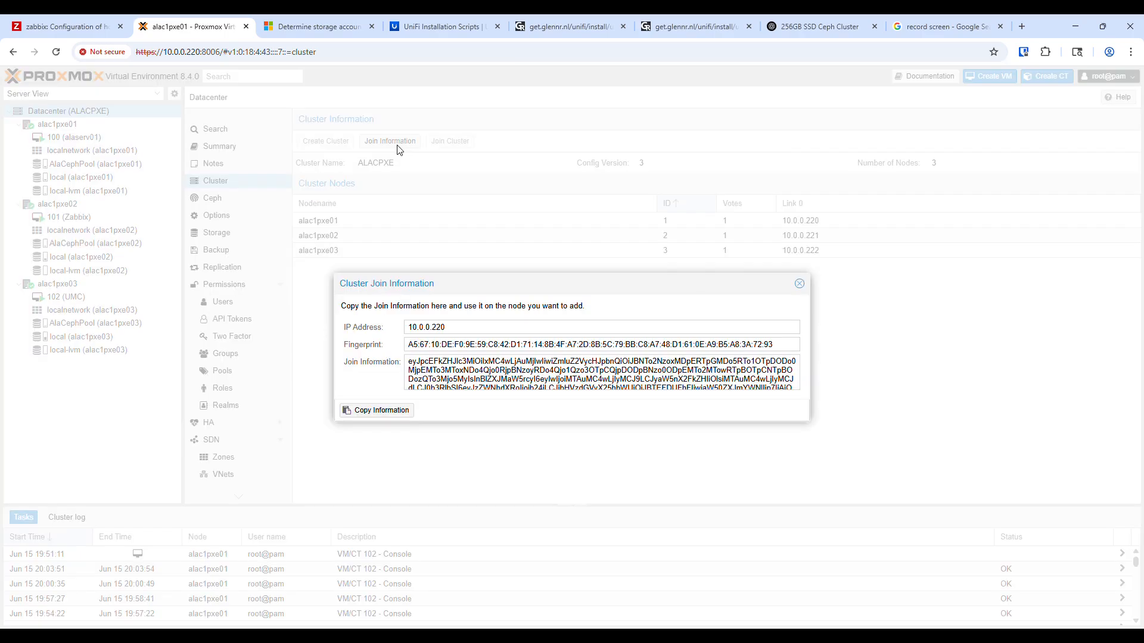
left_click(798, 283)
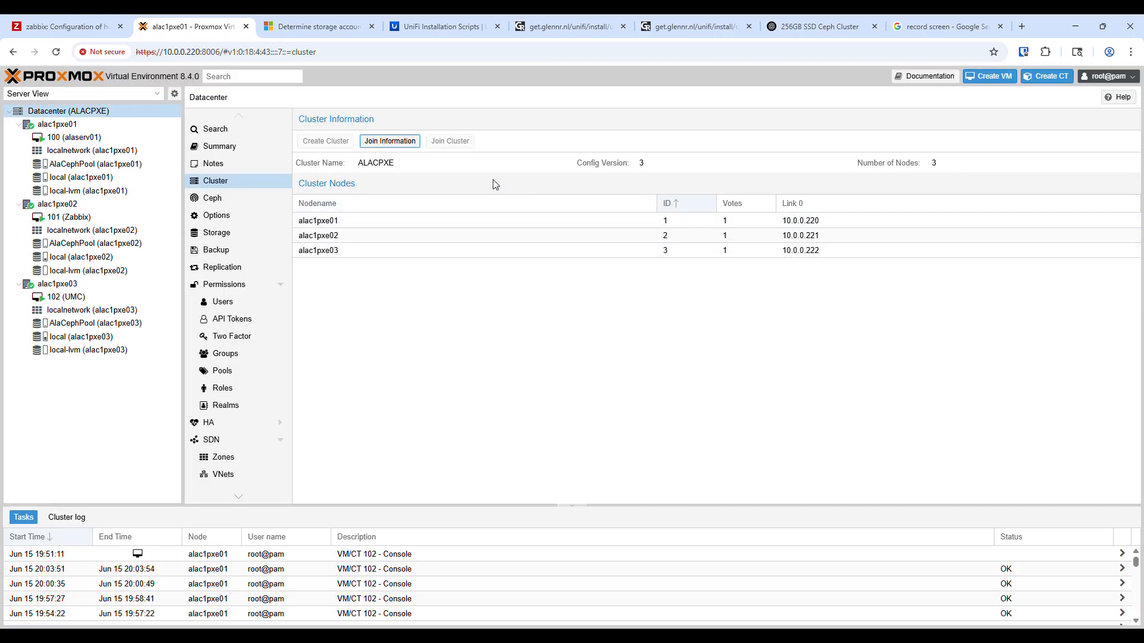
left_click(390, 140)
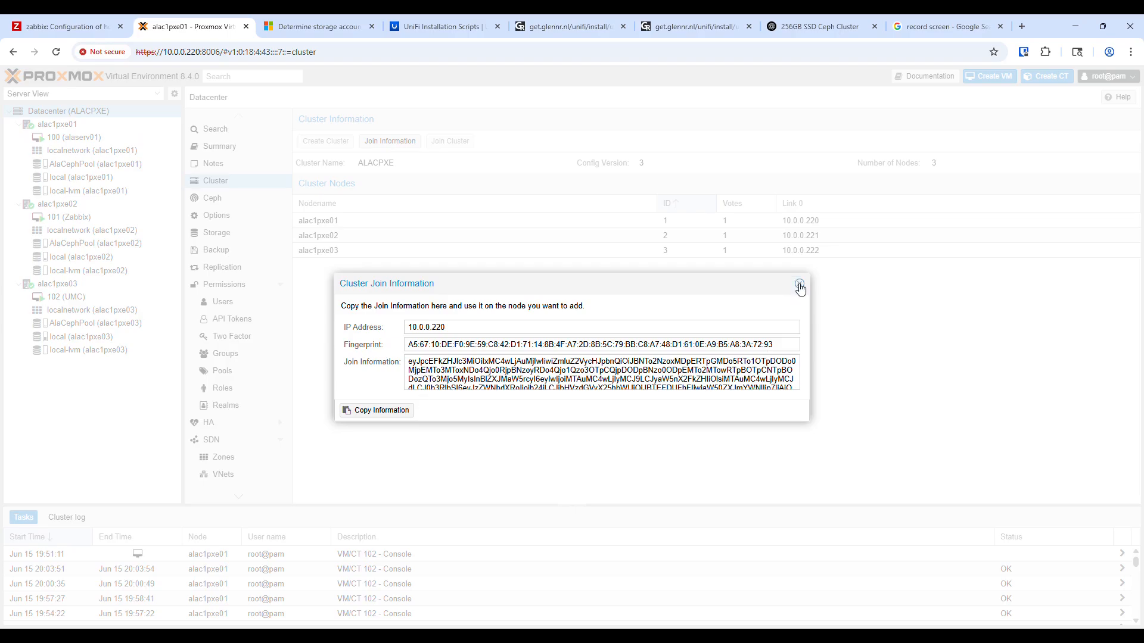
left_click(800, 283)
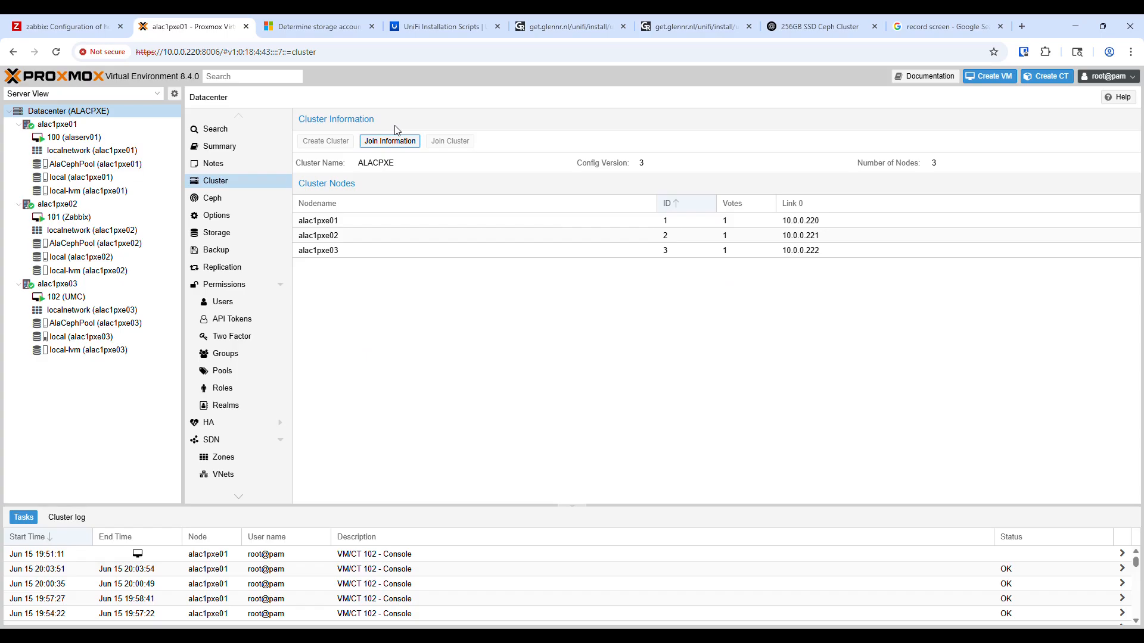
mouse_move(461, 146)
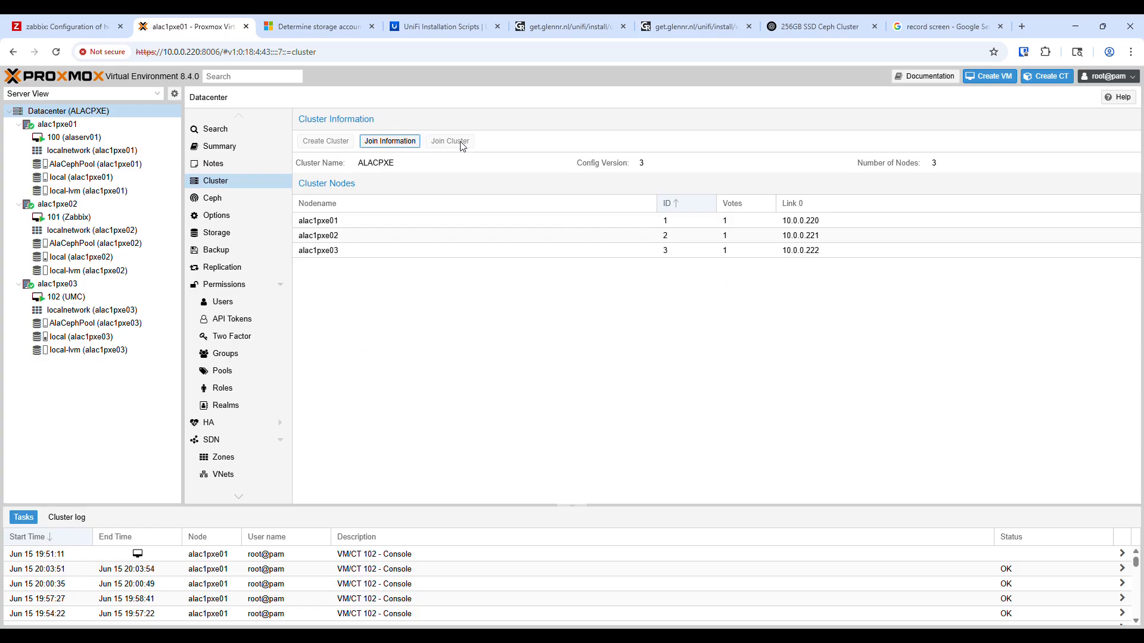
Browse node alac1pxe02 and Datacenter, ending on alac1pxe01's Ceph pools list
left_click(58, 204)
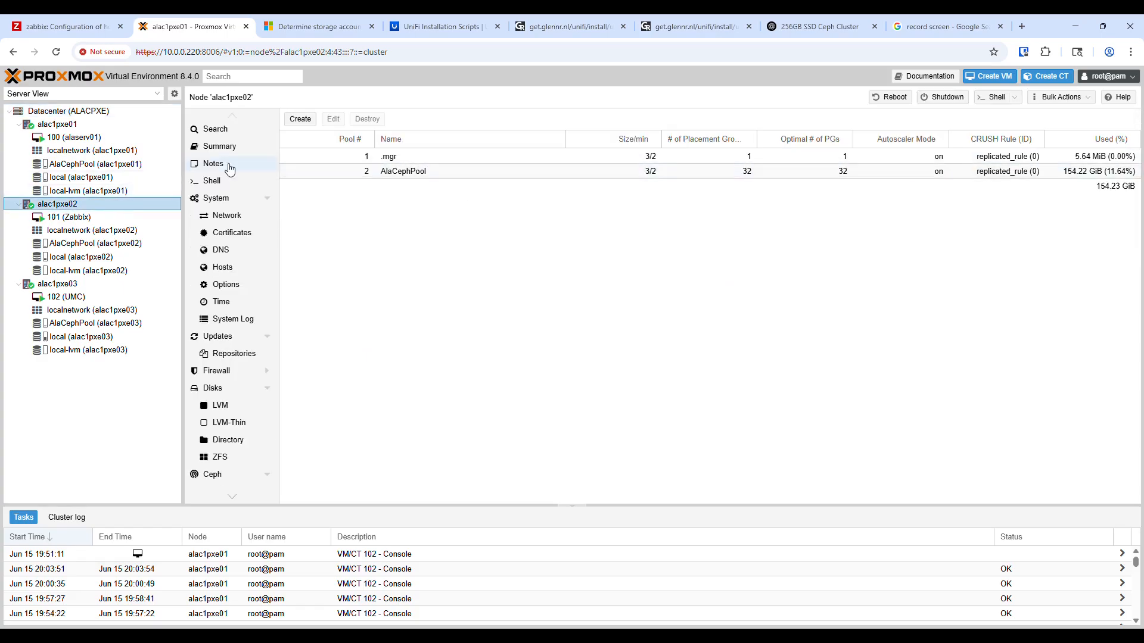
left_click(69, 111)
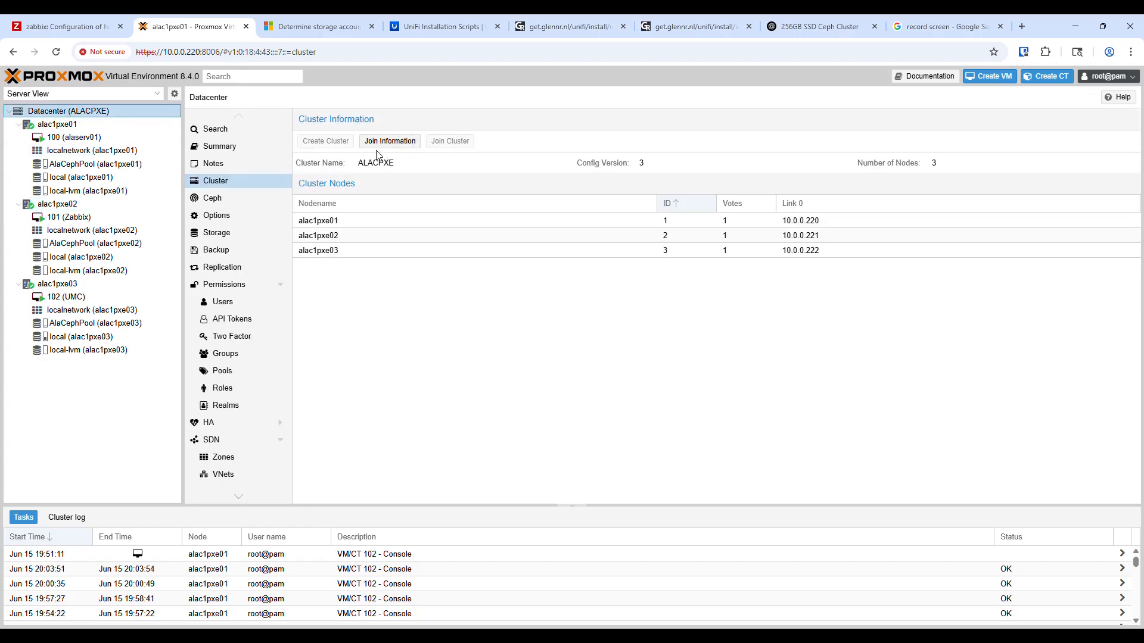
mouse_move(509, 137)
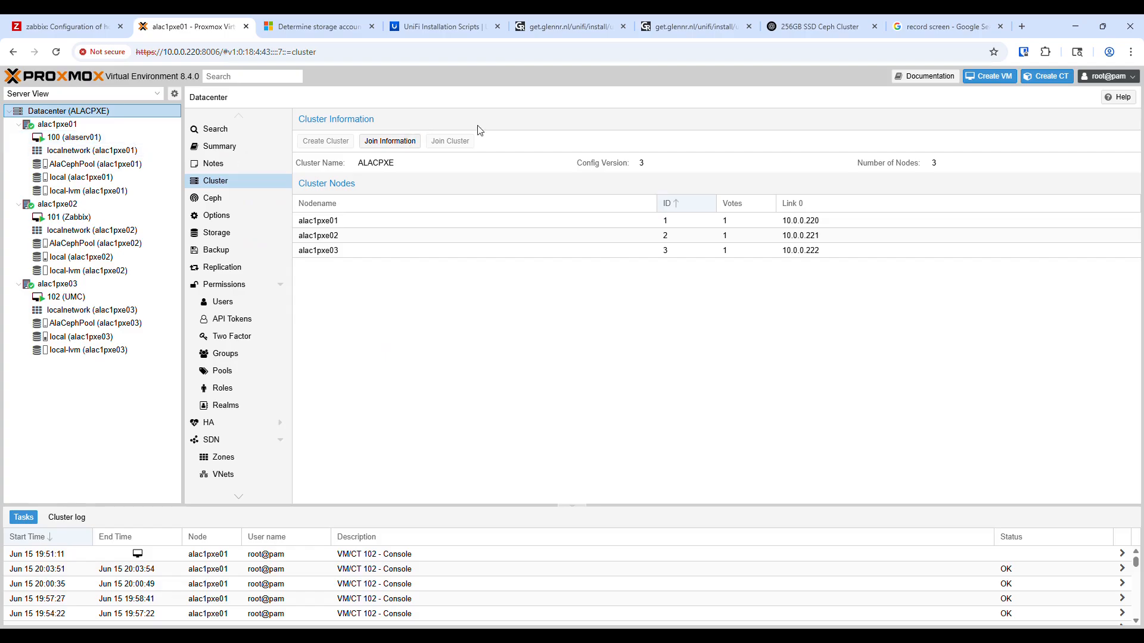
left_click(58, 124)
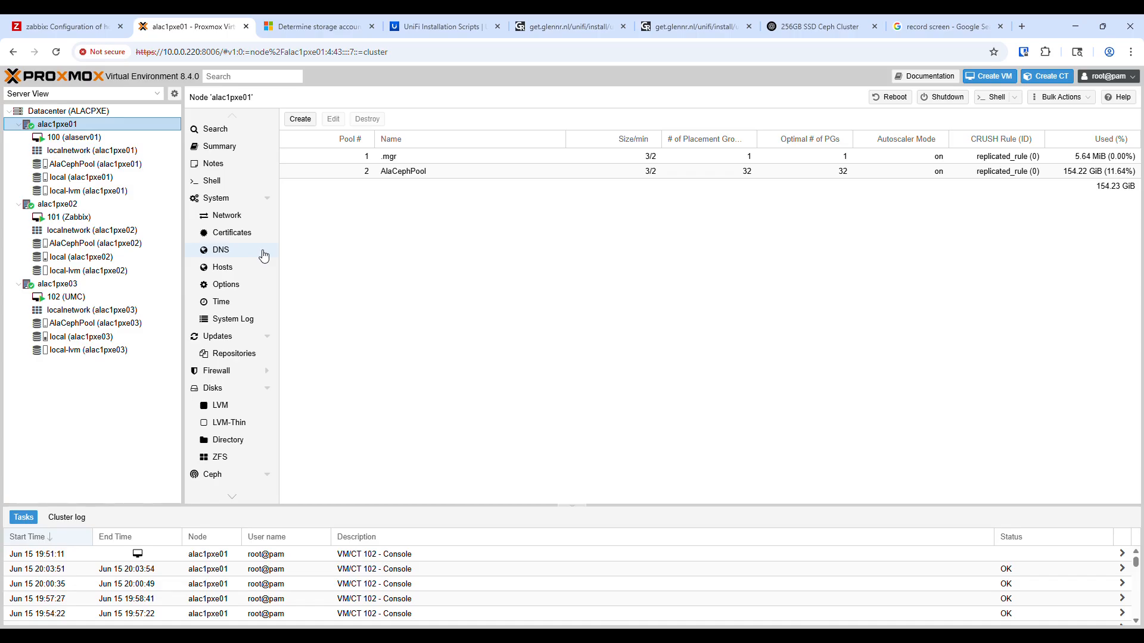
Return to the Datacenter cluster overview and look at the datacenter storage overview
scroll("down", 3)
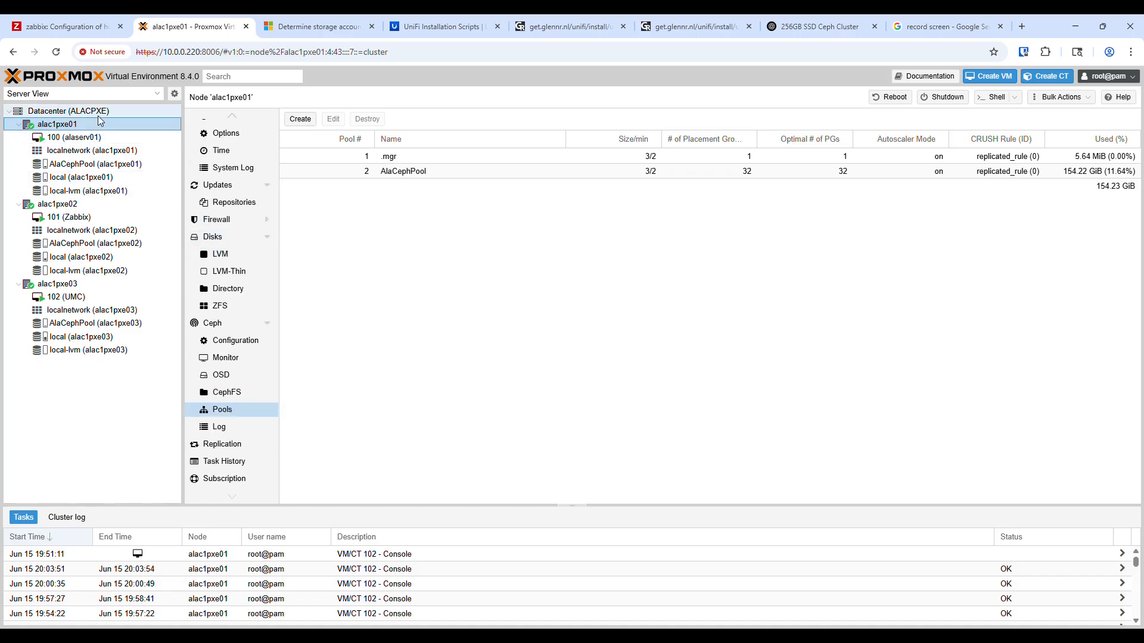
left_click(68, 111)
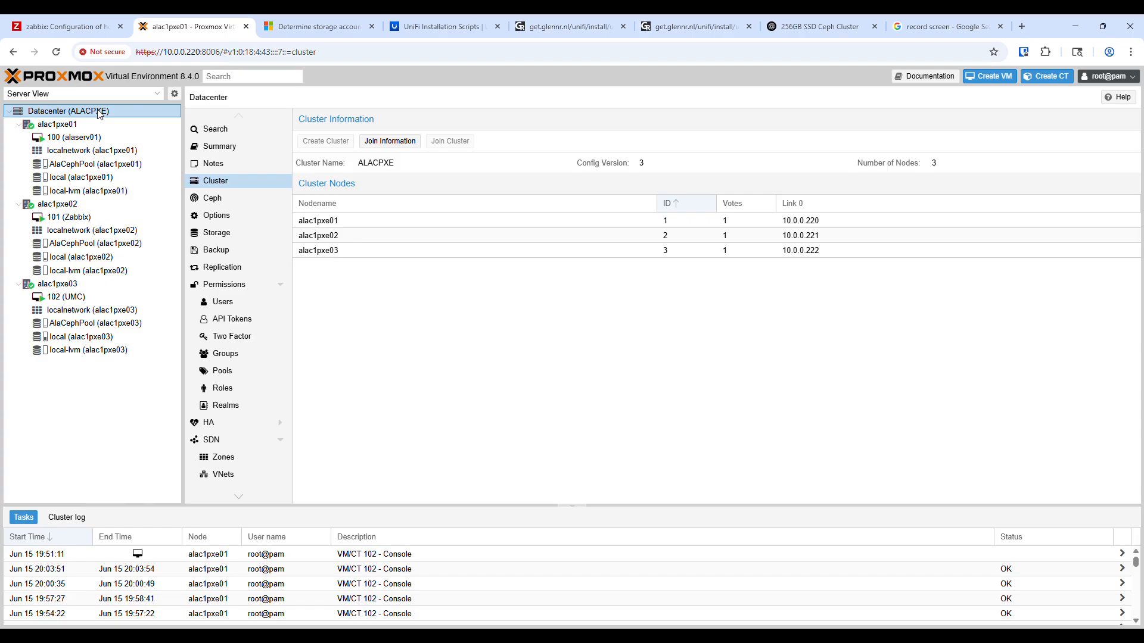
mouse_move(128, 95)
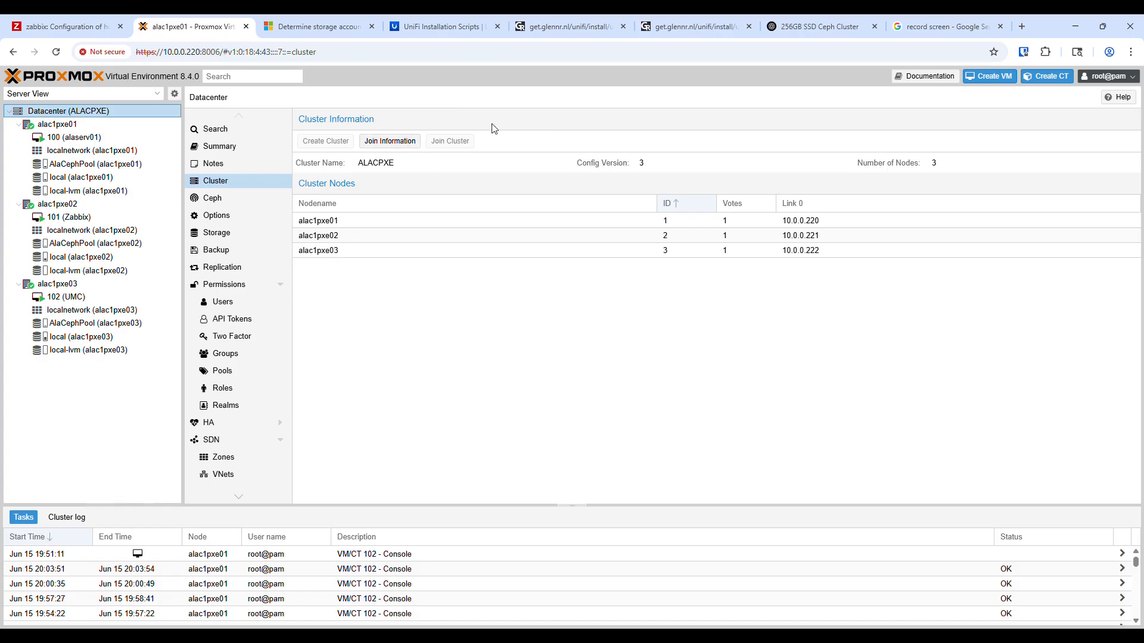
mouse_move(589, 179)
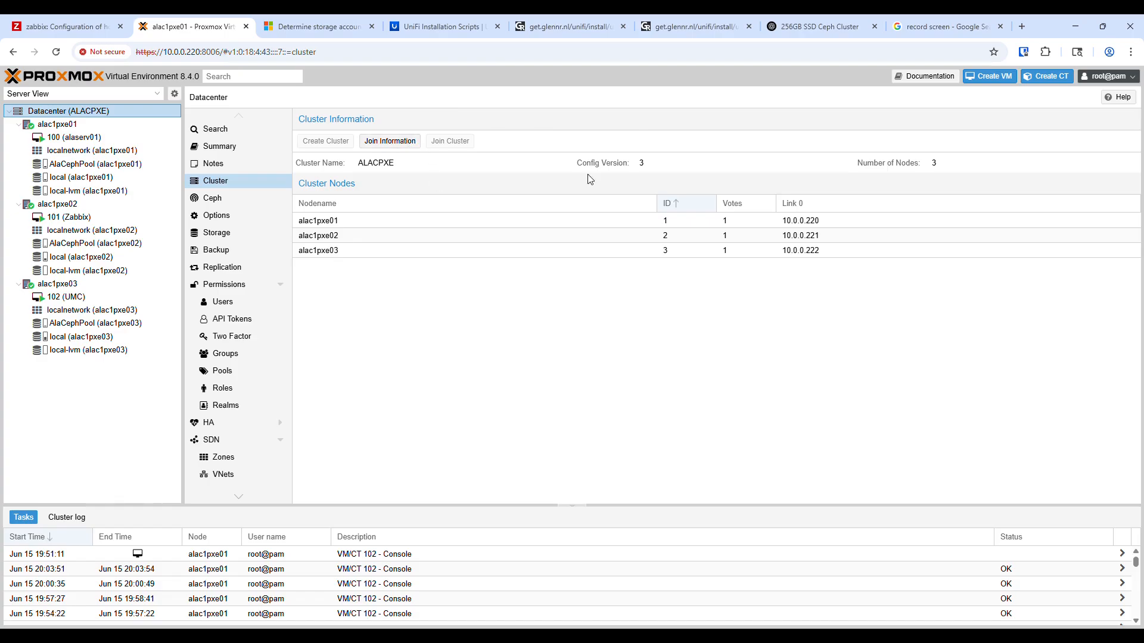
mouse_move(607, 167)
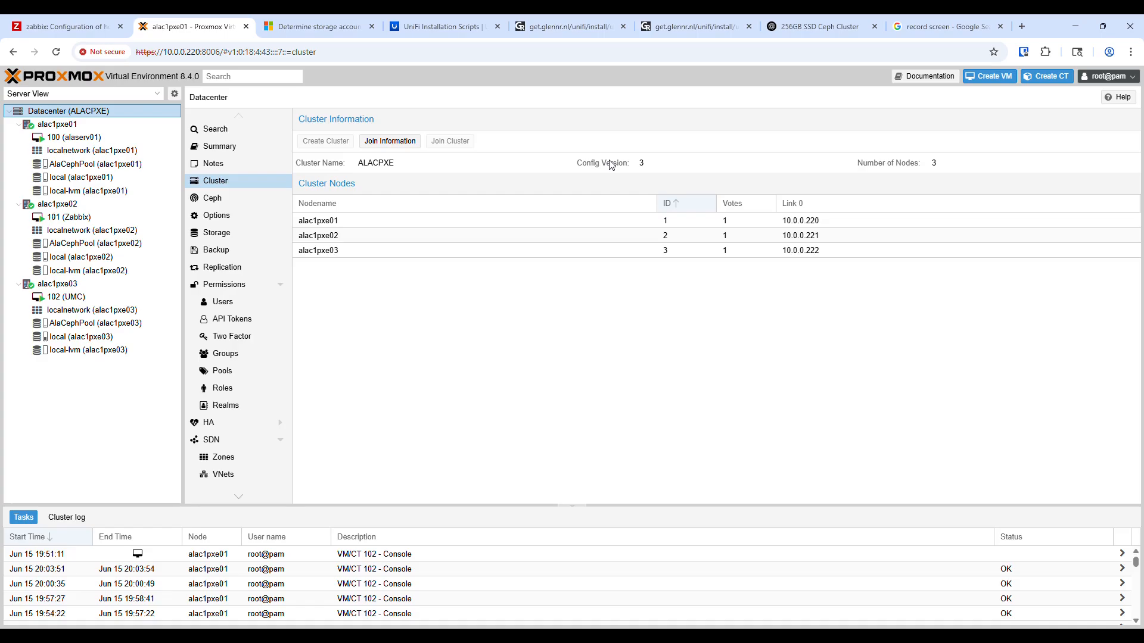
mouse_move(570, 184)
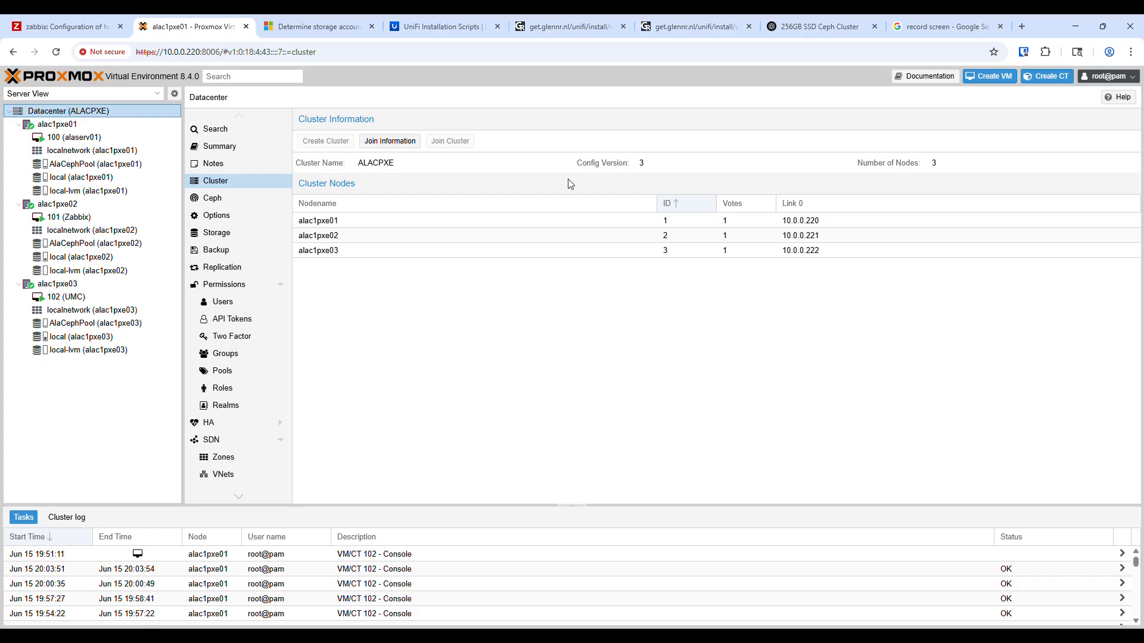
mouse_move(463, 119)
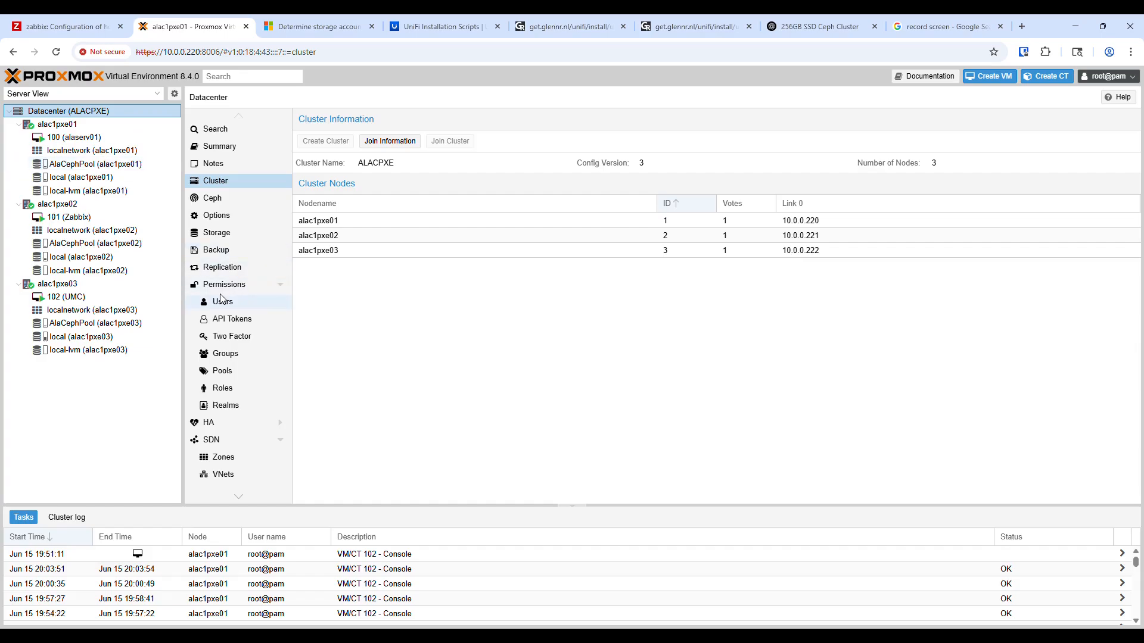
mouse_move(222, 302)
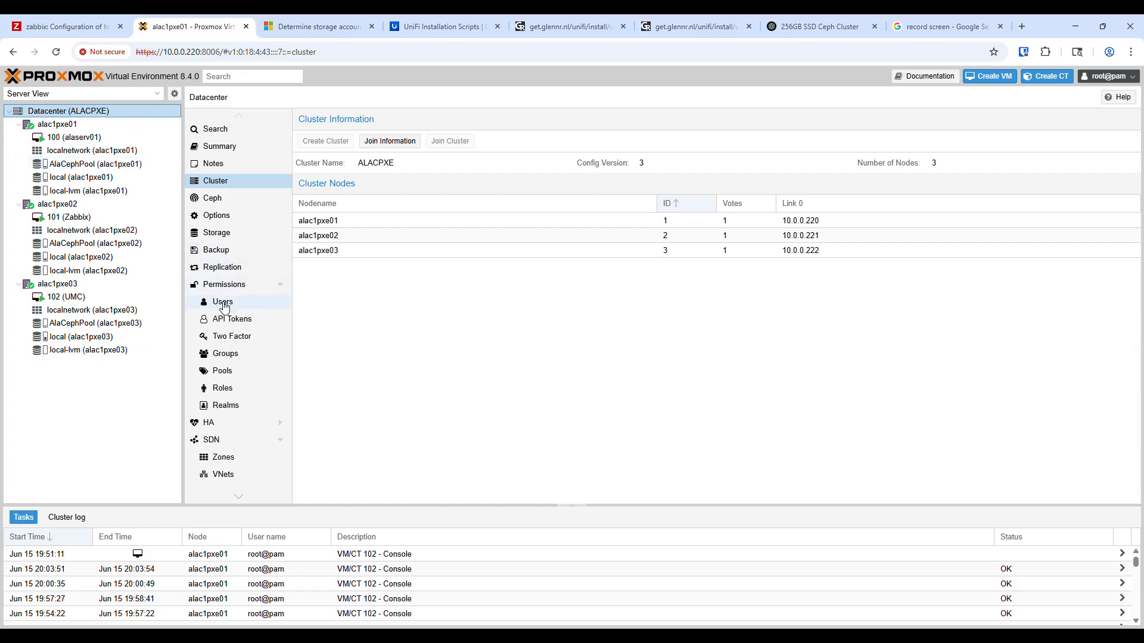
mouse_move(215, 232)
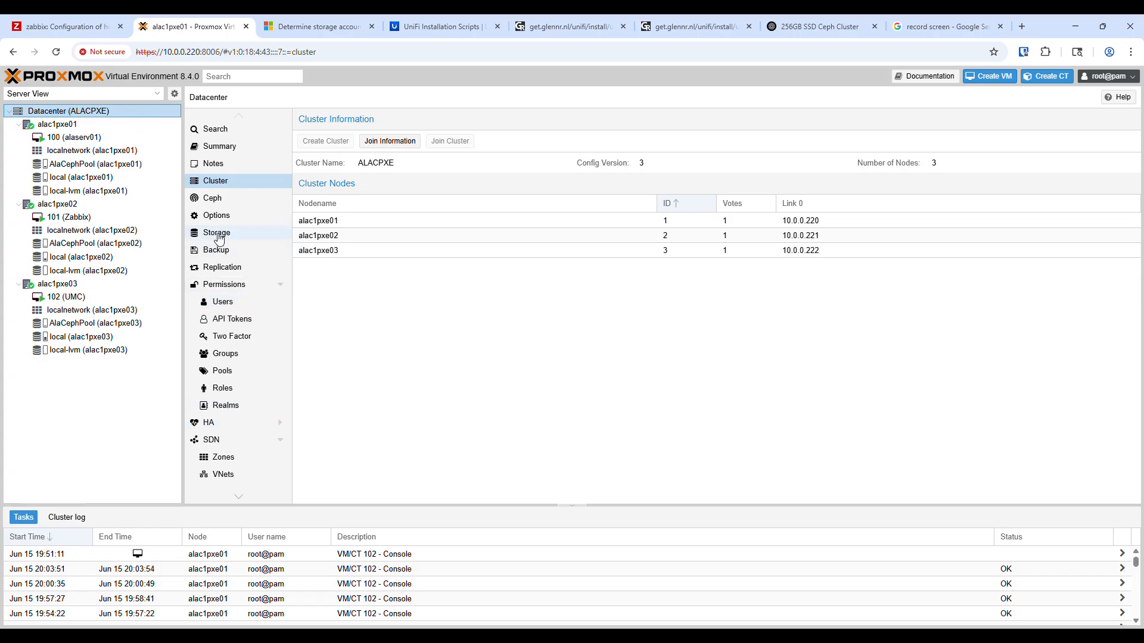
left_click(71, 217)
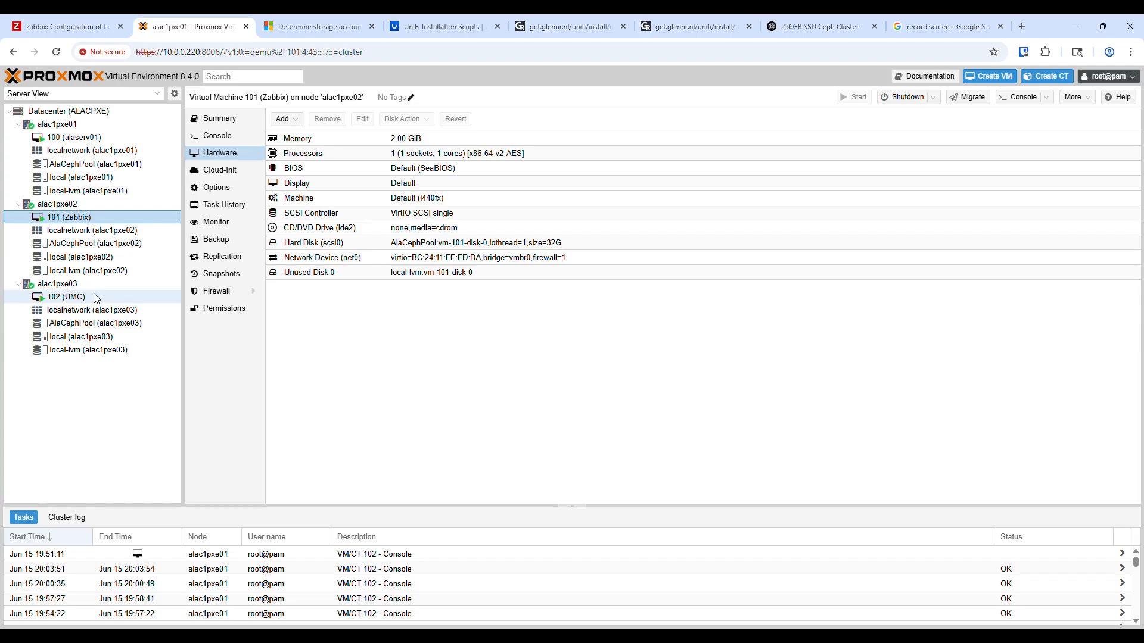
mouse_move(181, 192)
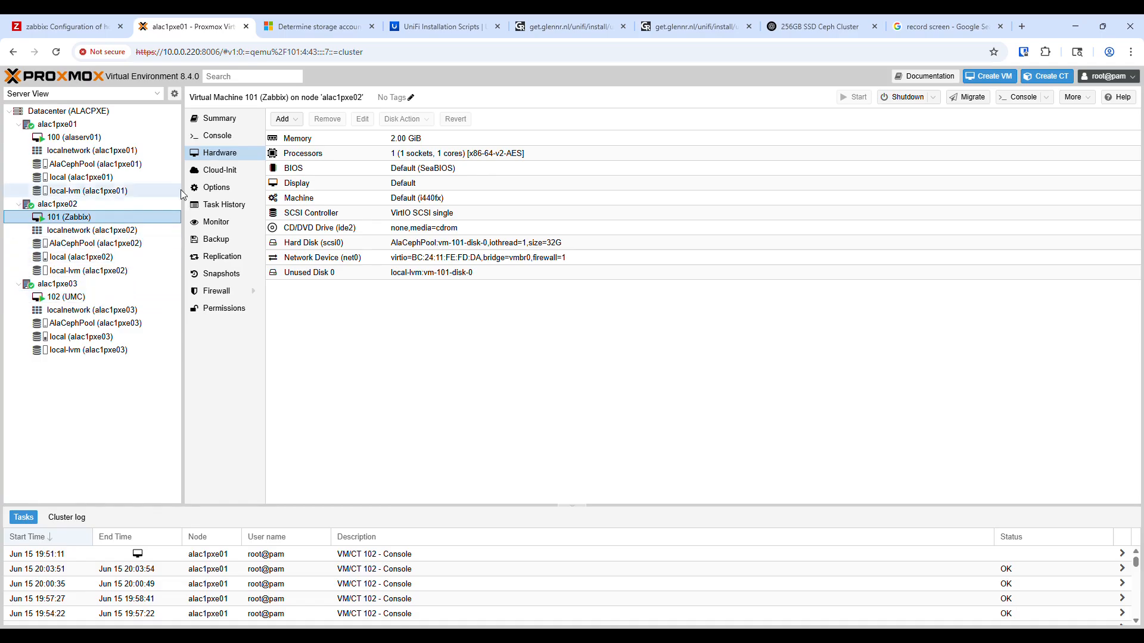
Review HA resources VMs 100 and 101 in group adaHA, then begin a new HA group
left_click(68, 110)
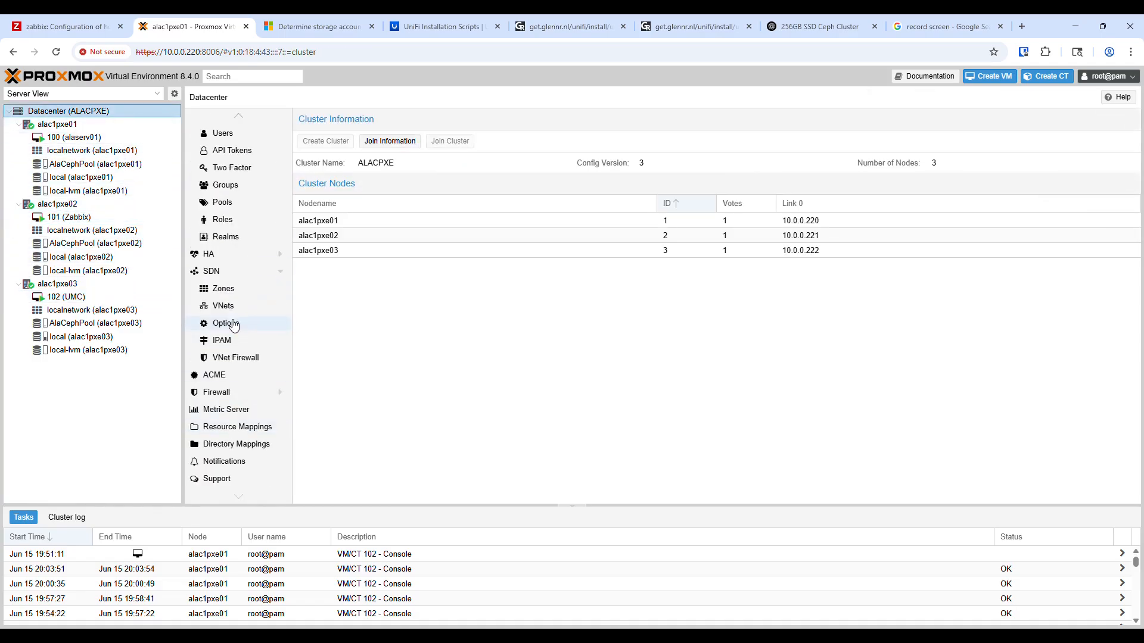
left_click(209, 254)
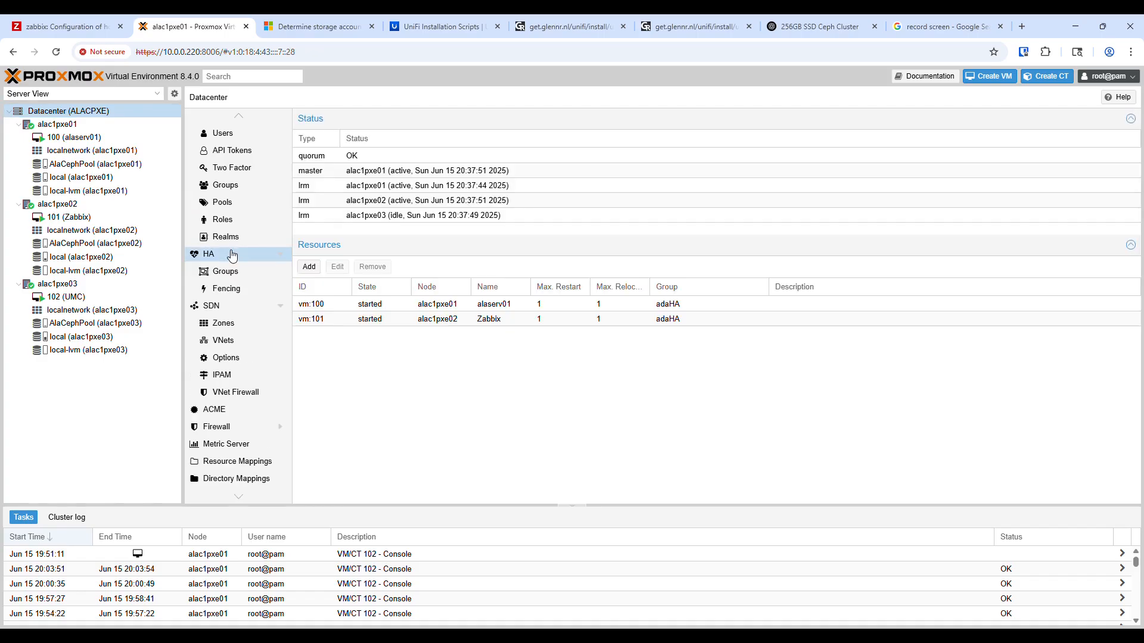
left_click(224, 270)
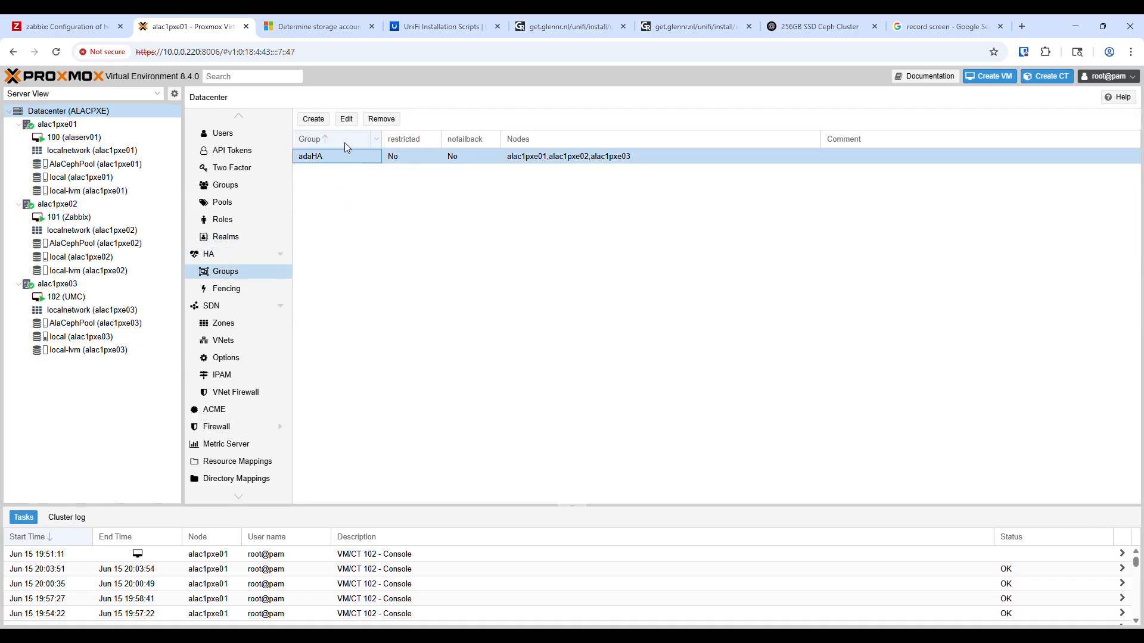
left_click(312, 120)
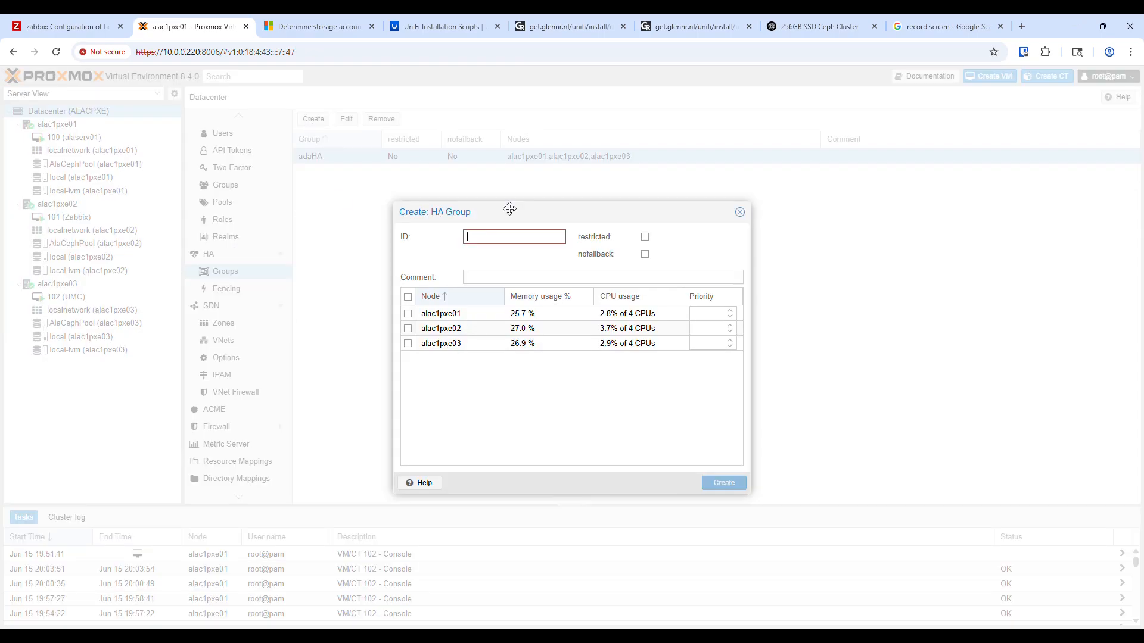
mouse_move(504, 249)
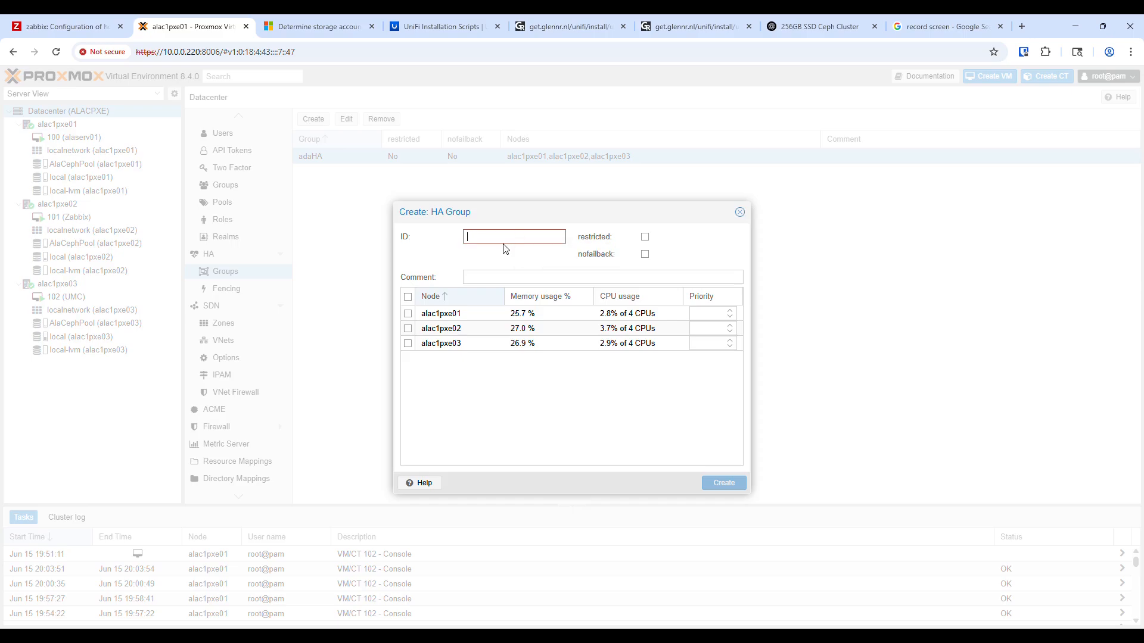
Draft HA group 'adf' with all three nodes, toggle nofallback, and dismiss unsaved
type("adf")
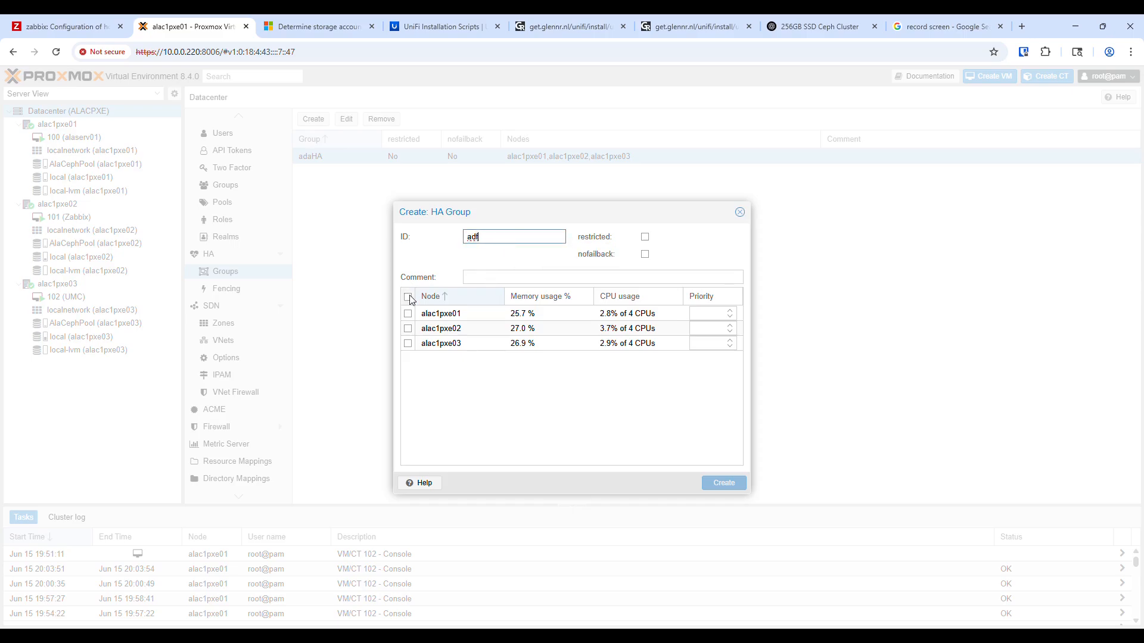
left_click(407, 296)
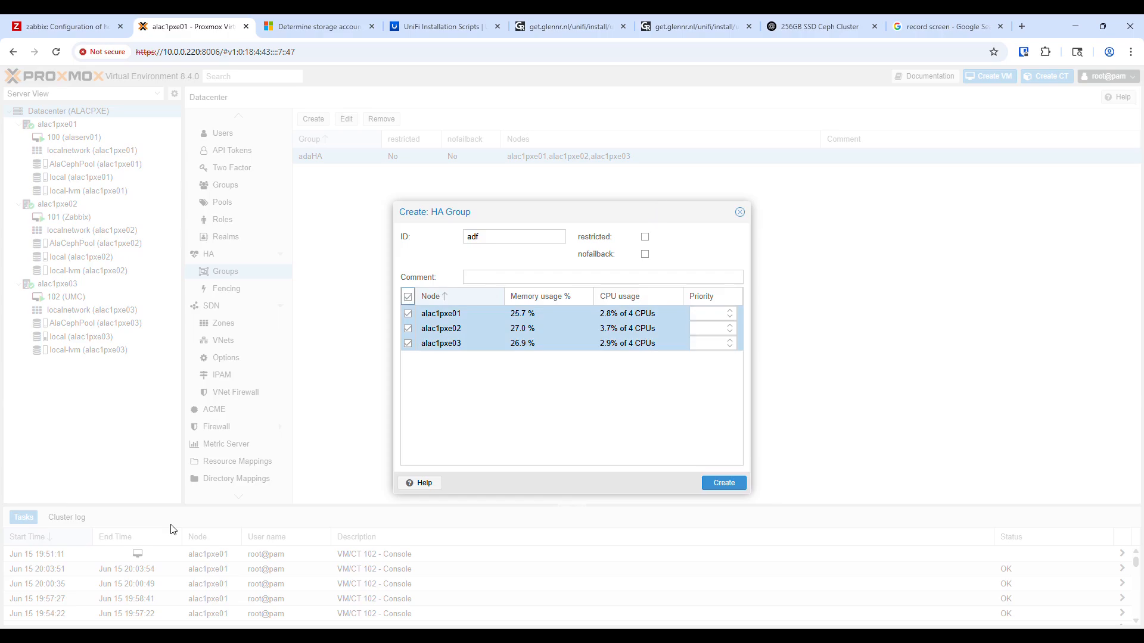
mouse_move(747, 195)
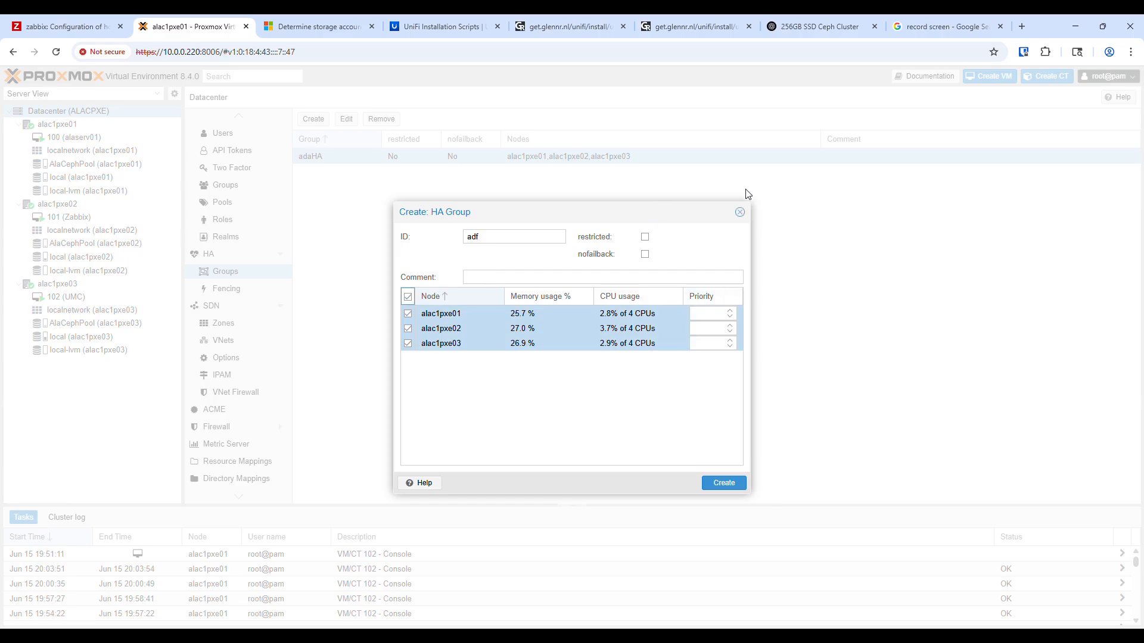
left_click(644, 254)
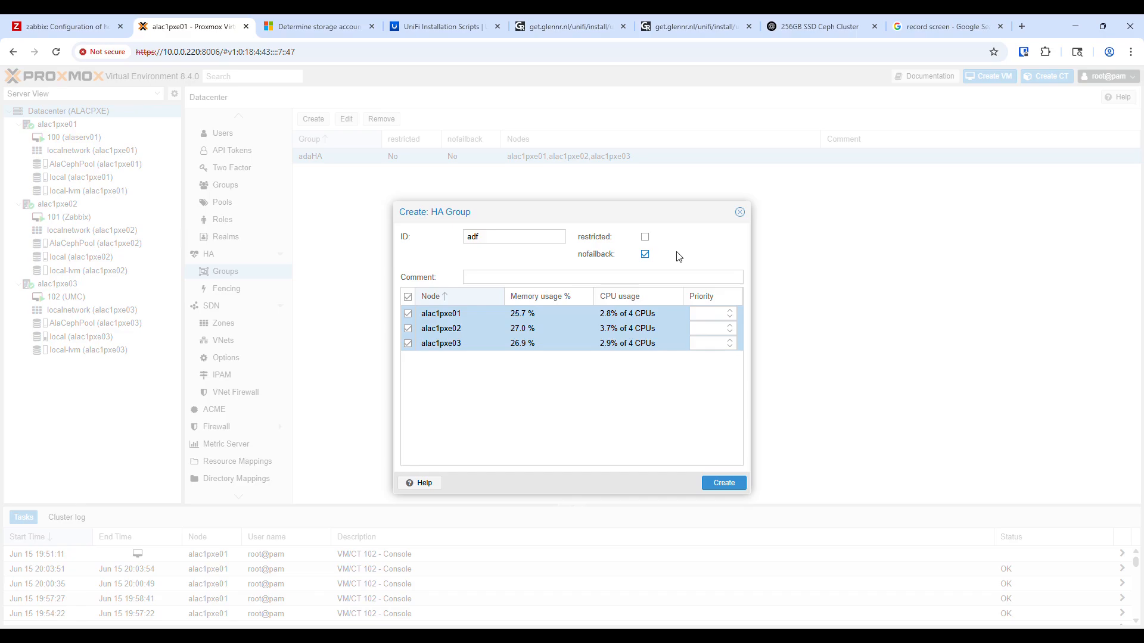
mouse_move(375, 319)
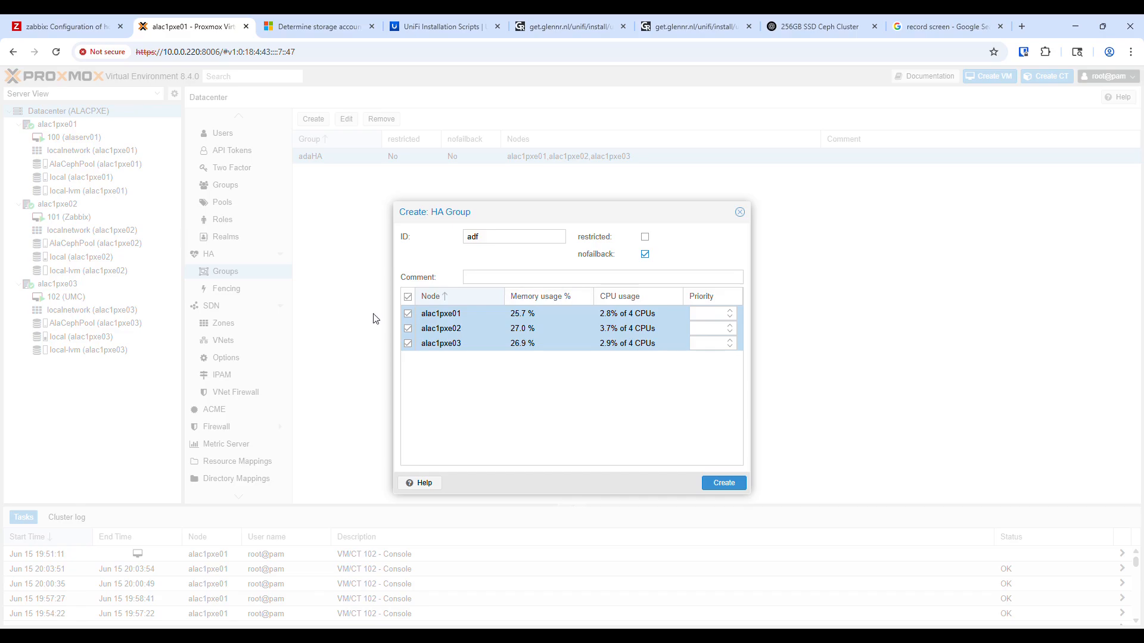
mouse_move(654, 257)
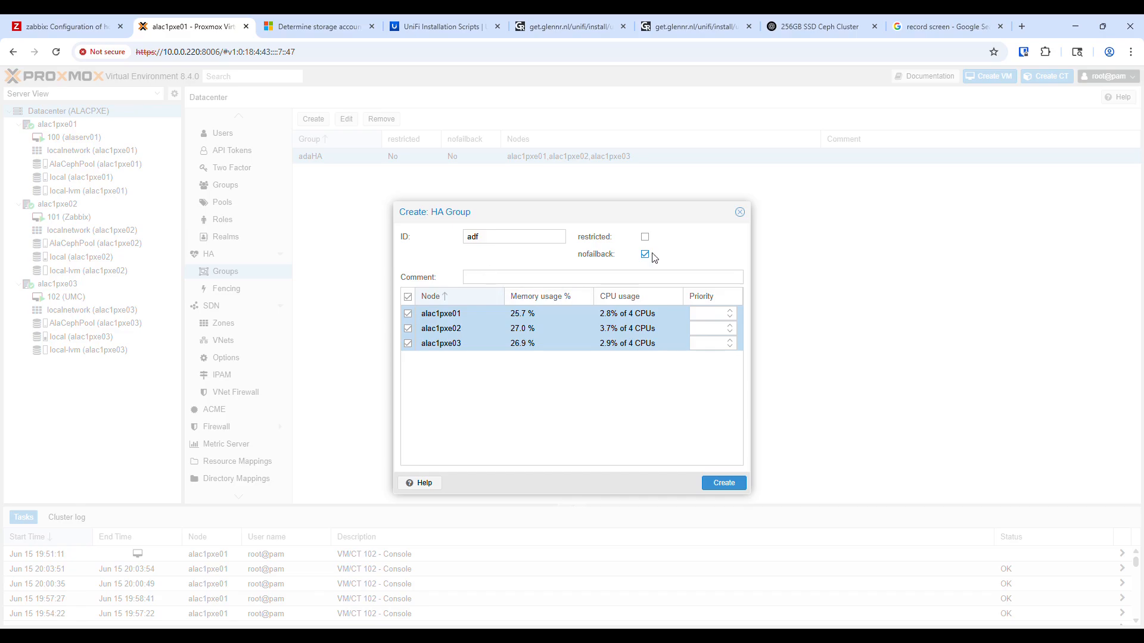
left_click(644, 253)
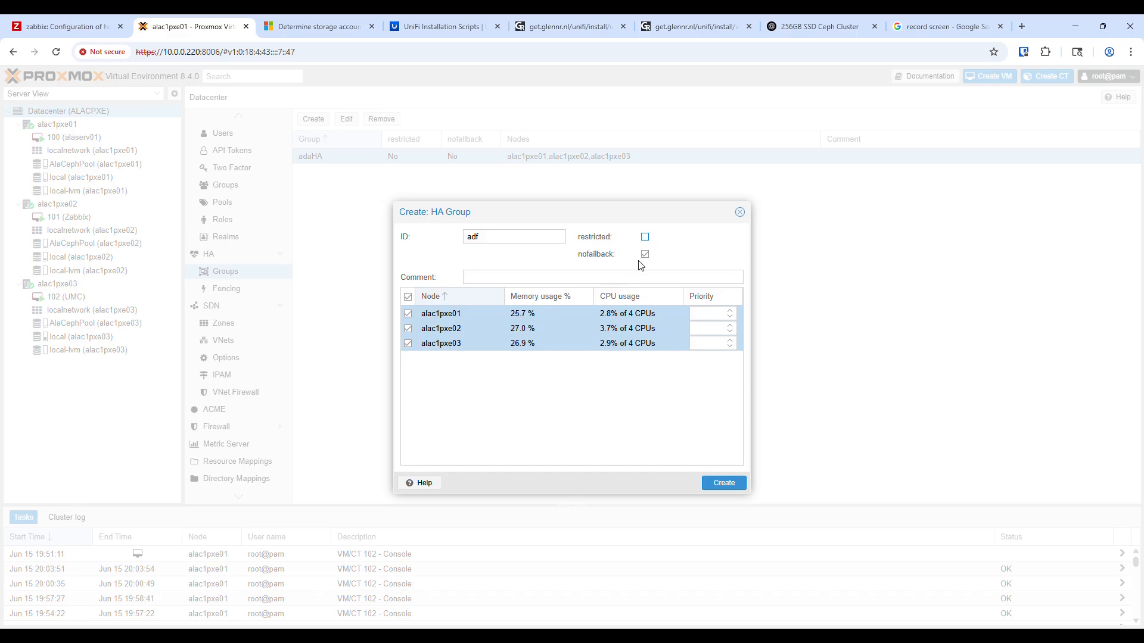
left_click(644, 254)
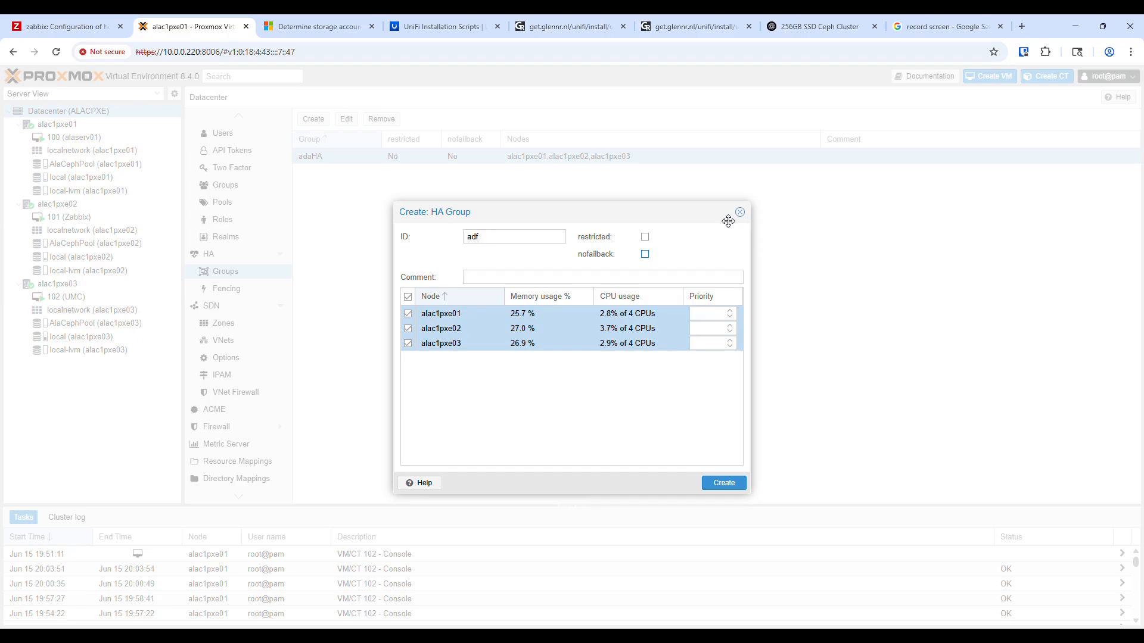
mouse_move(740, 211)
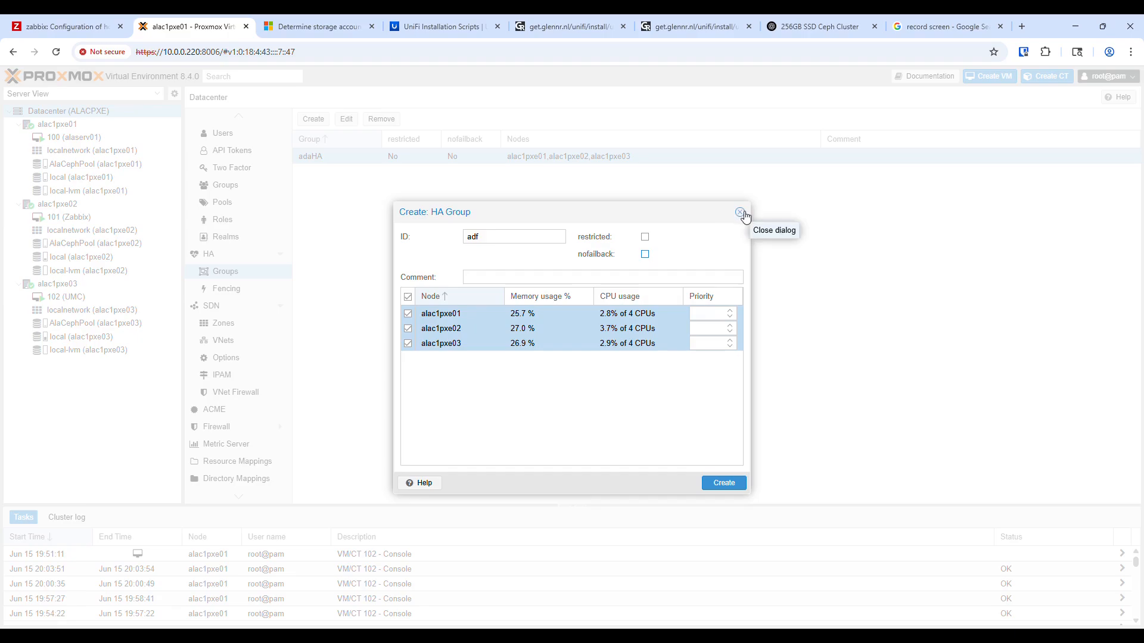
left_click(739, 212)
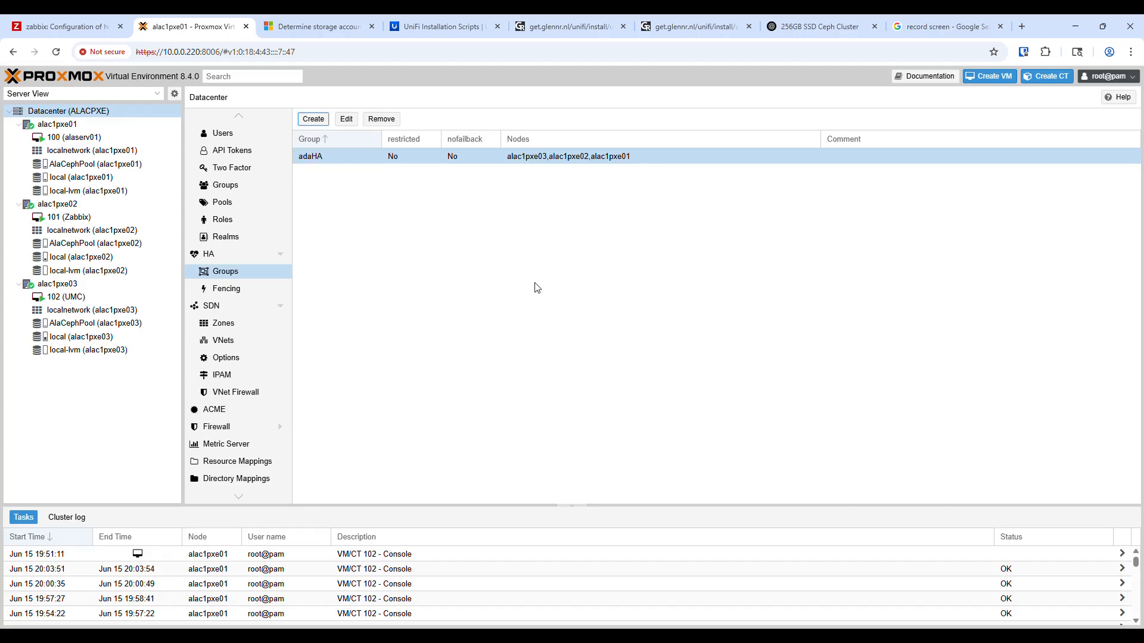
Check HA fencing (watchdog-based) and HA groups, then show alac1pxe01's pools .mgr and AlaCephPool
left_click(226, 289)
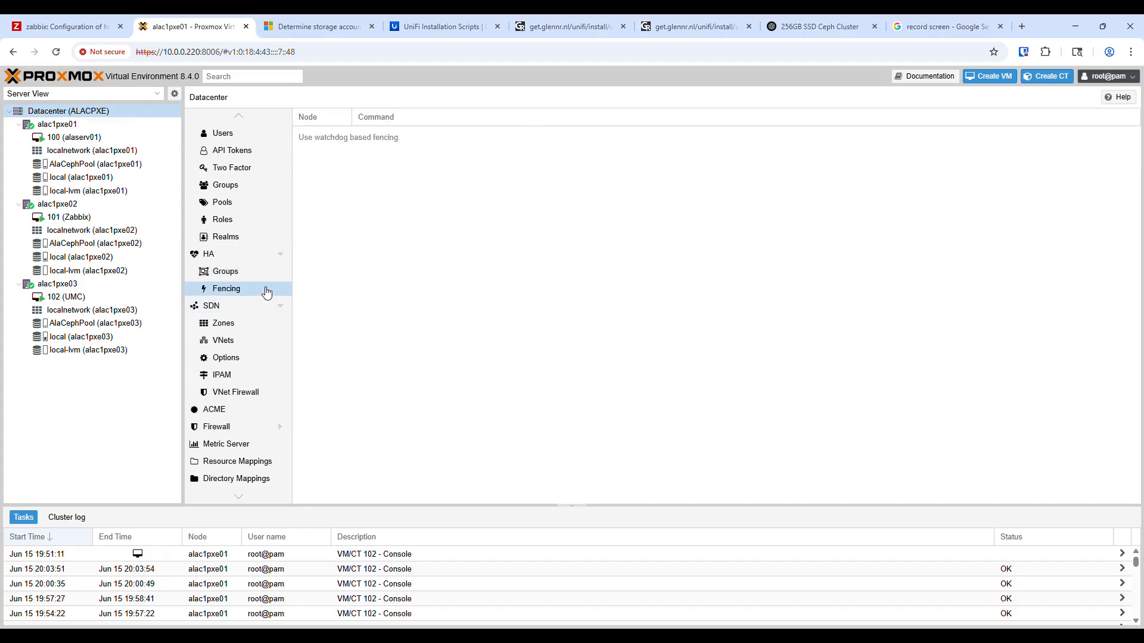
left_click(225, 271)
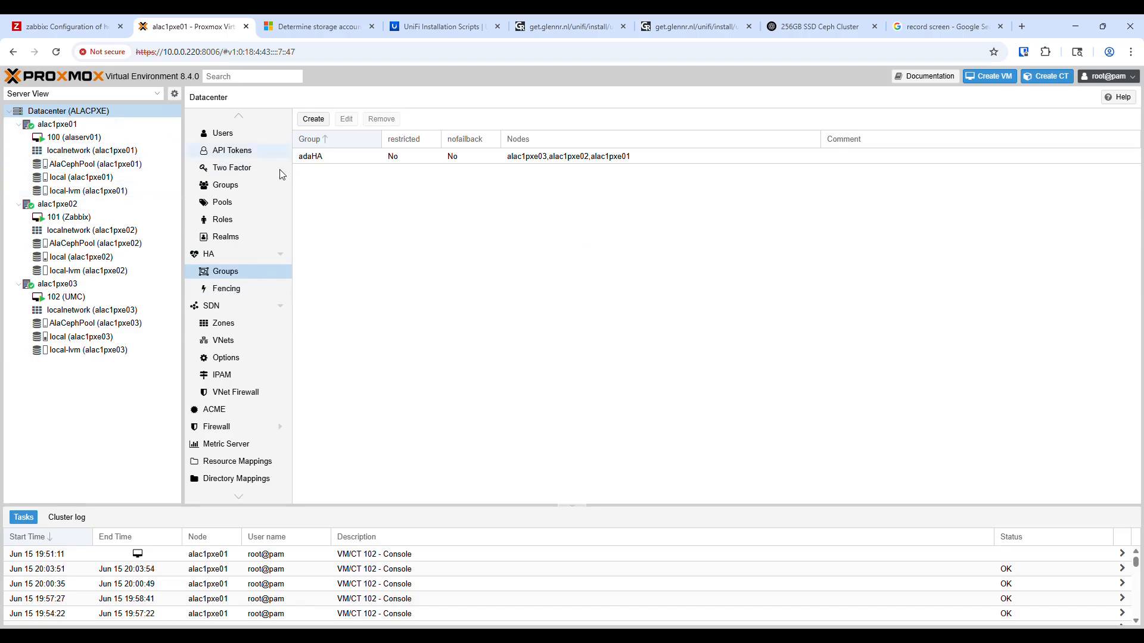
left_click(215, 180)
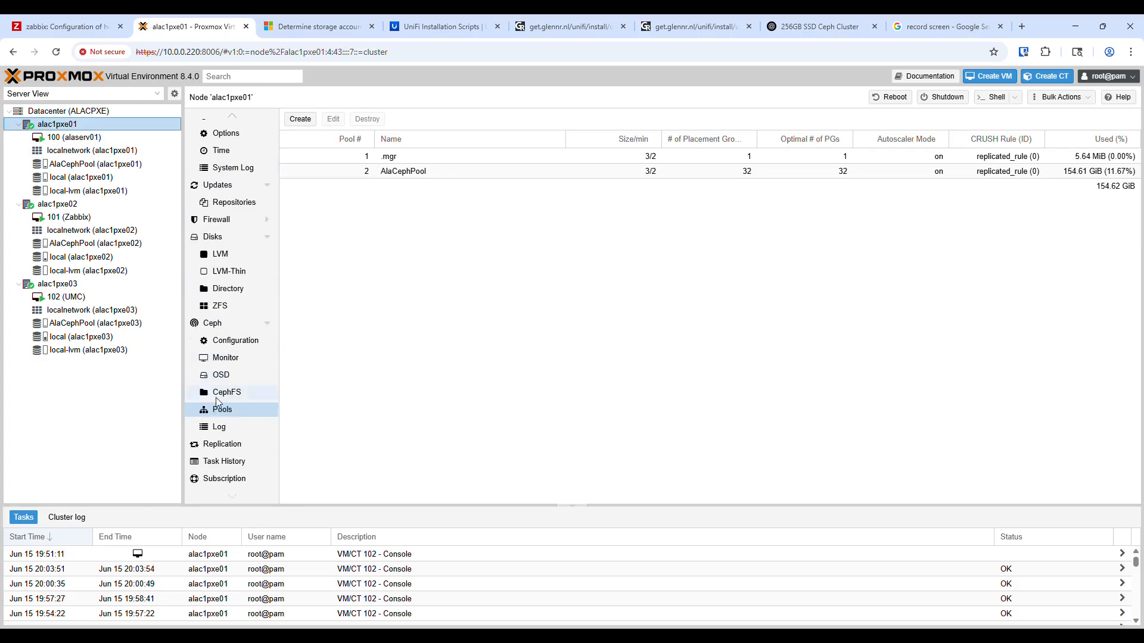
left_click(225, 357)
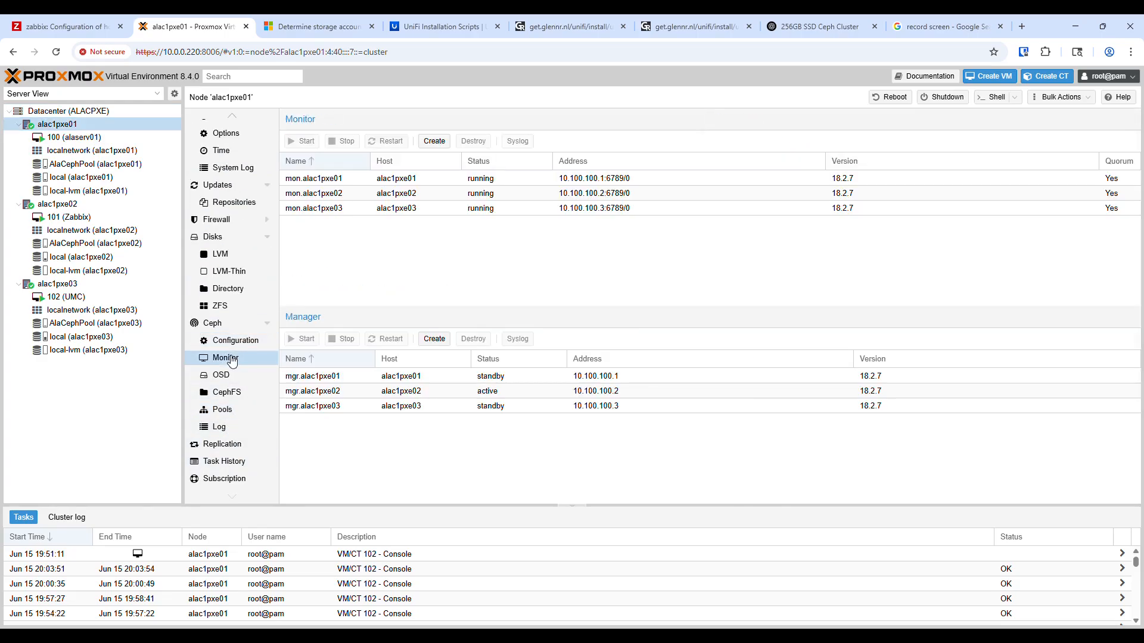
left_click(225, 215)
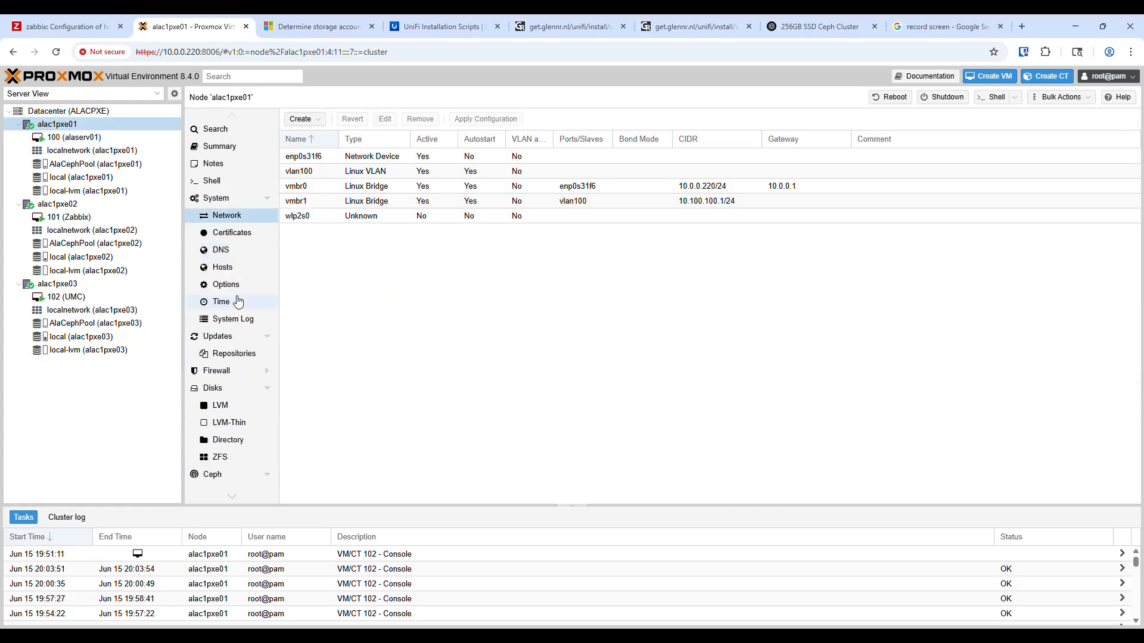
left_click(227, 358)
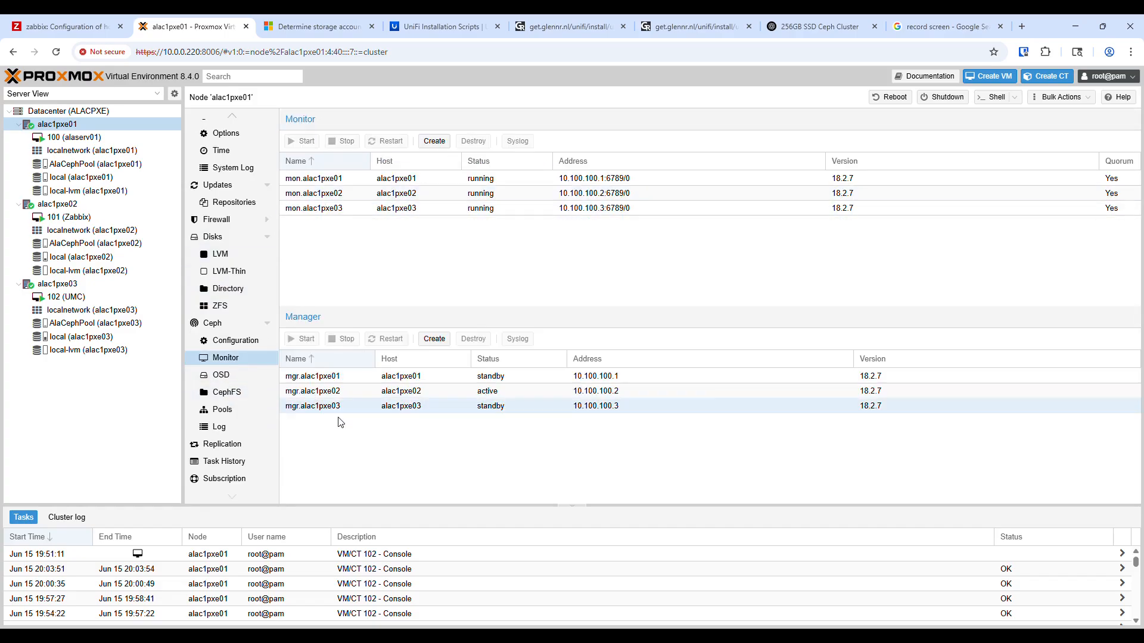
left_click(221, 375)
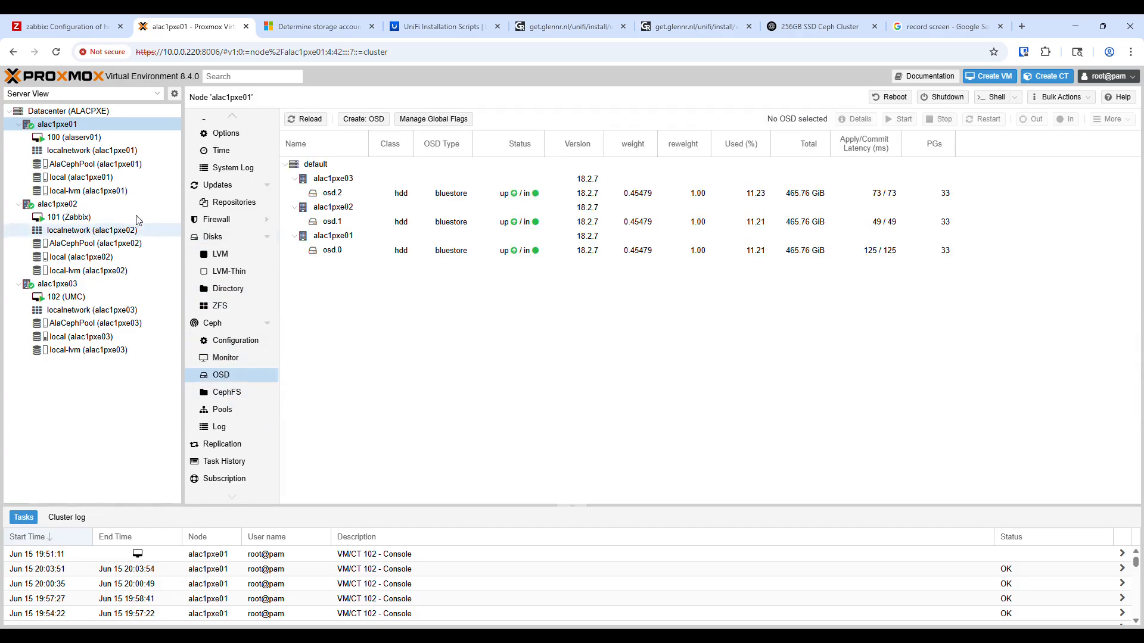
left_click(212, 236)
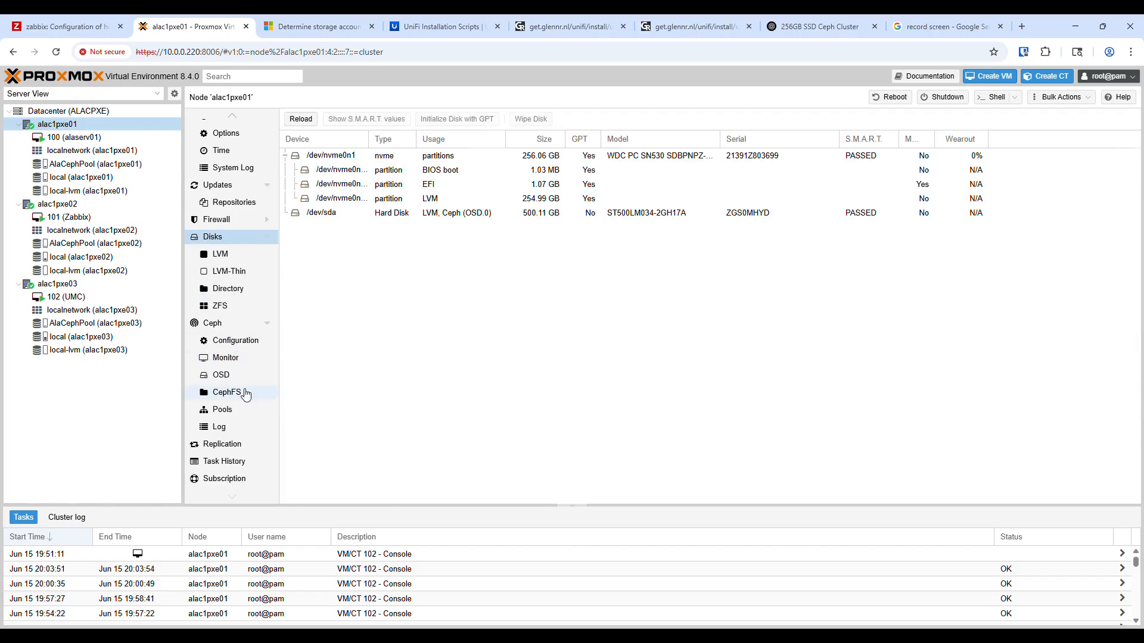
left_click(221, 375)
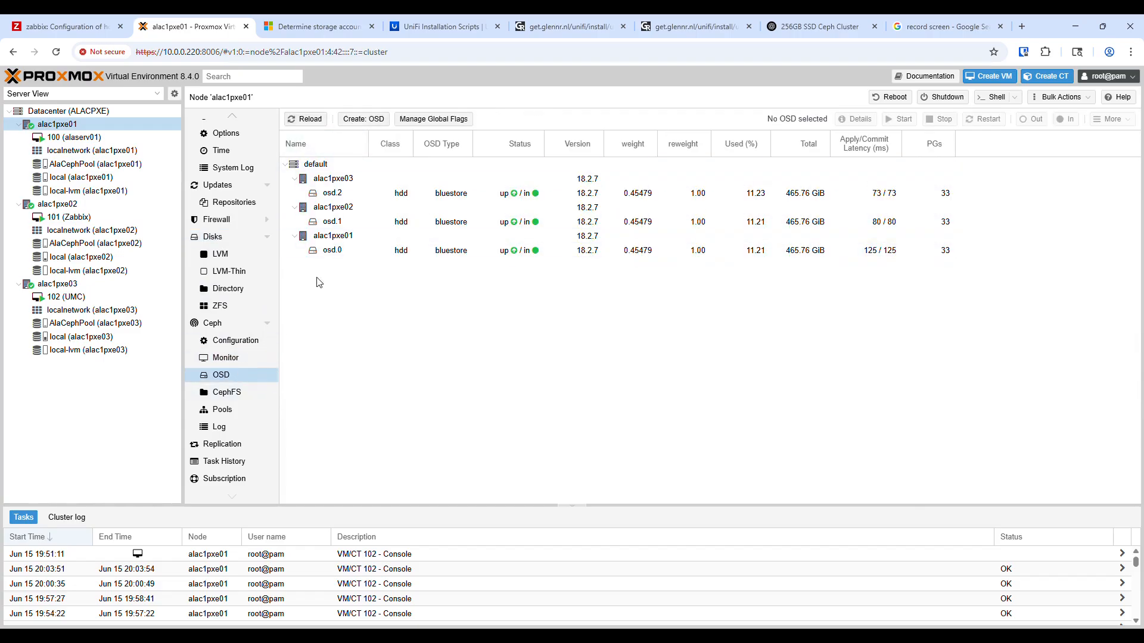
left_click(211, 322)
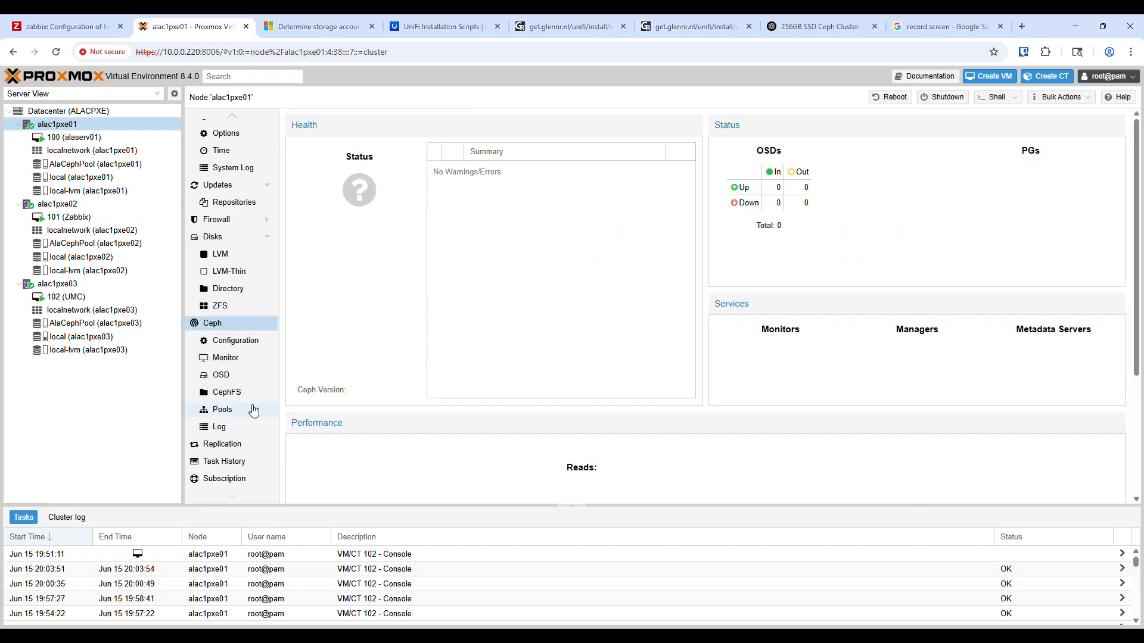
left_click(222, 409)
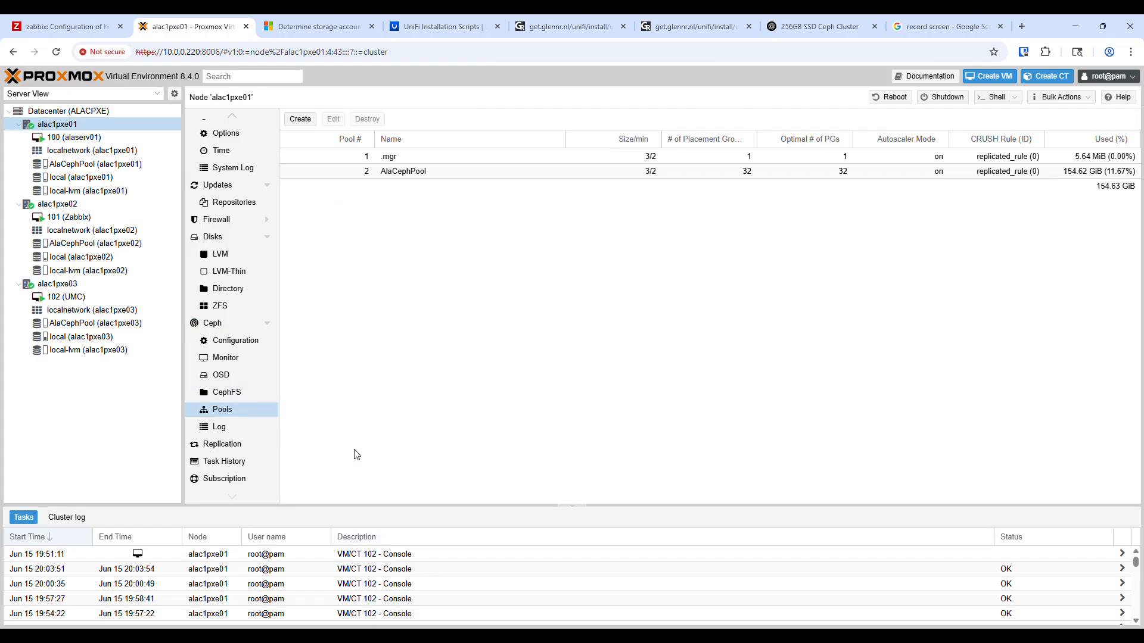
scroll("up", 3)
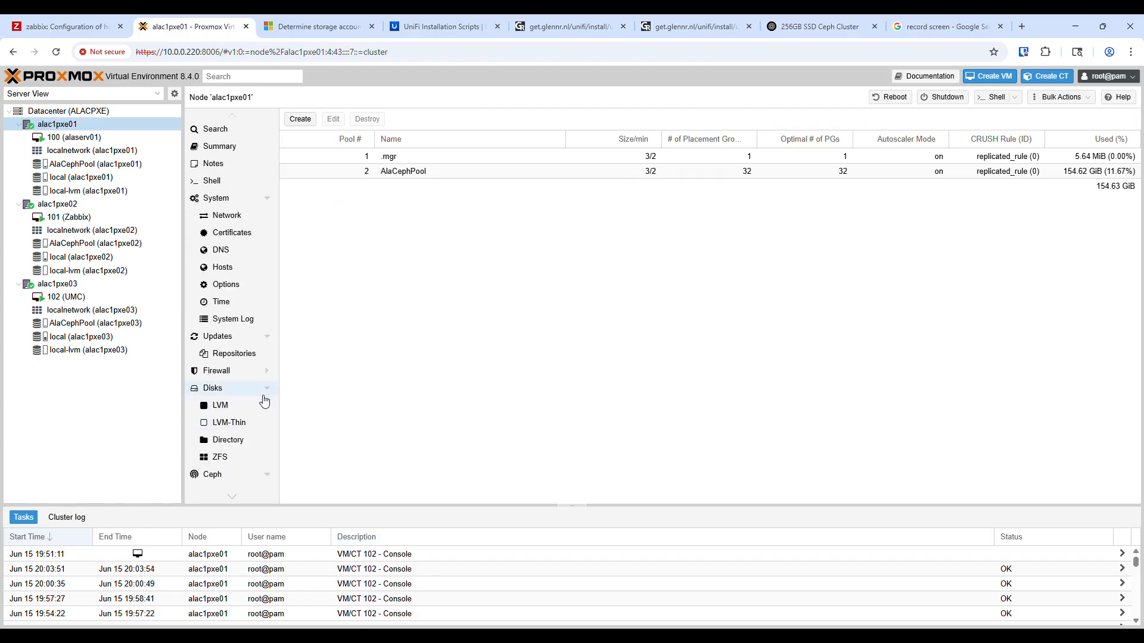
mouse_move(261, 385)
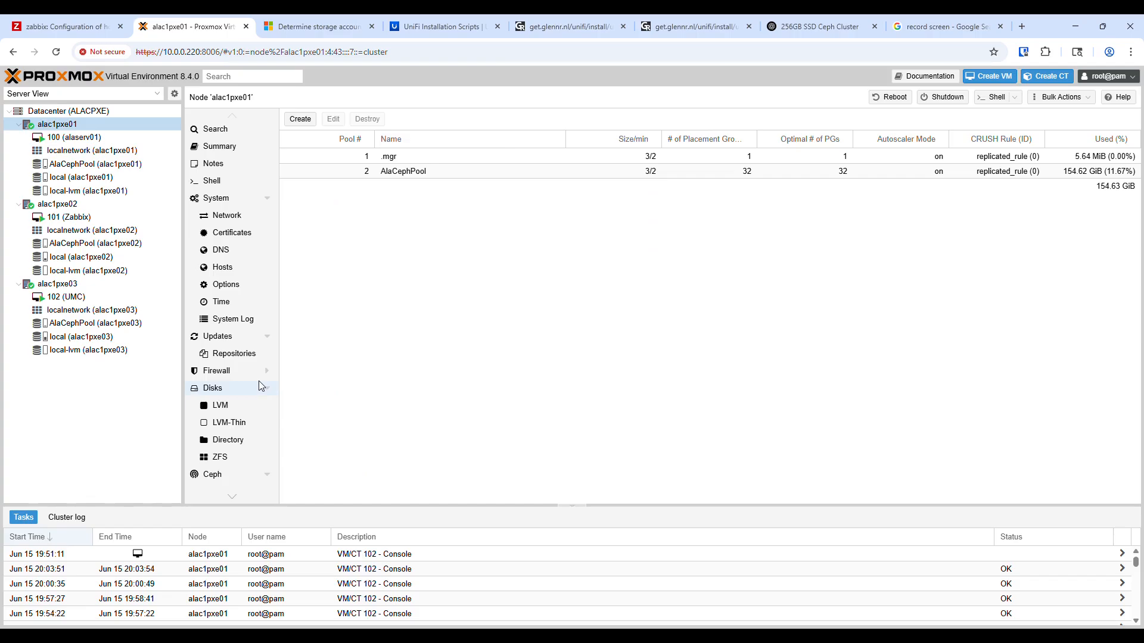
mouse_move(263, 383)
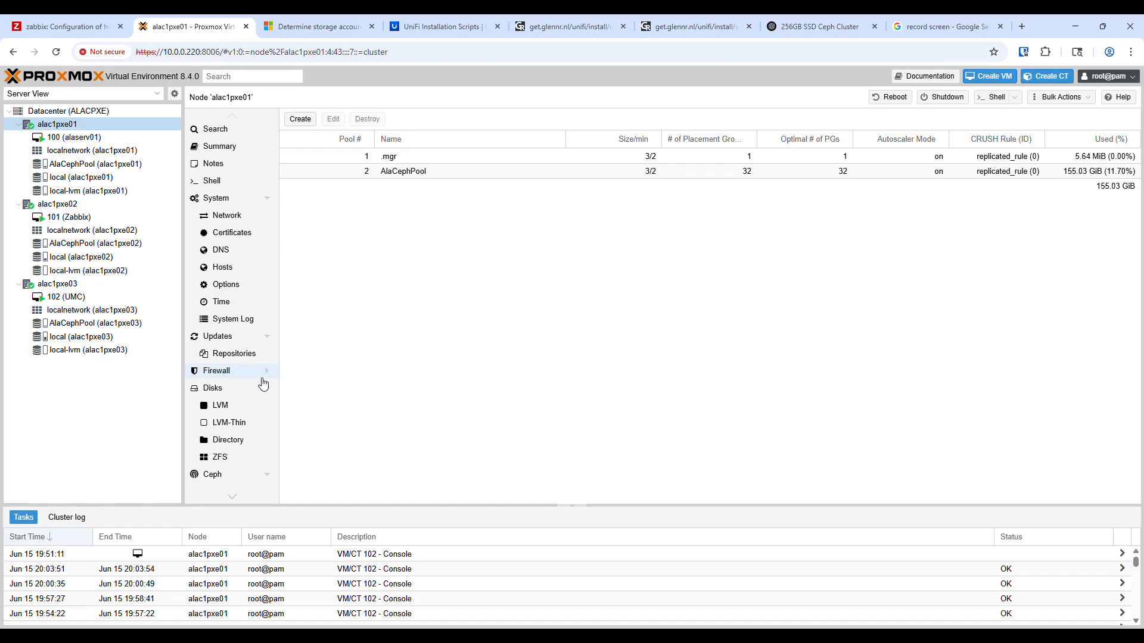
mouse_move(92, 230)
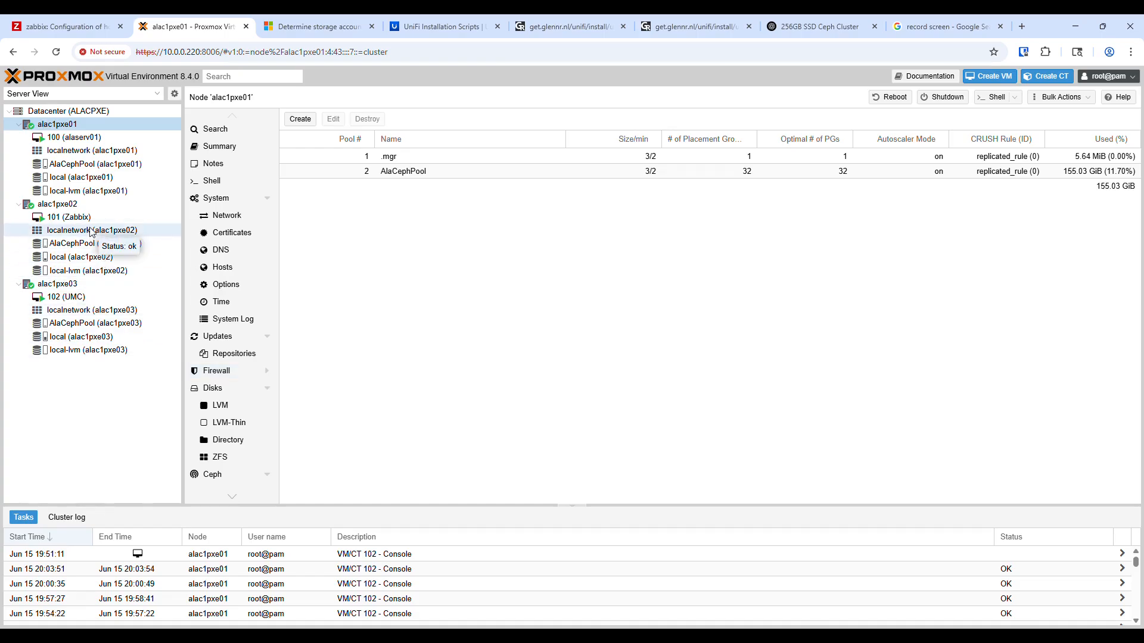
mouse_move(94, 243)
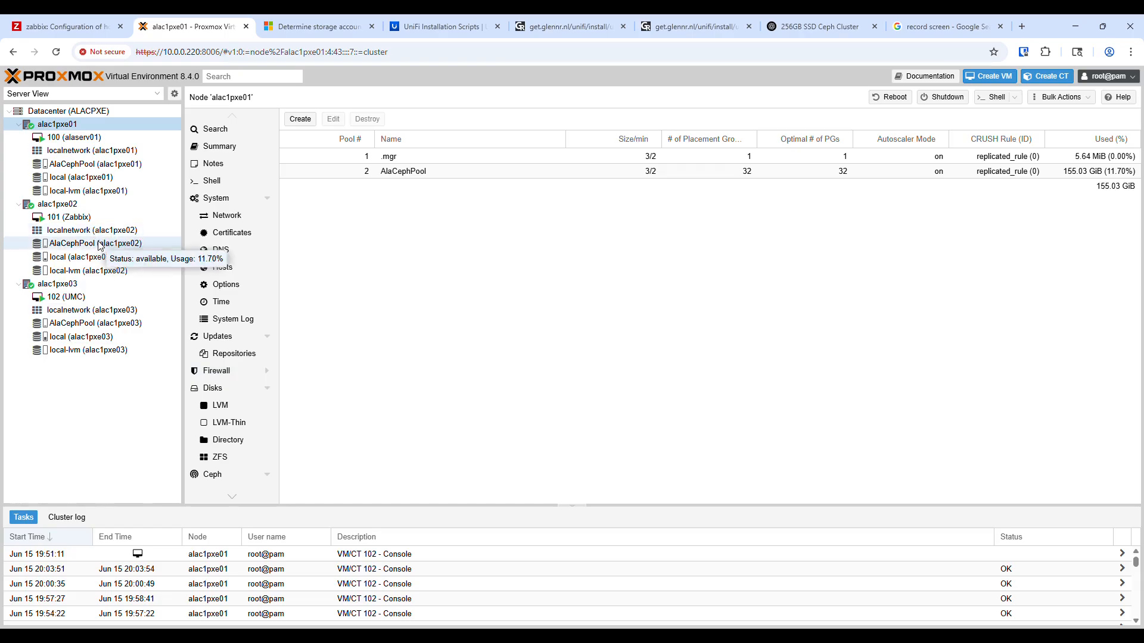
mouse_move(69, 217)
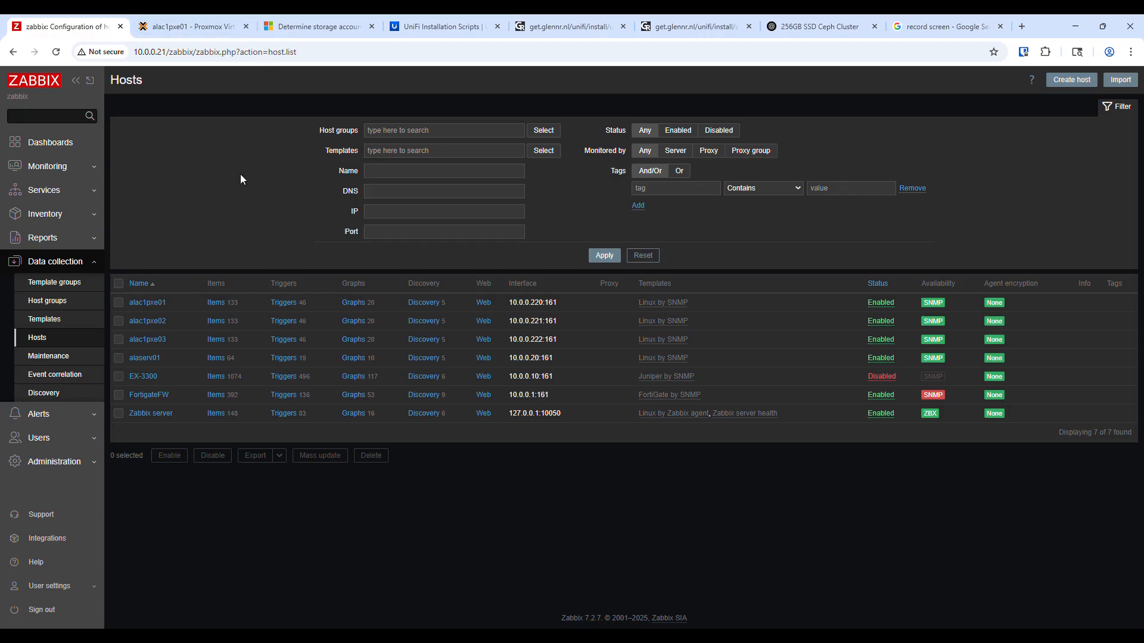
left_click(50, 143)
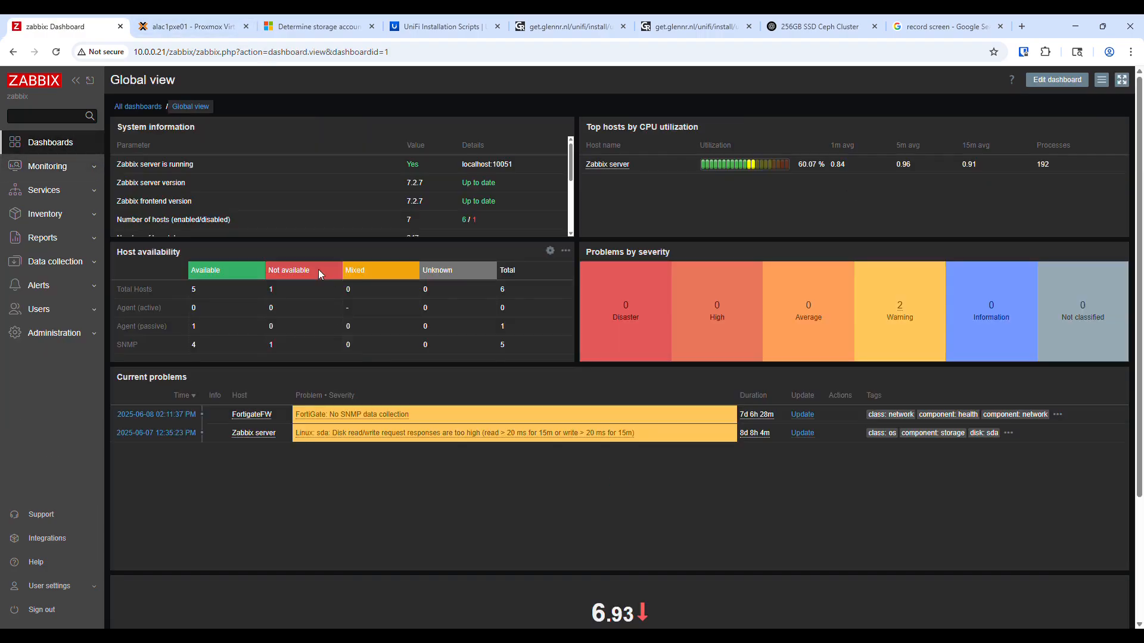
left_click(192, 27)
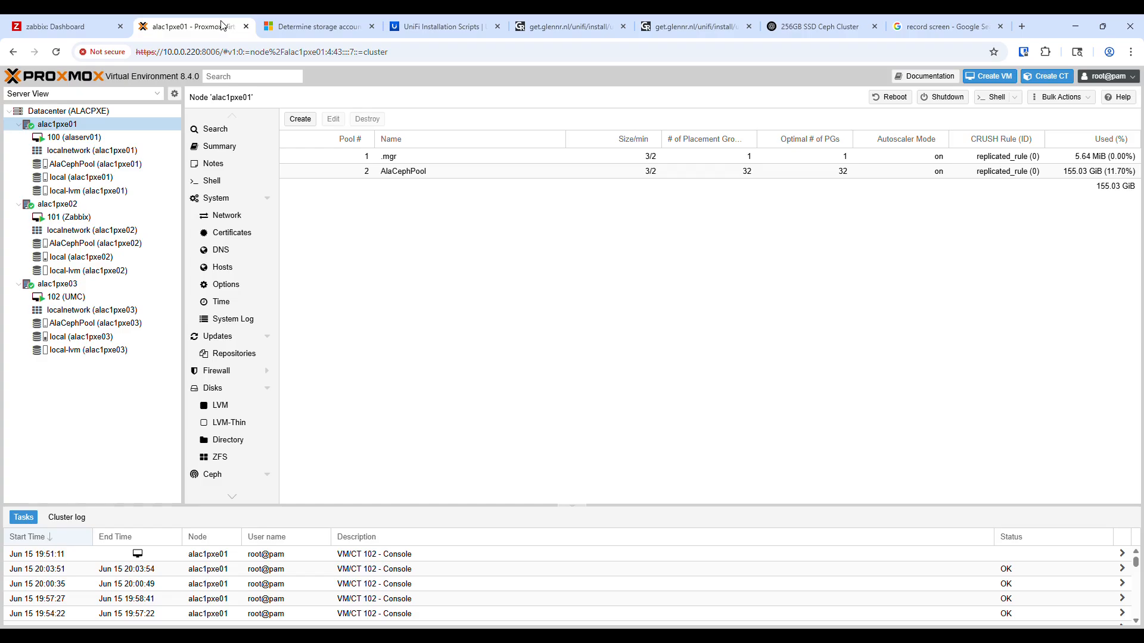